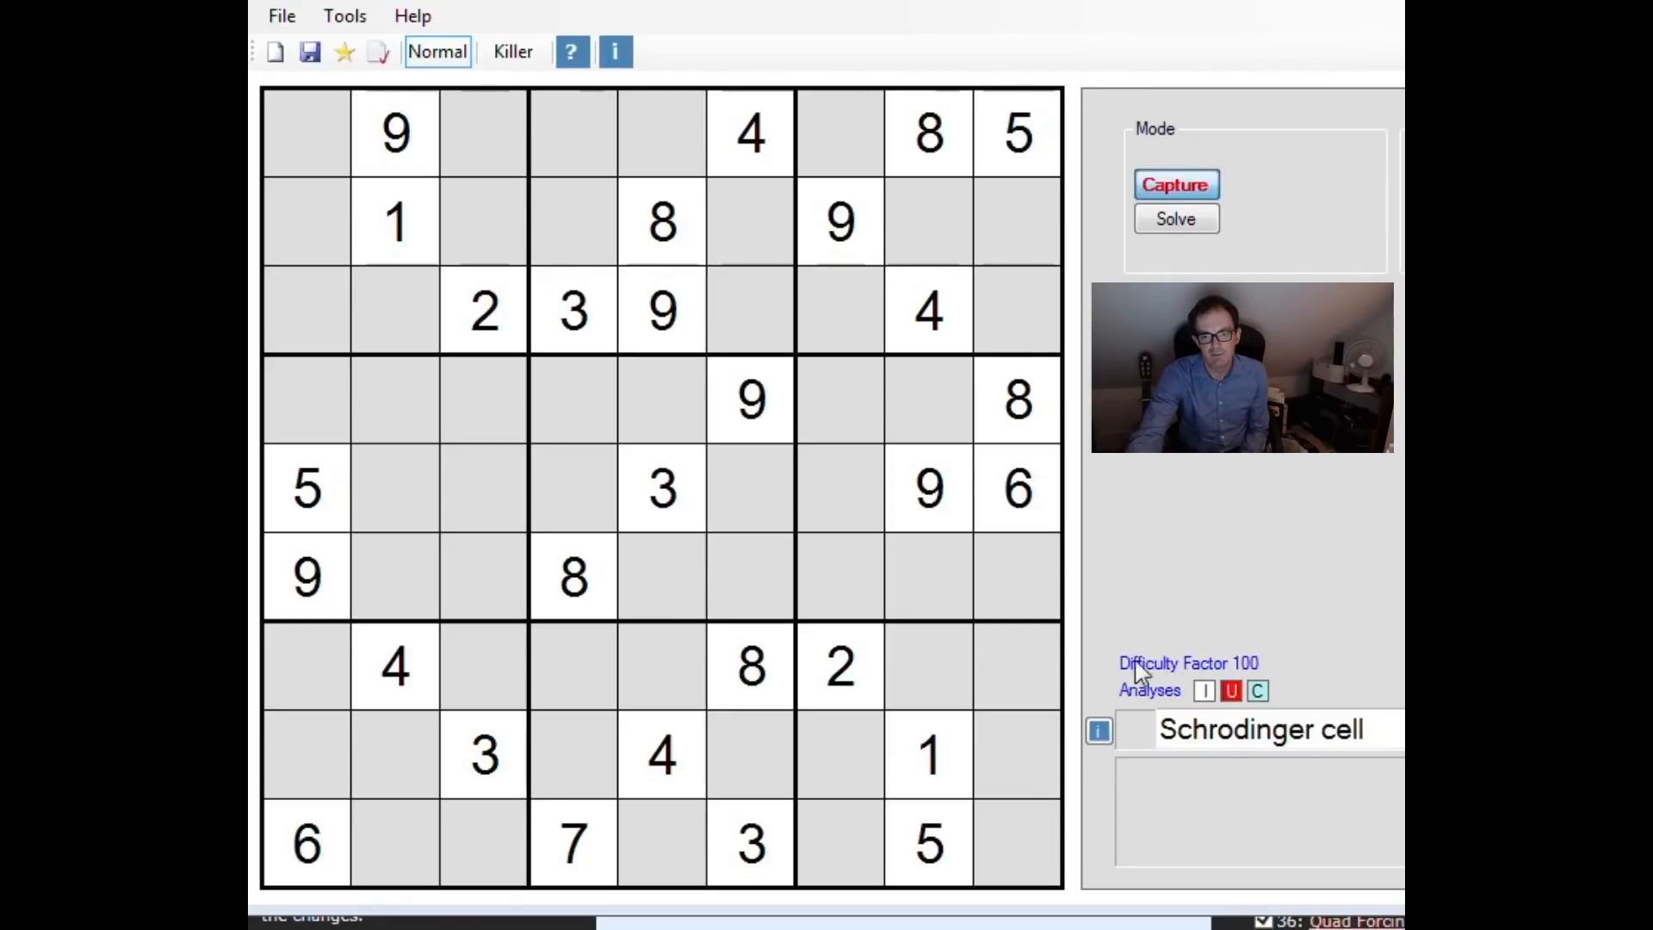
pyautogui.moveTo(1167, 680)
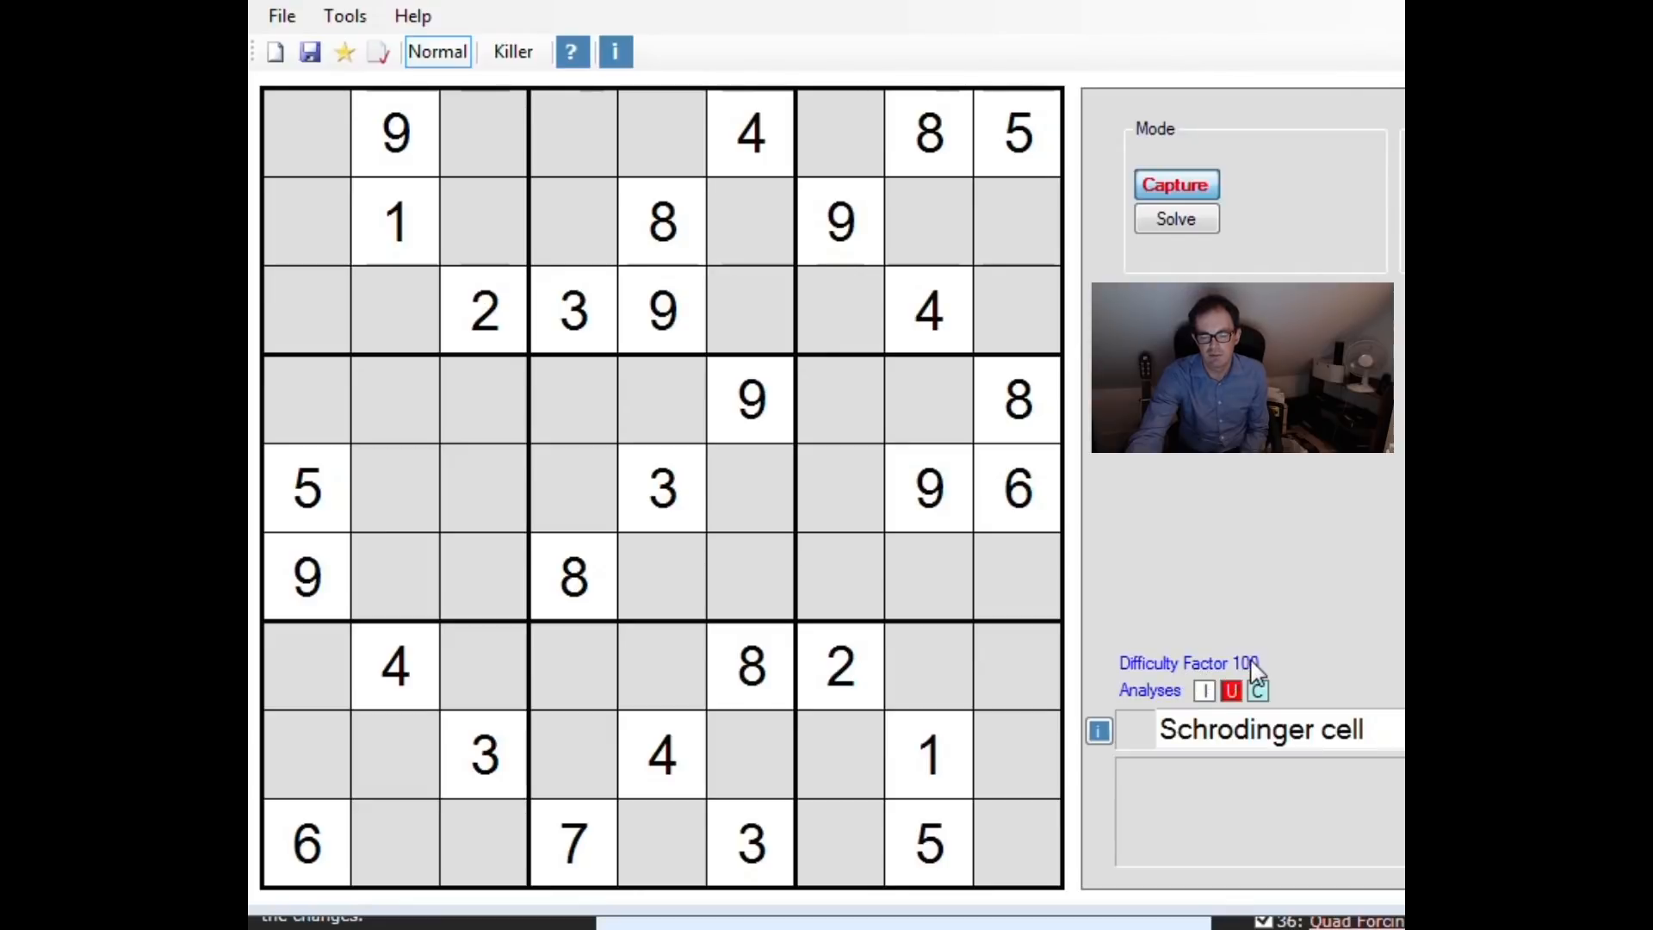
pyautogui.moveTo(1266, 570)
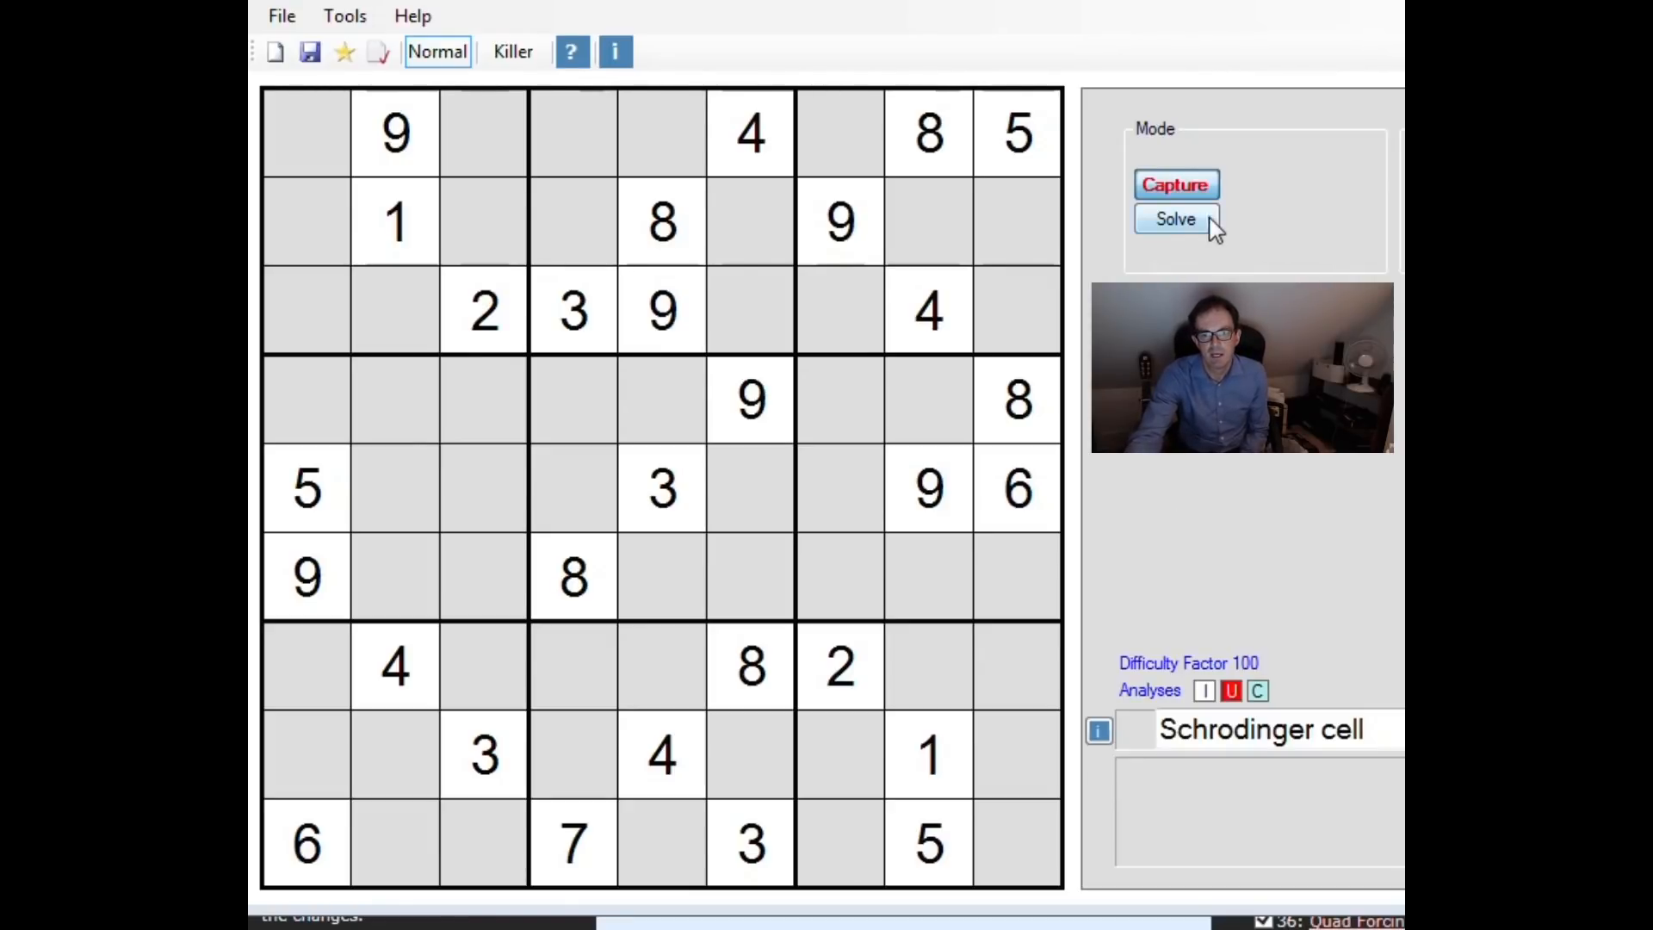
# Step: Switch the entered puzzle from Capture to Solve mode so empty cells show candidate digits
pyautogui.click(1174, 218)
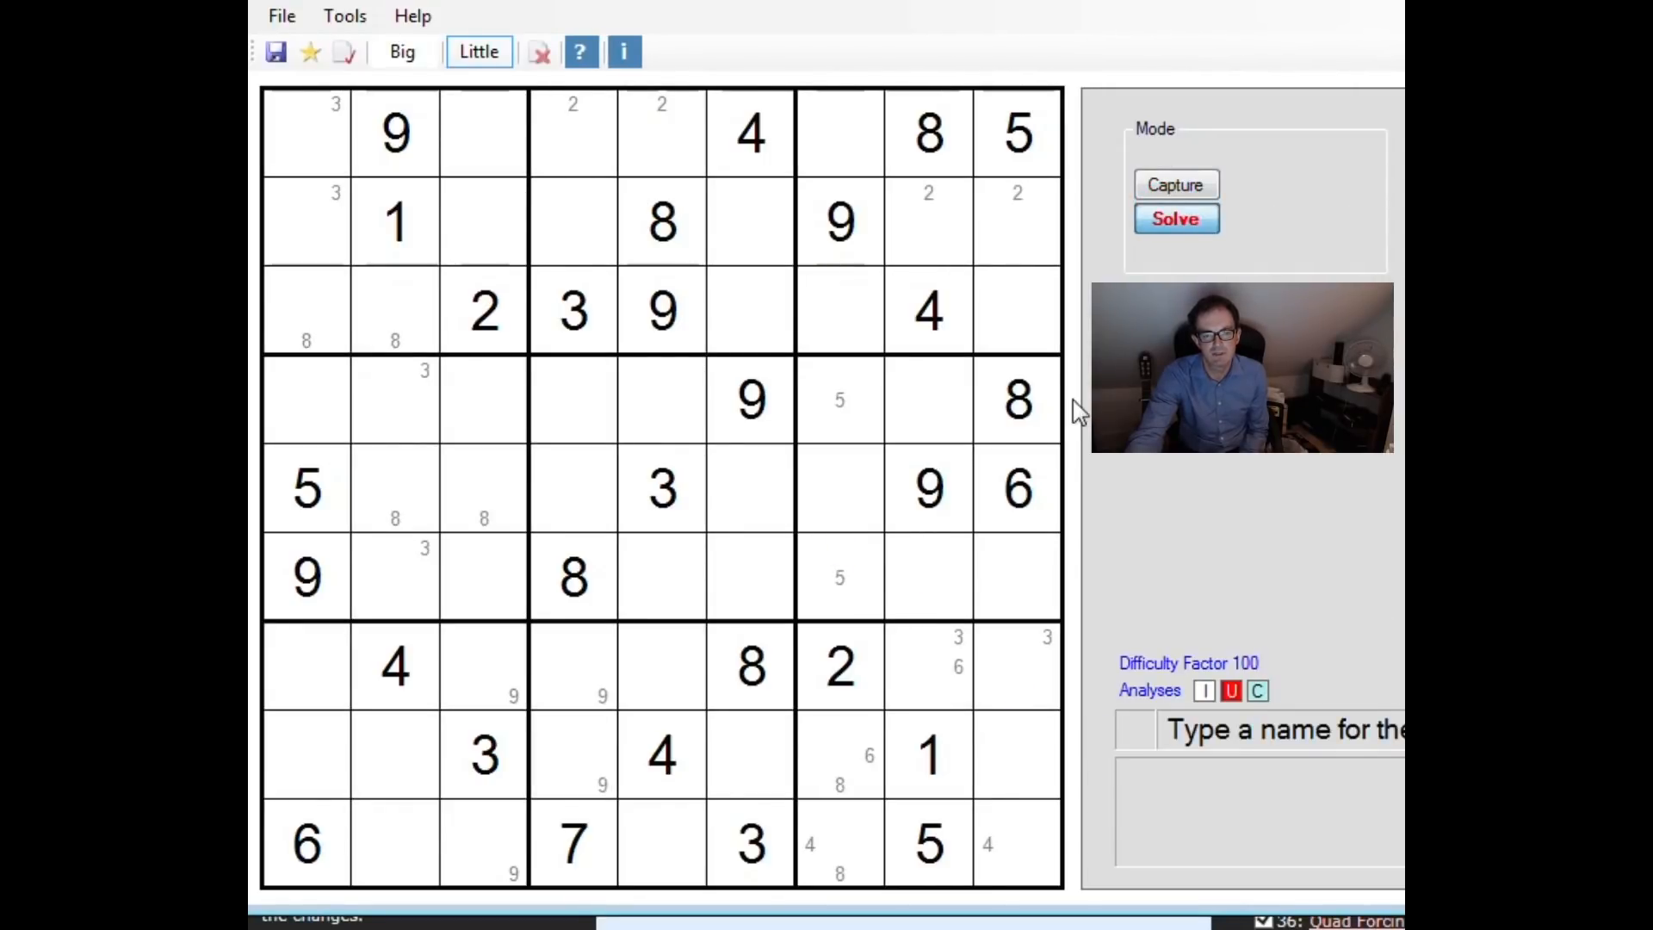
pyautogui.click(722, 337)
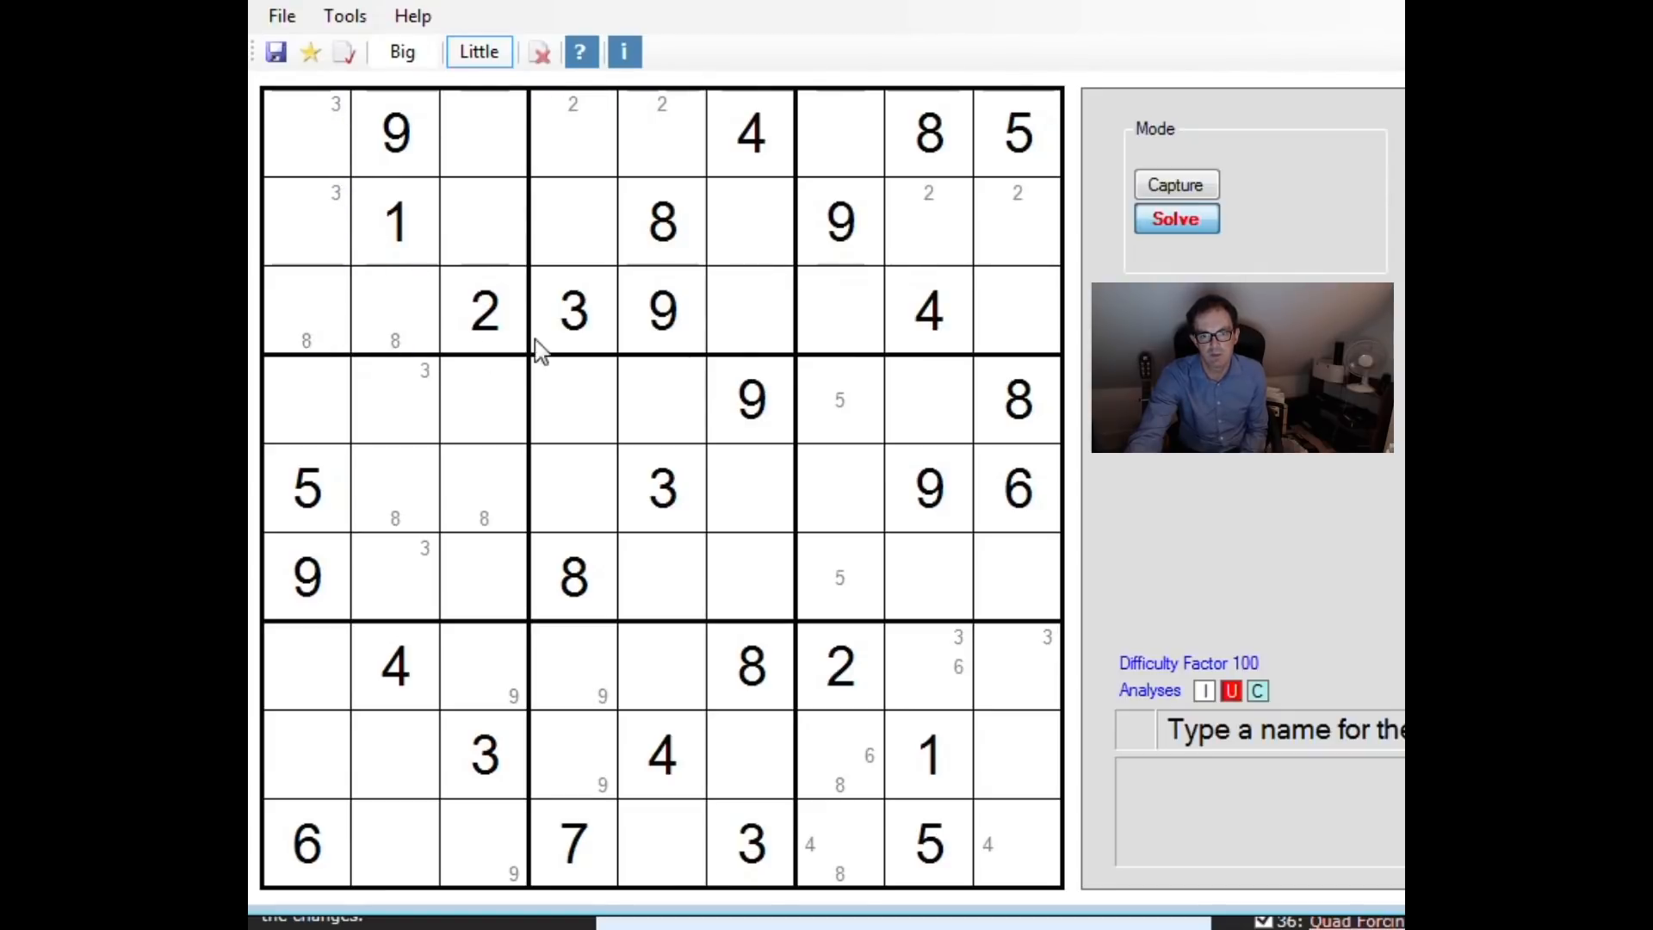
pyautogui.moveTo(938, 491)
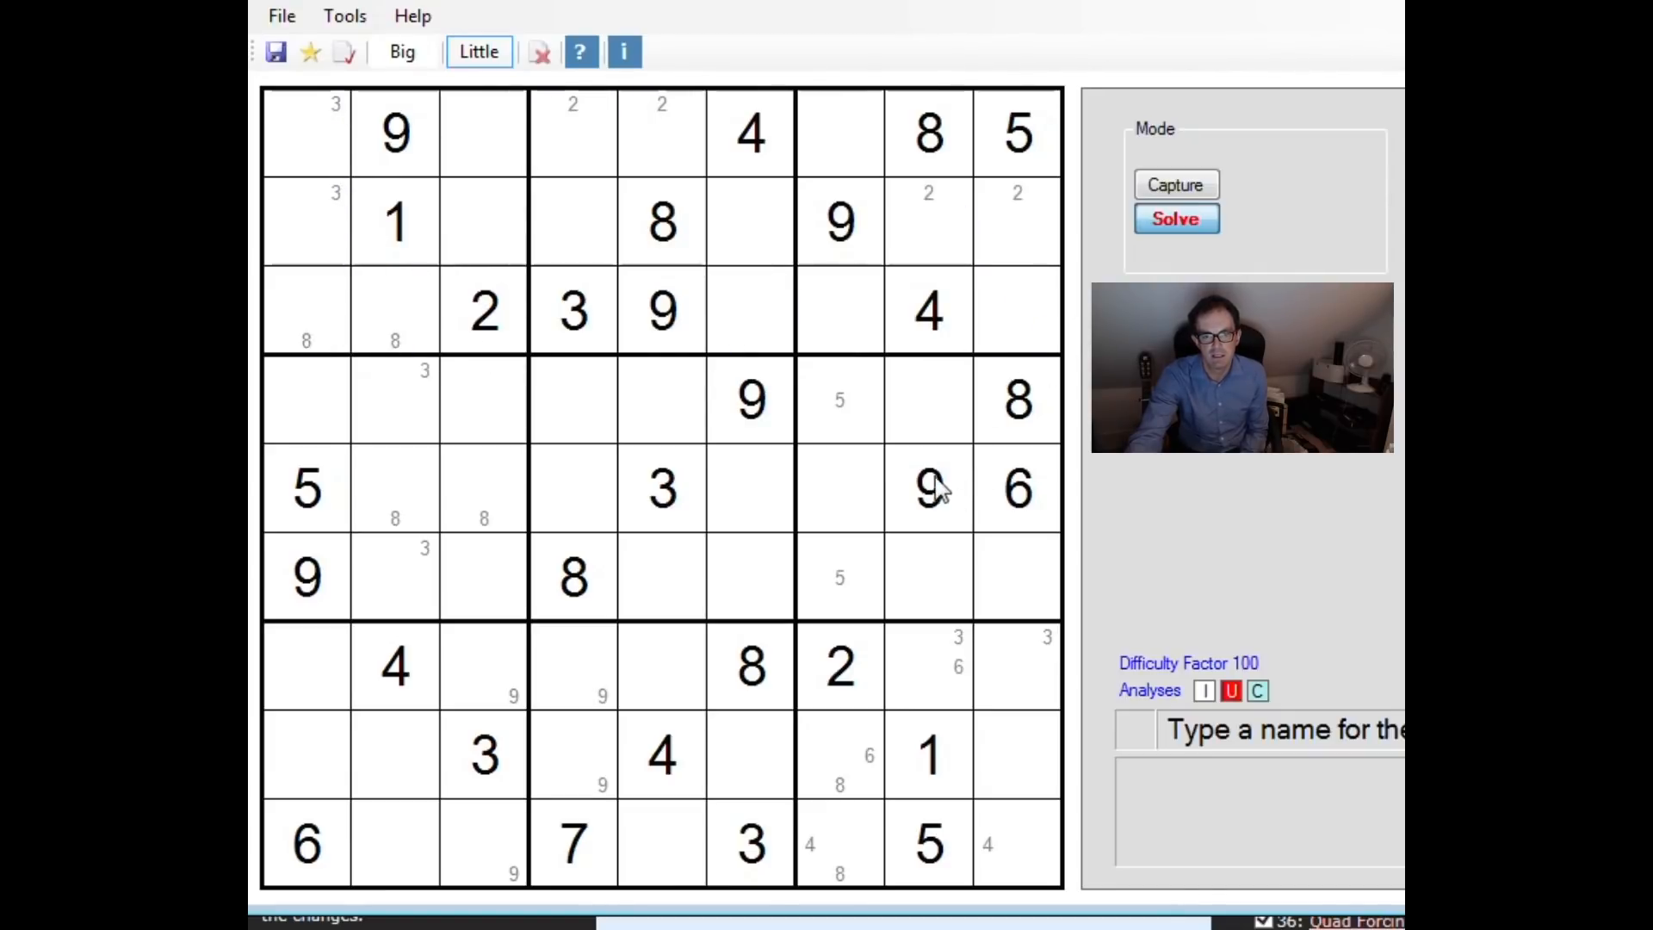
pyautogui.click(897, 222)
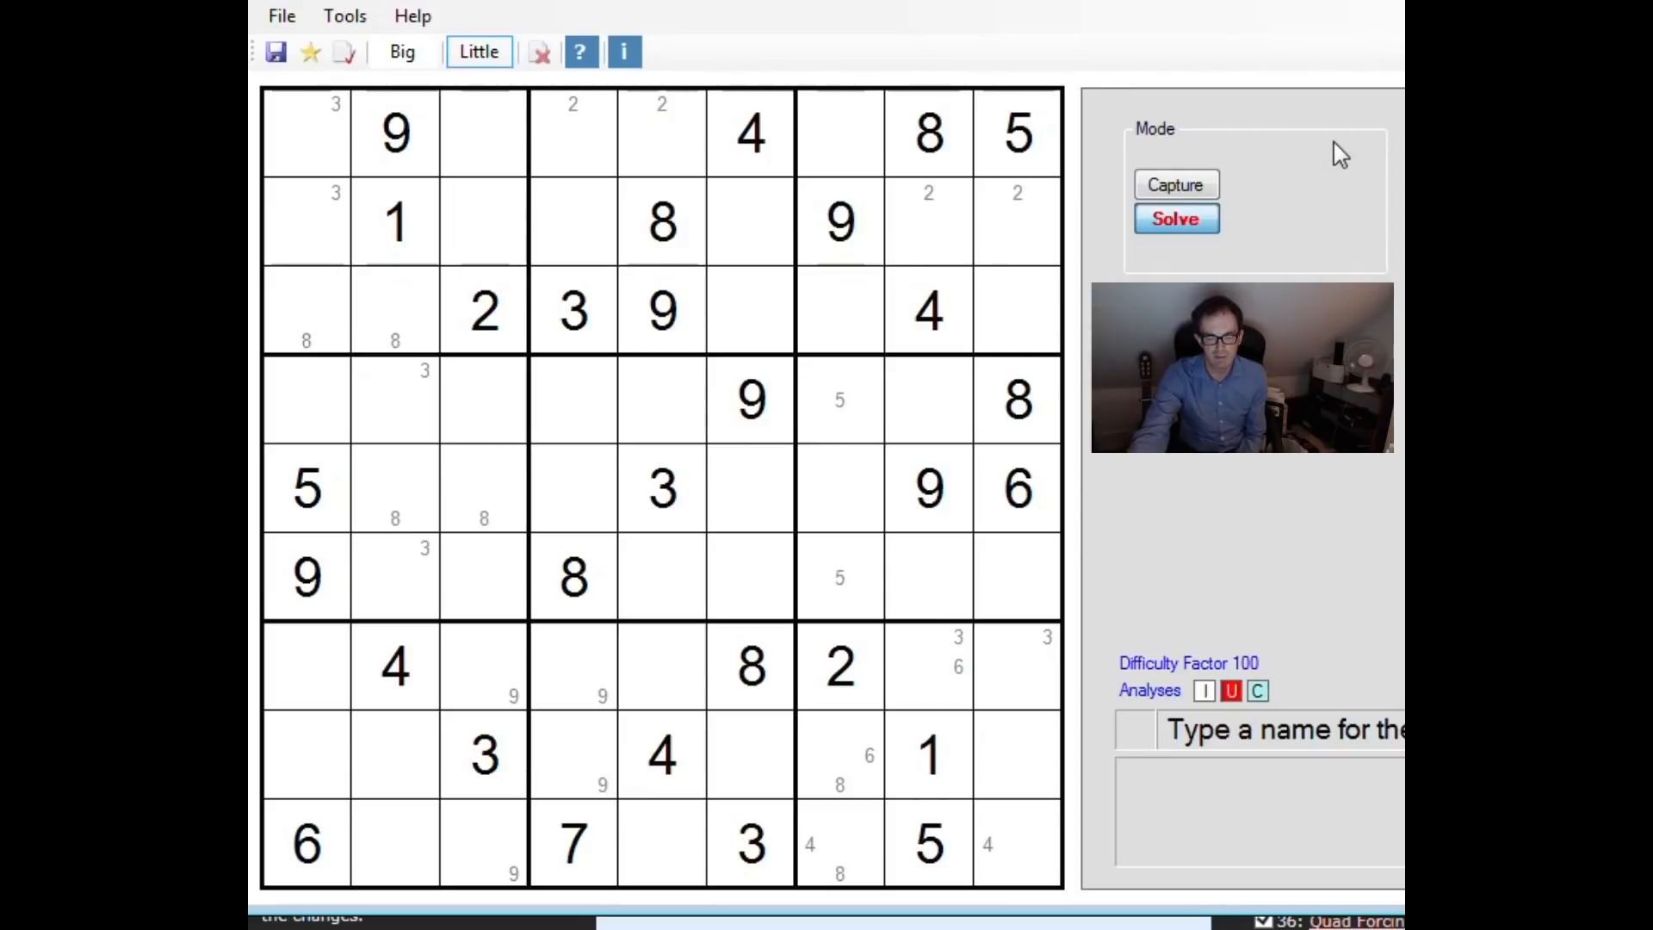
pyautogui.moveTo(1323, 253)
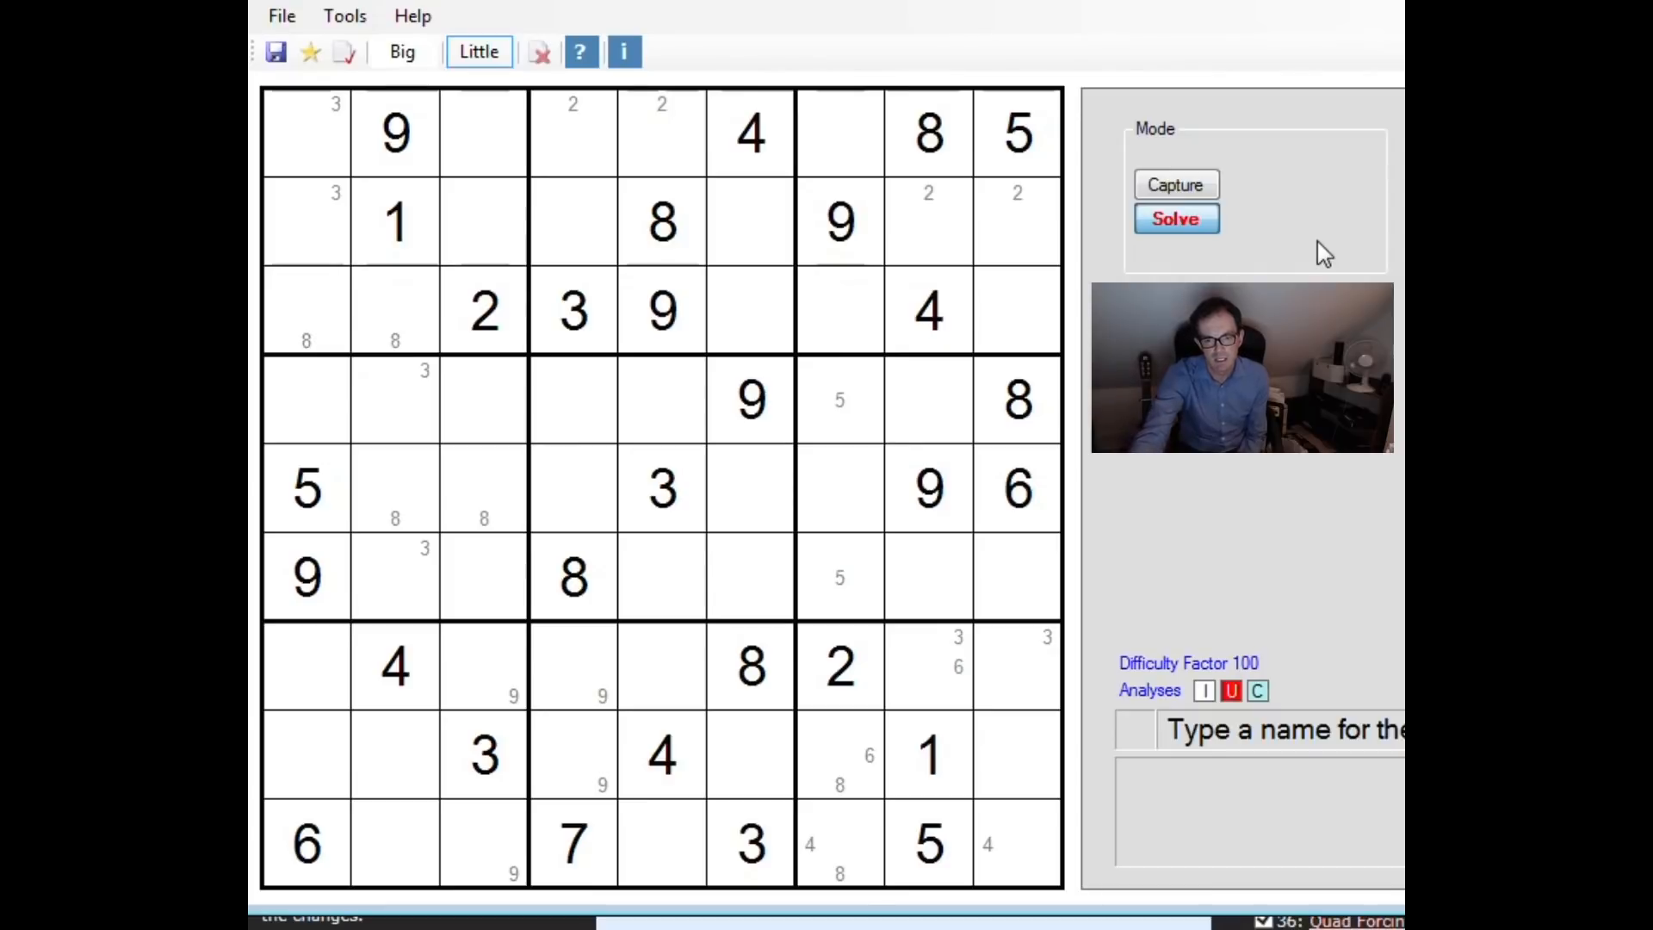
pyautogui.moveTo(1384, 792)
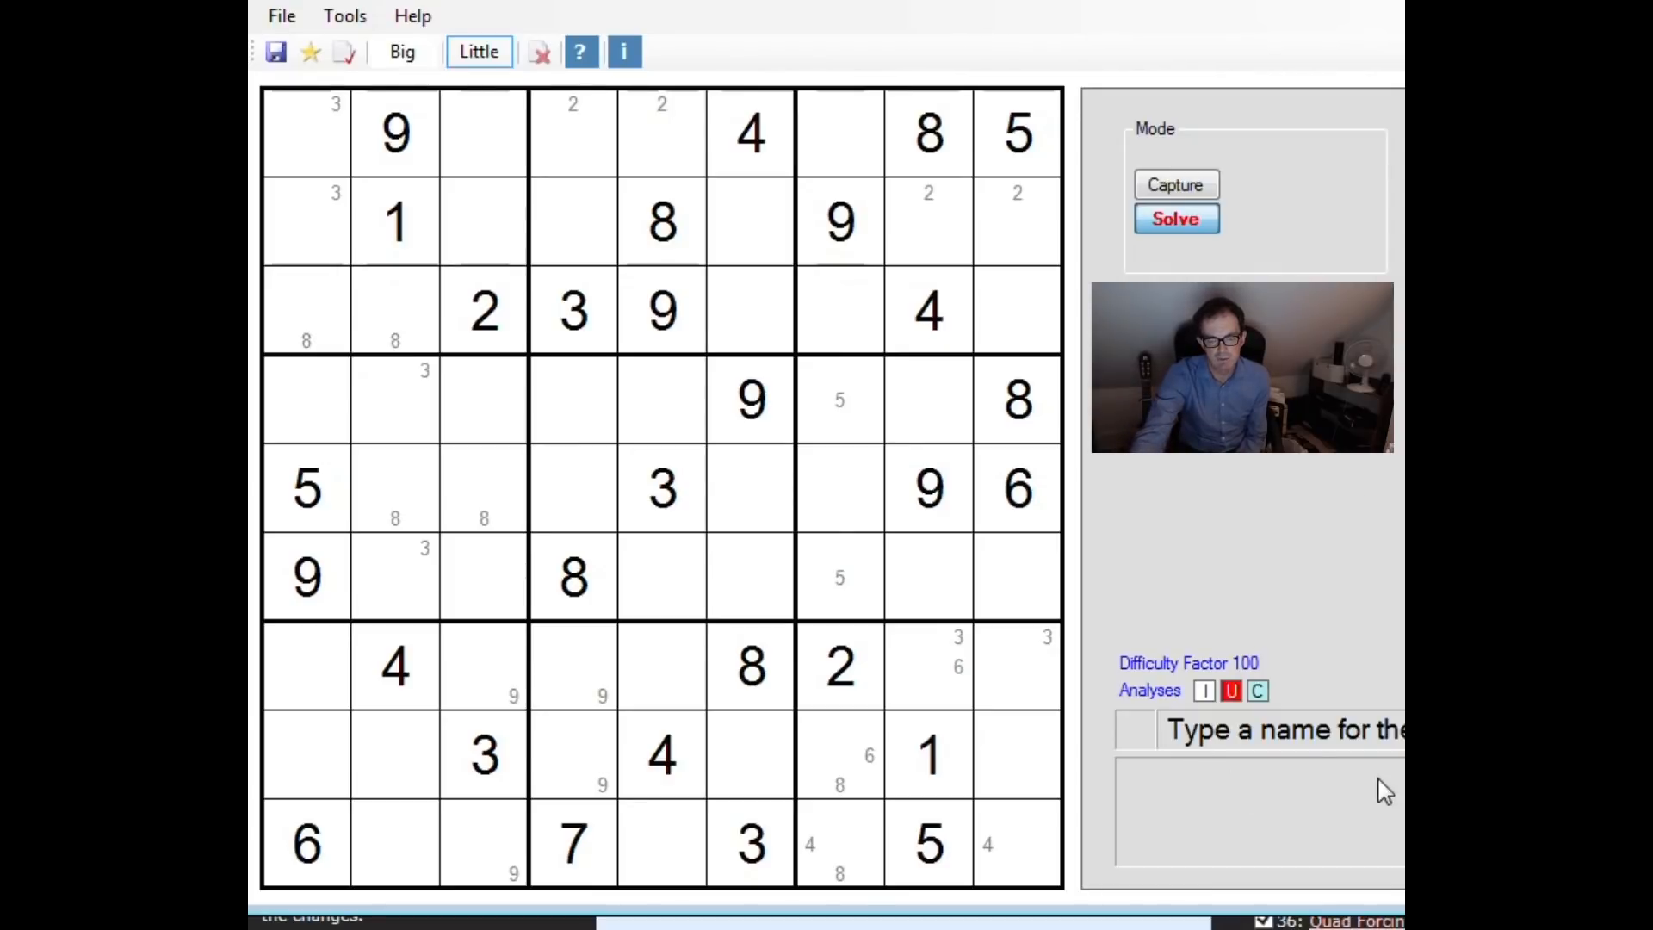
# Step: Pencil candidates 1 and 2 into the empty bottom-row cell r9c5
pyautogui.click(809, 871)
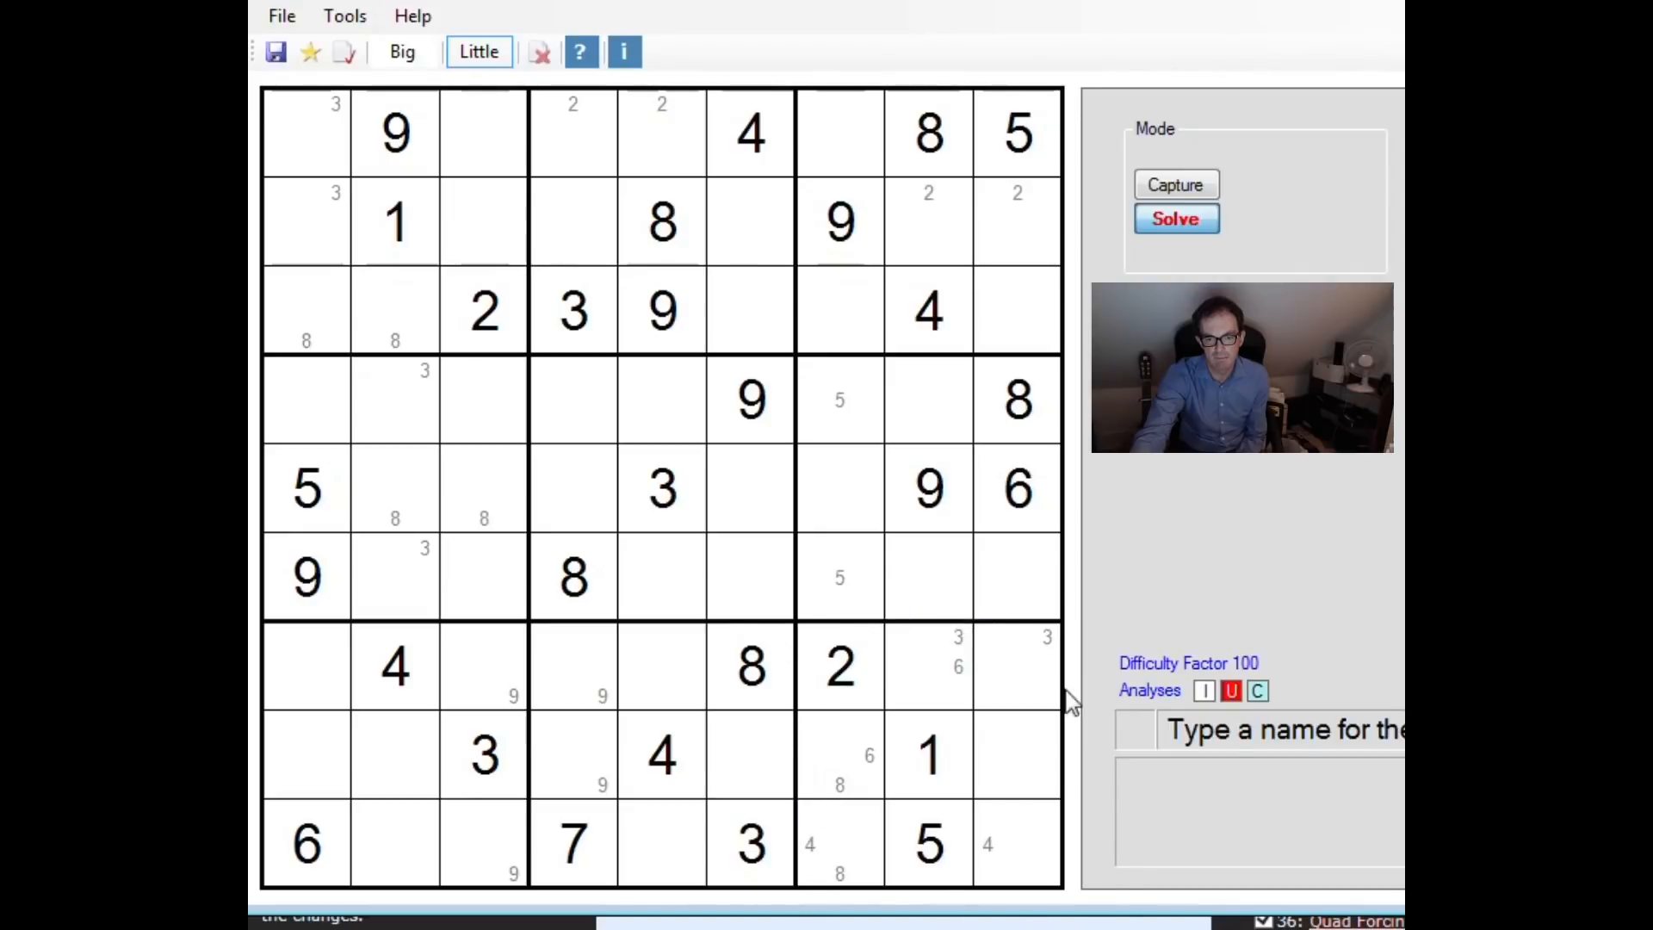
pyautogui.click(1016, 844)
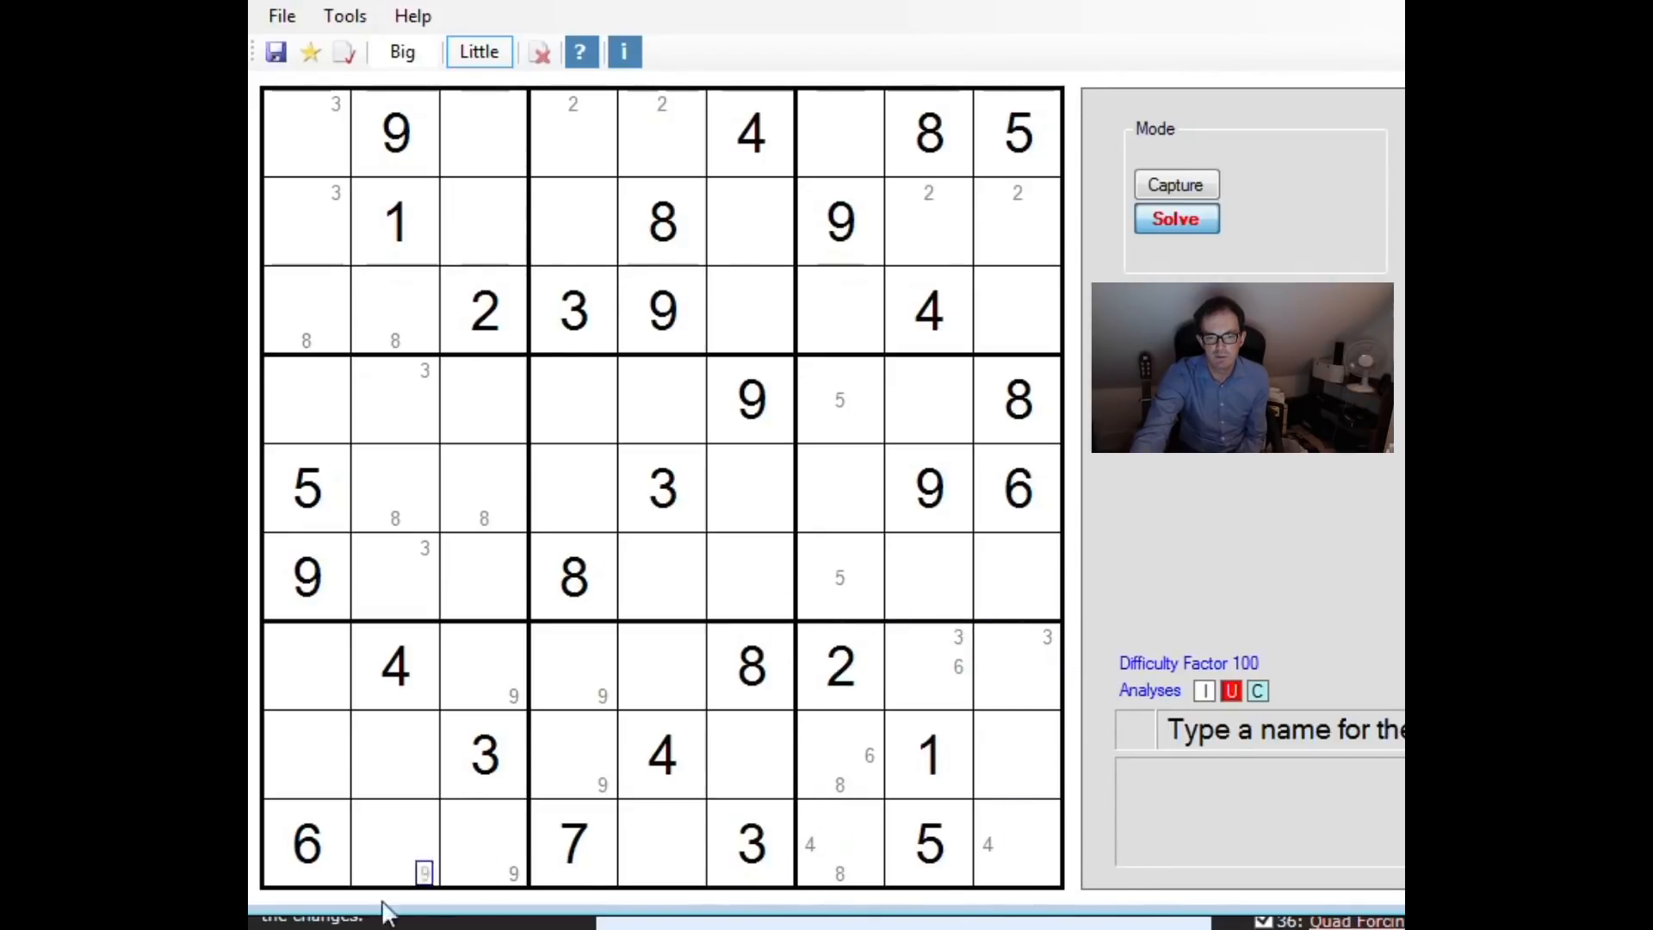
pyautogui.moveTo(1232, 852)
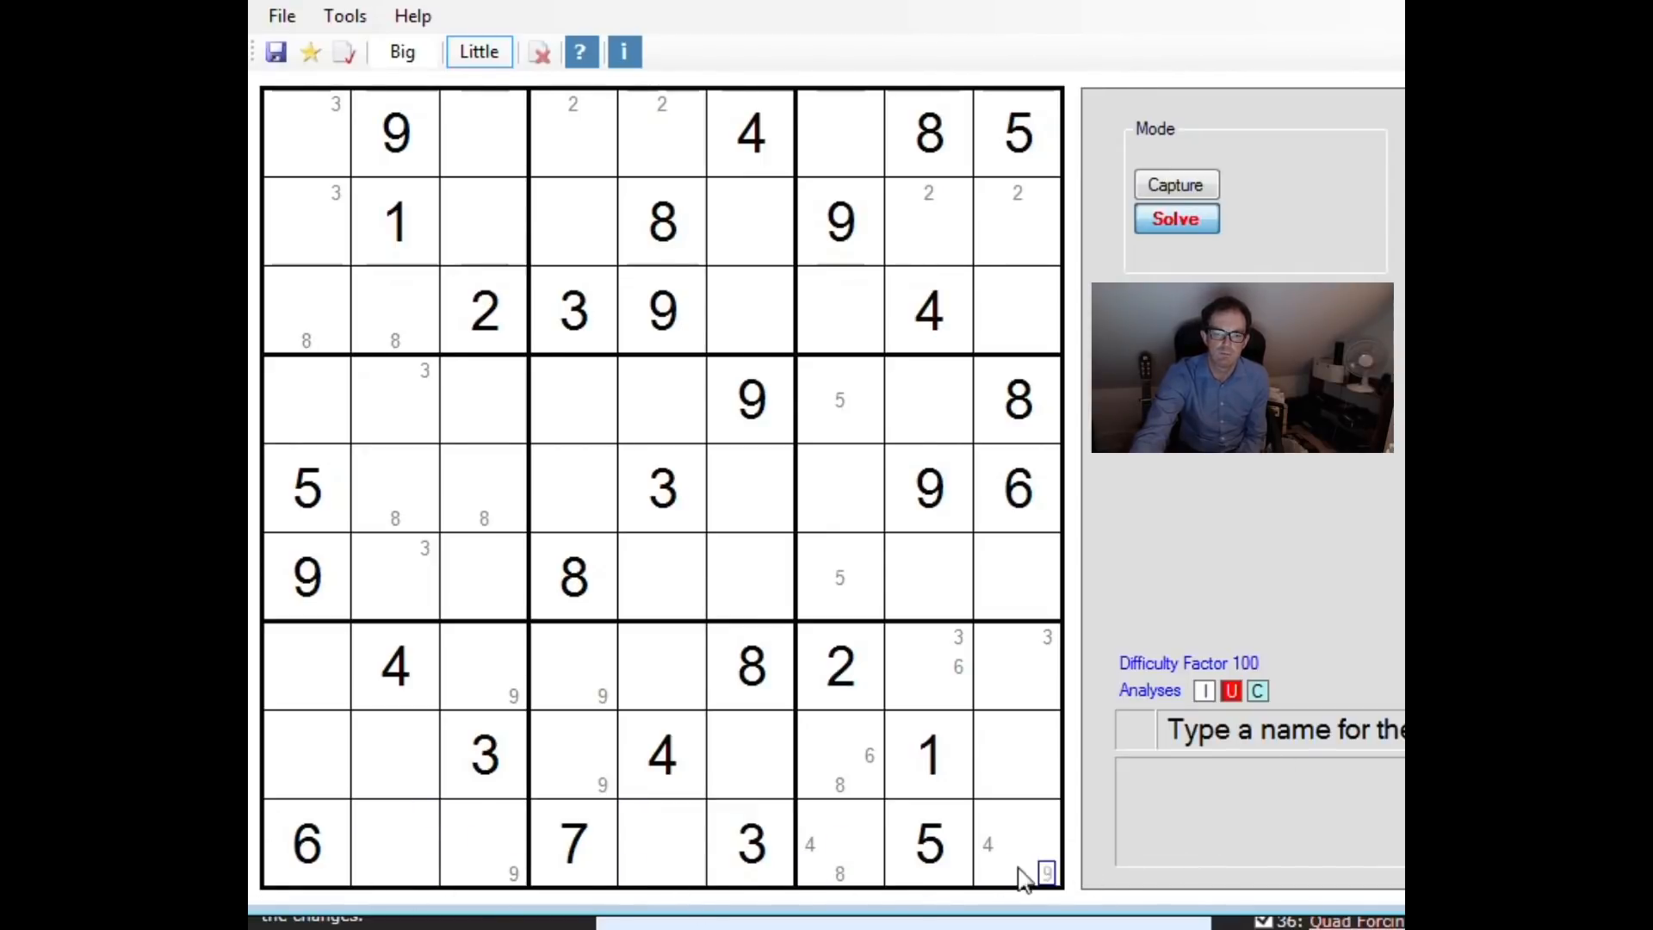
pyautogui.moveTo(909, 780)
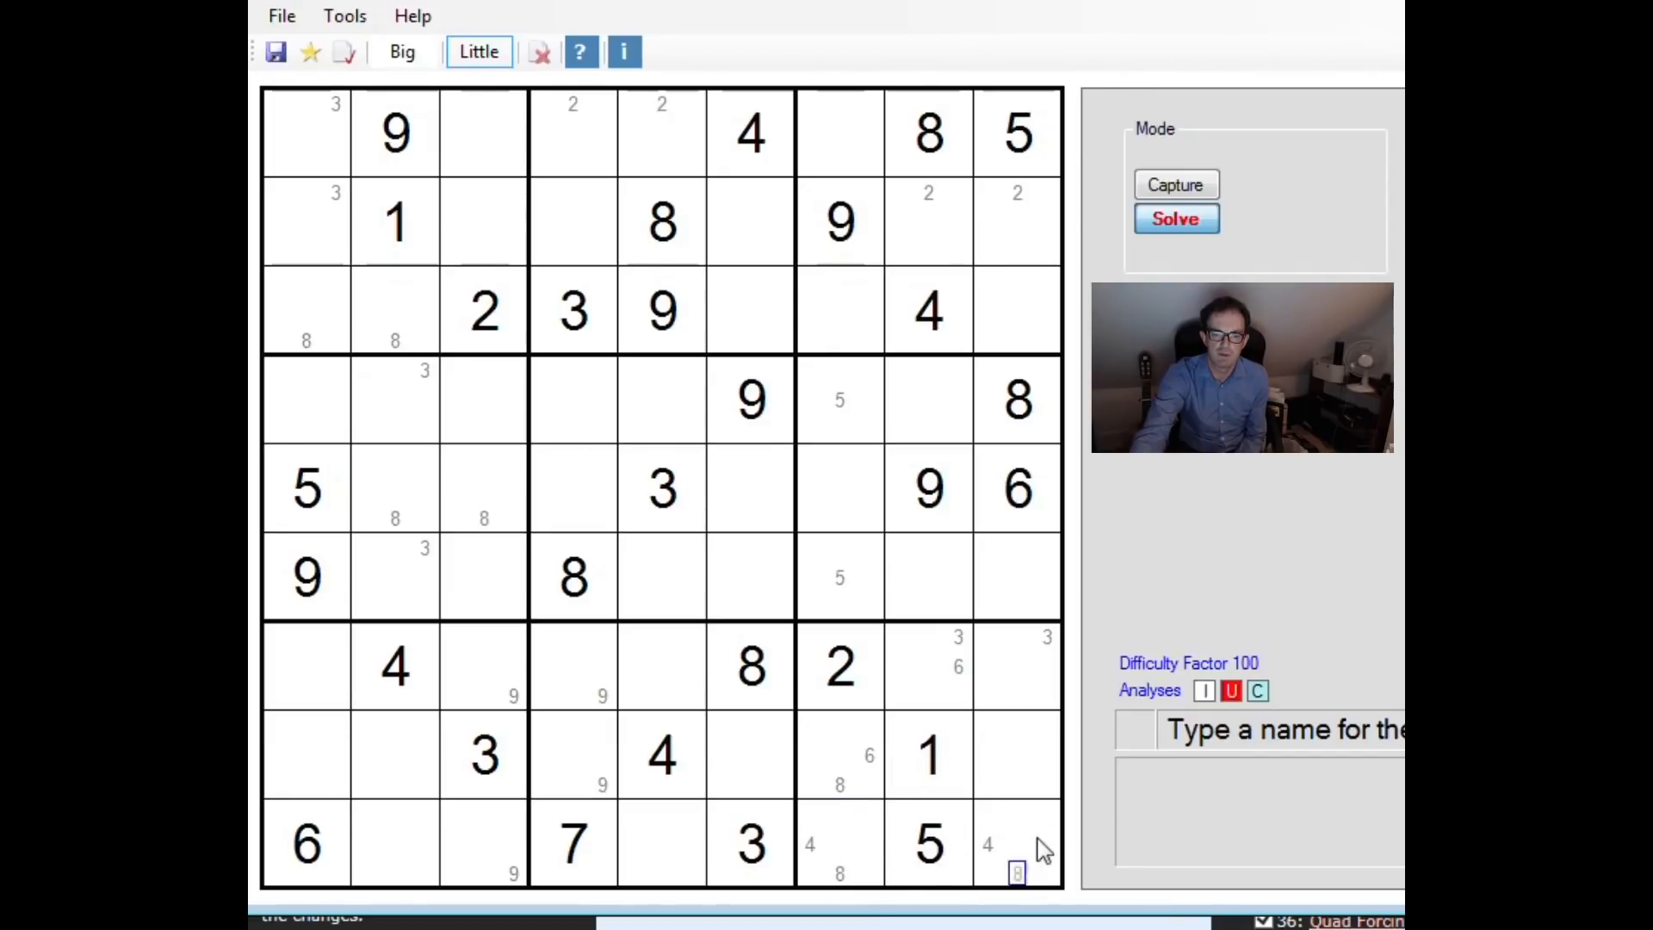
pyautogui.moveTo(970, 833)
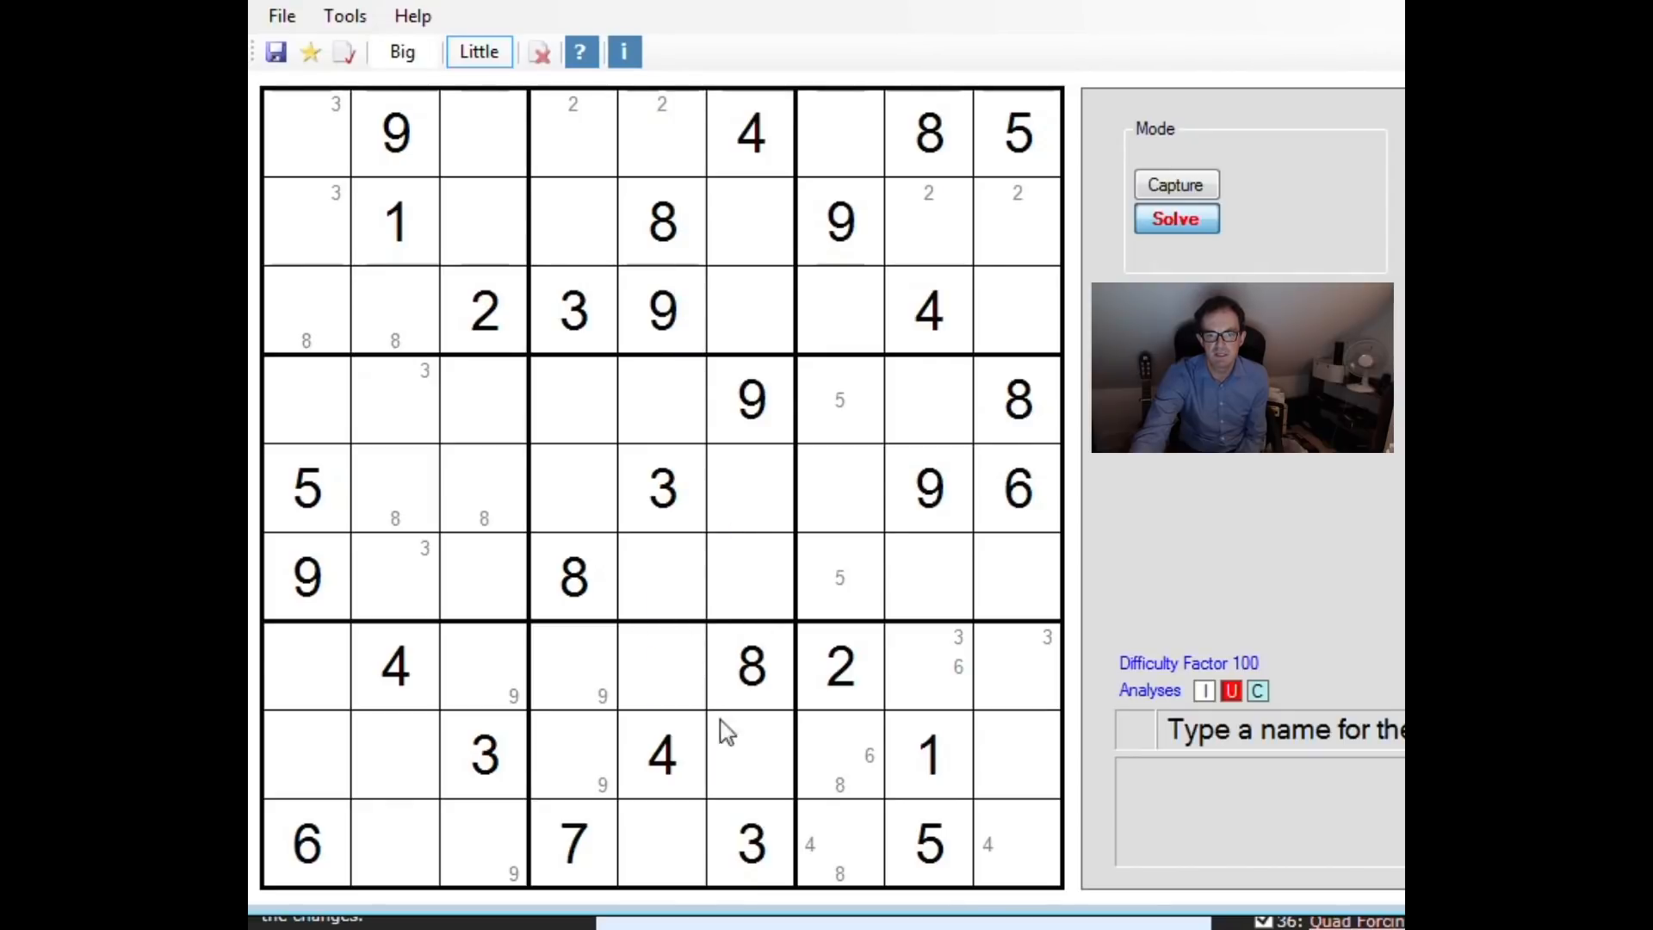
pyautogui.click(749, 310)
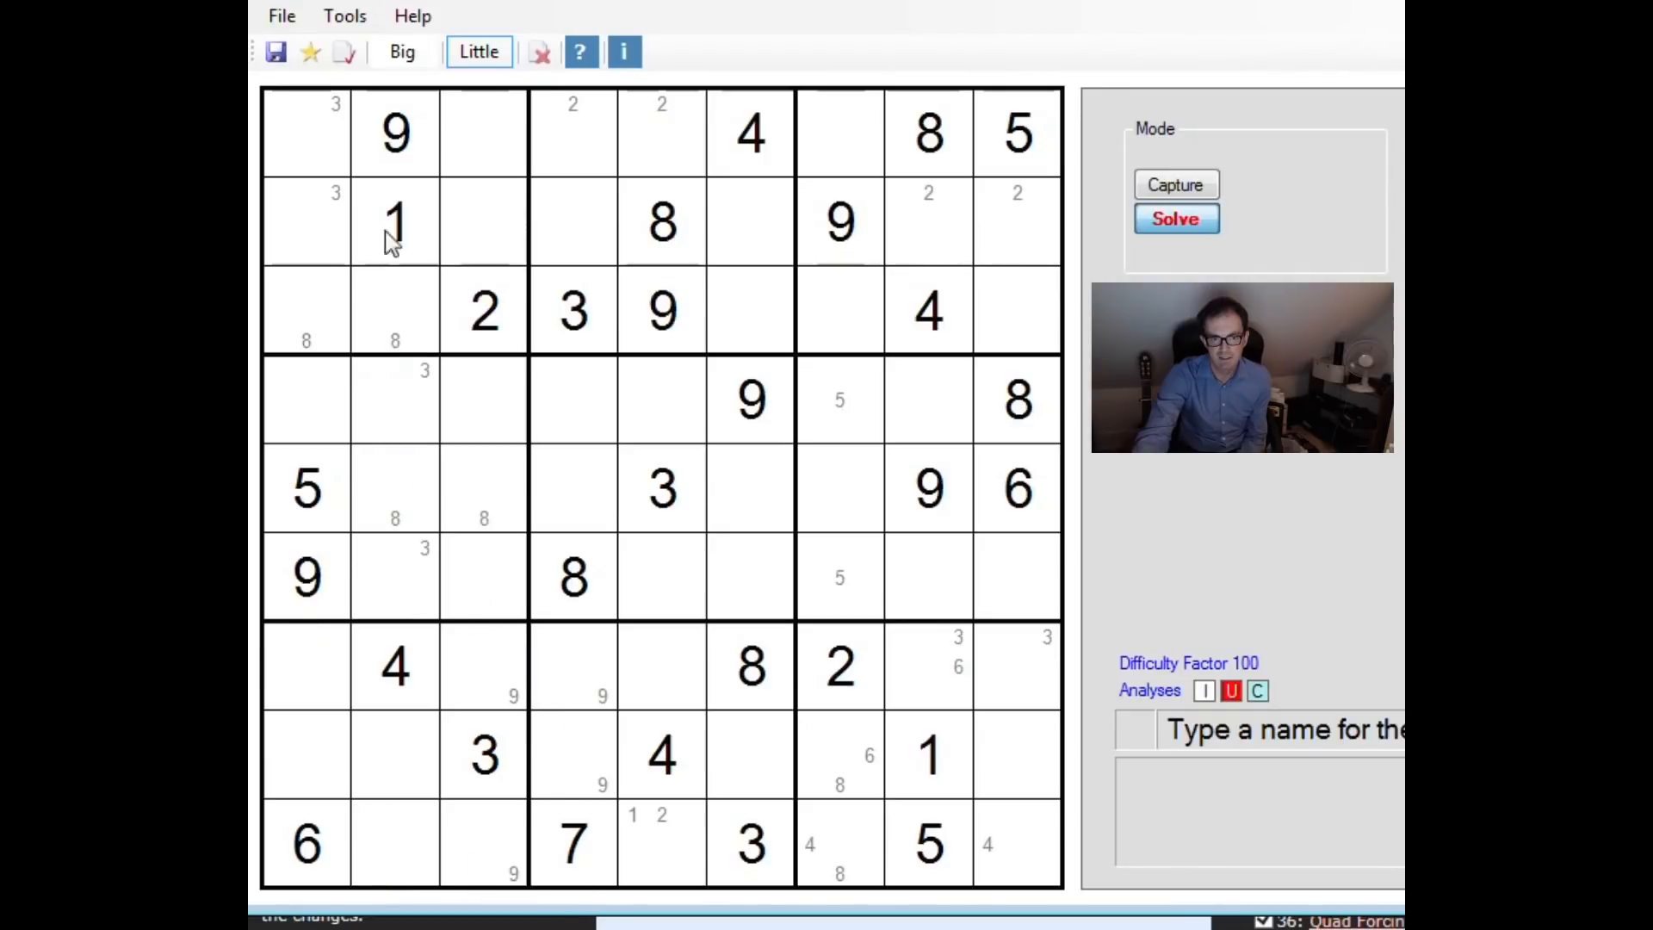
pyautogui.moveTo(482, 307)
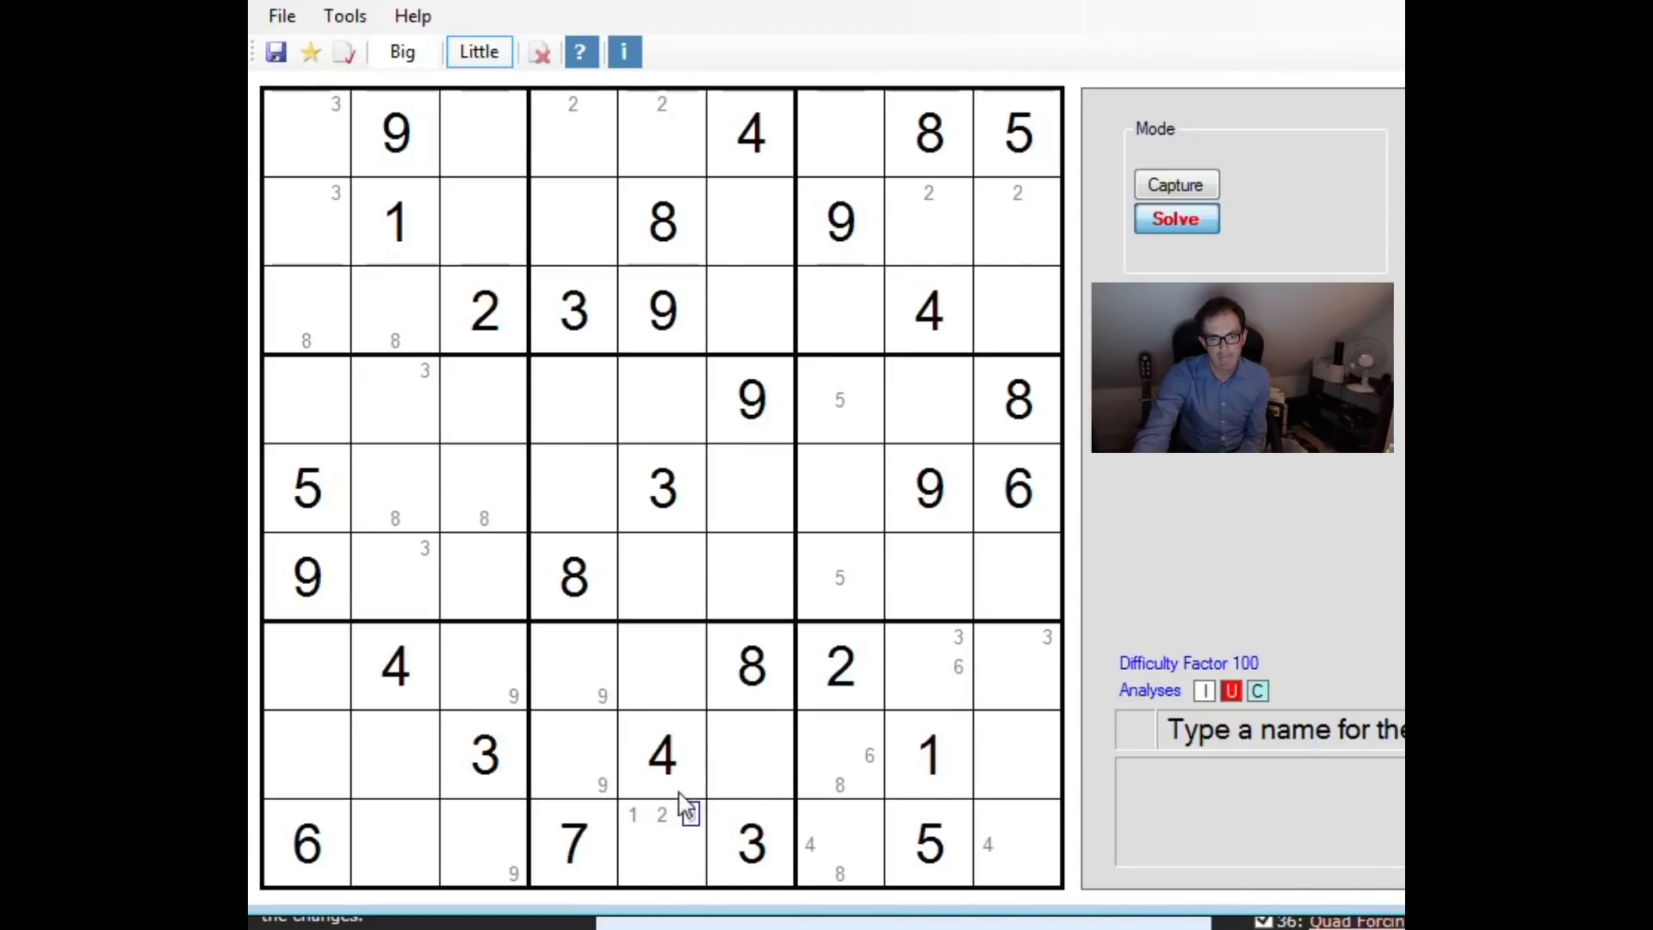
# Step: Pencil 1 into r9c3 and 2 into r9c2, and clear the 9 candidates from r7c3 and r9c3
pyautogui.click(632, 812)
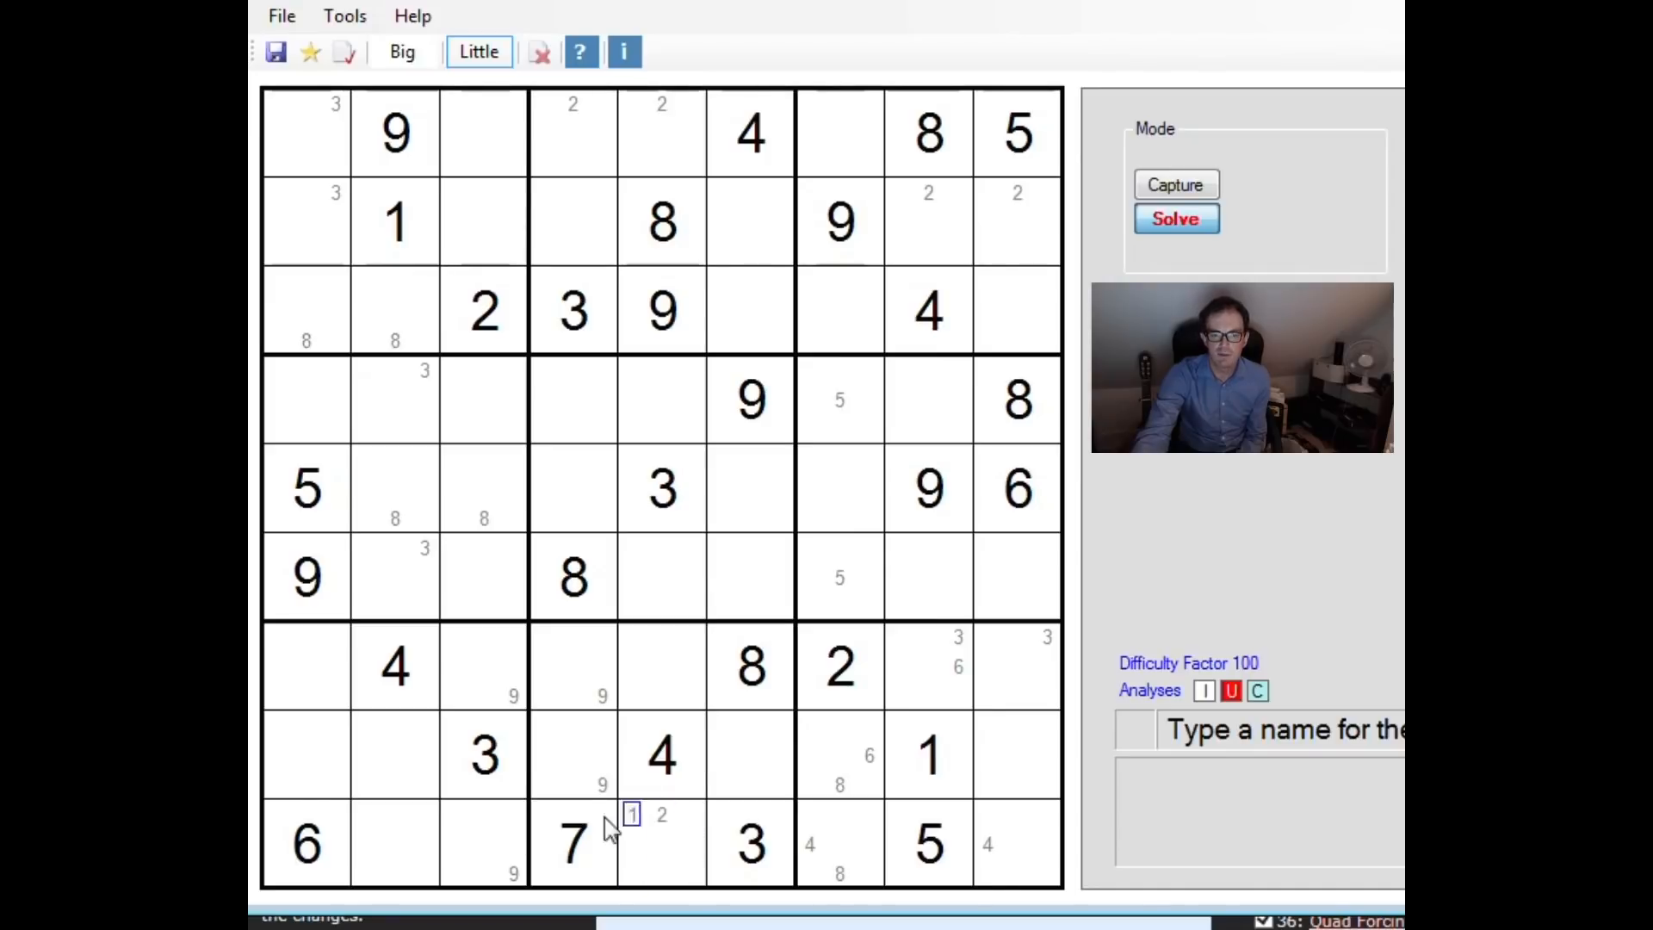
pyautogui.click(661, 843)
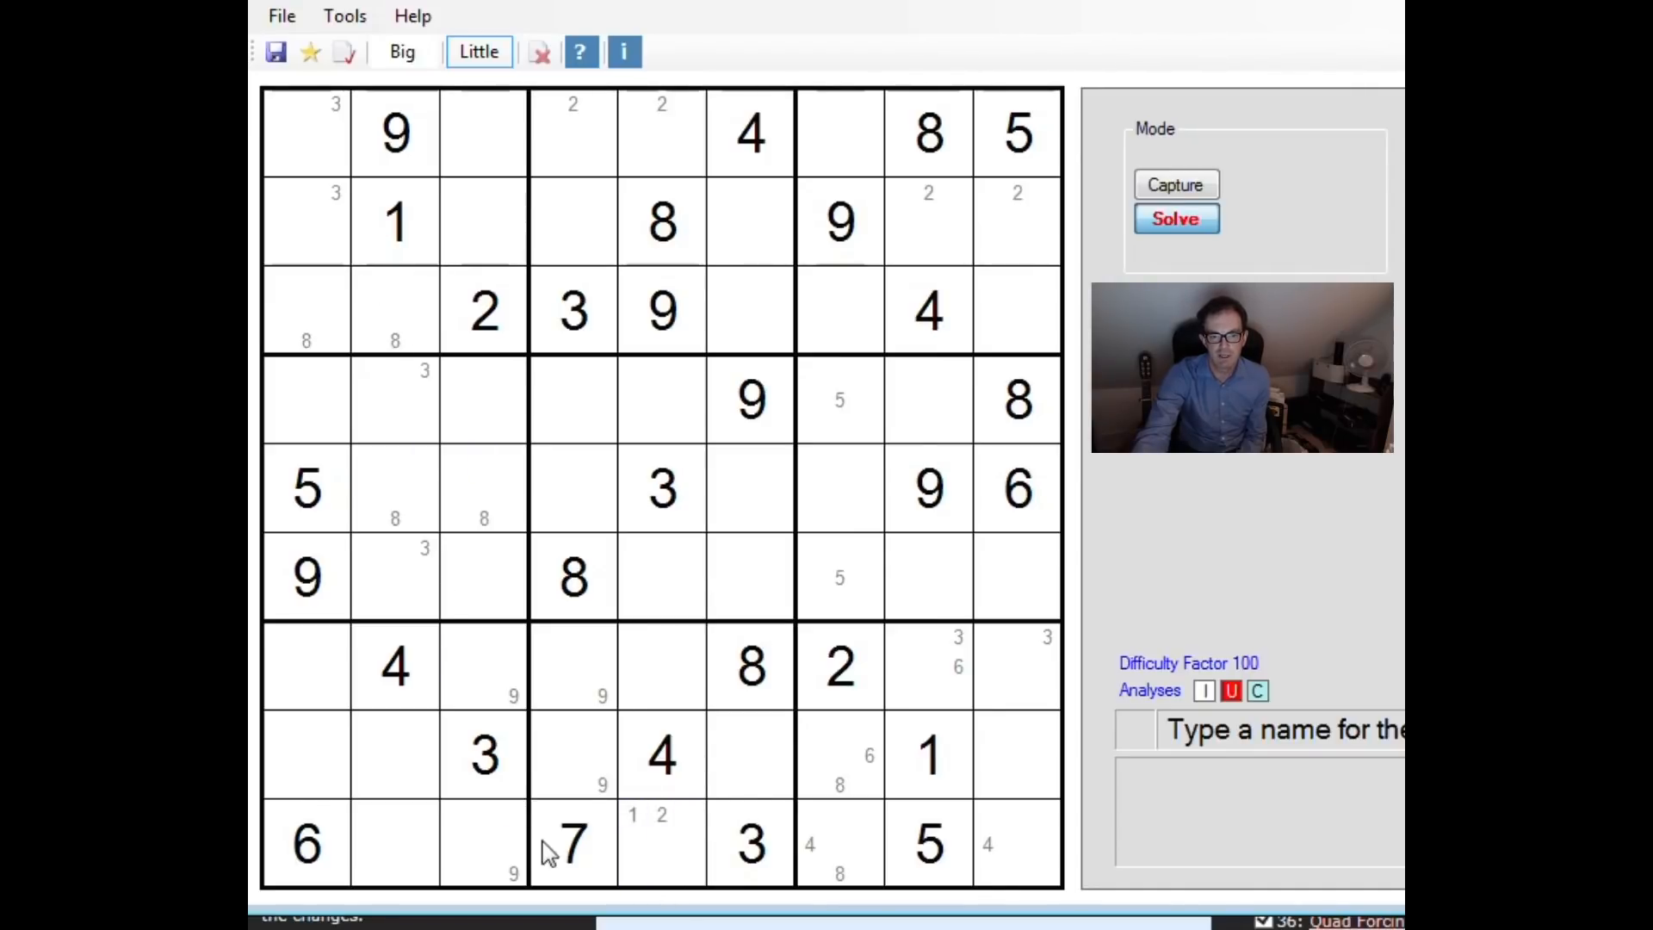
pyautogui.moveTo(482, 805)
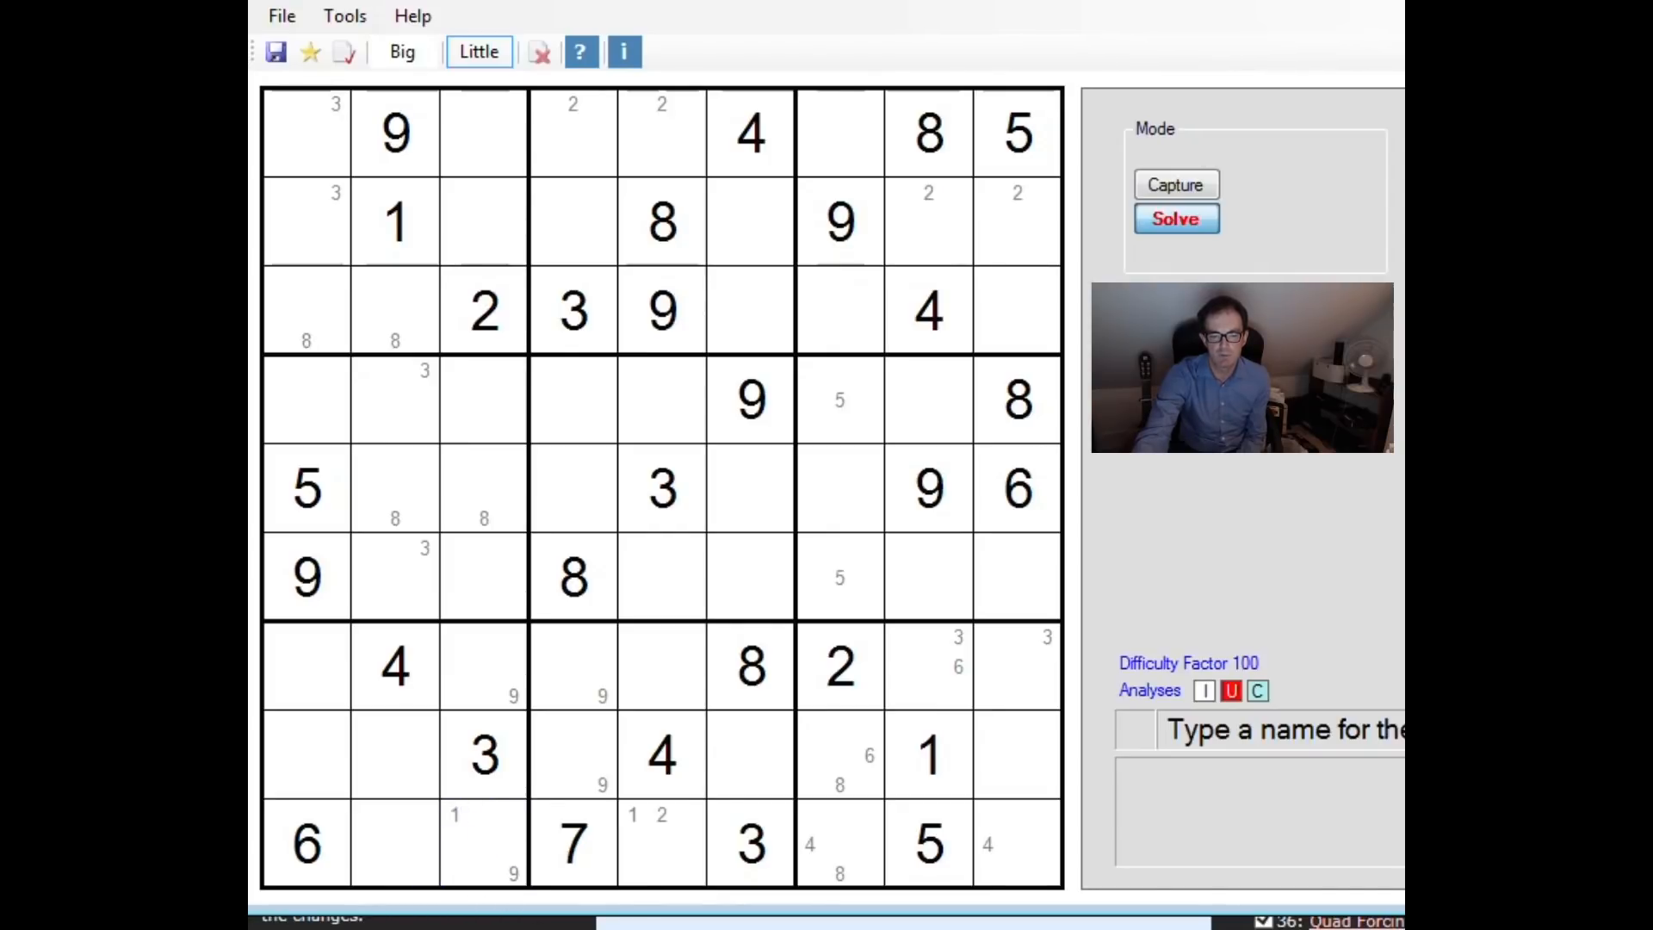
pyautogui.moveTo(675, 828)
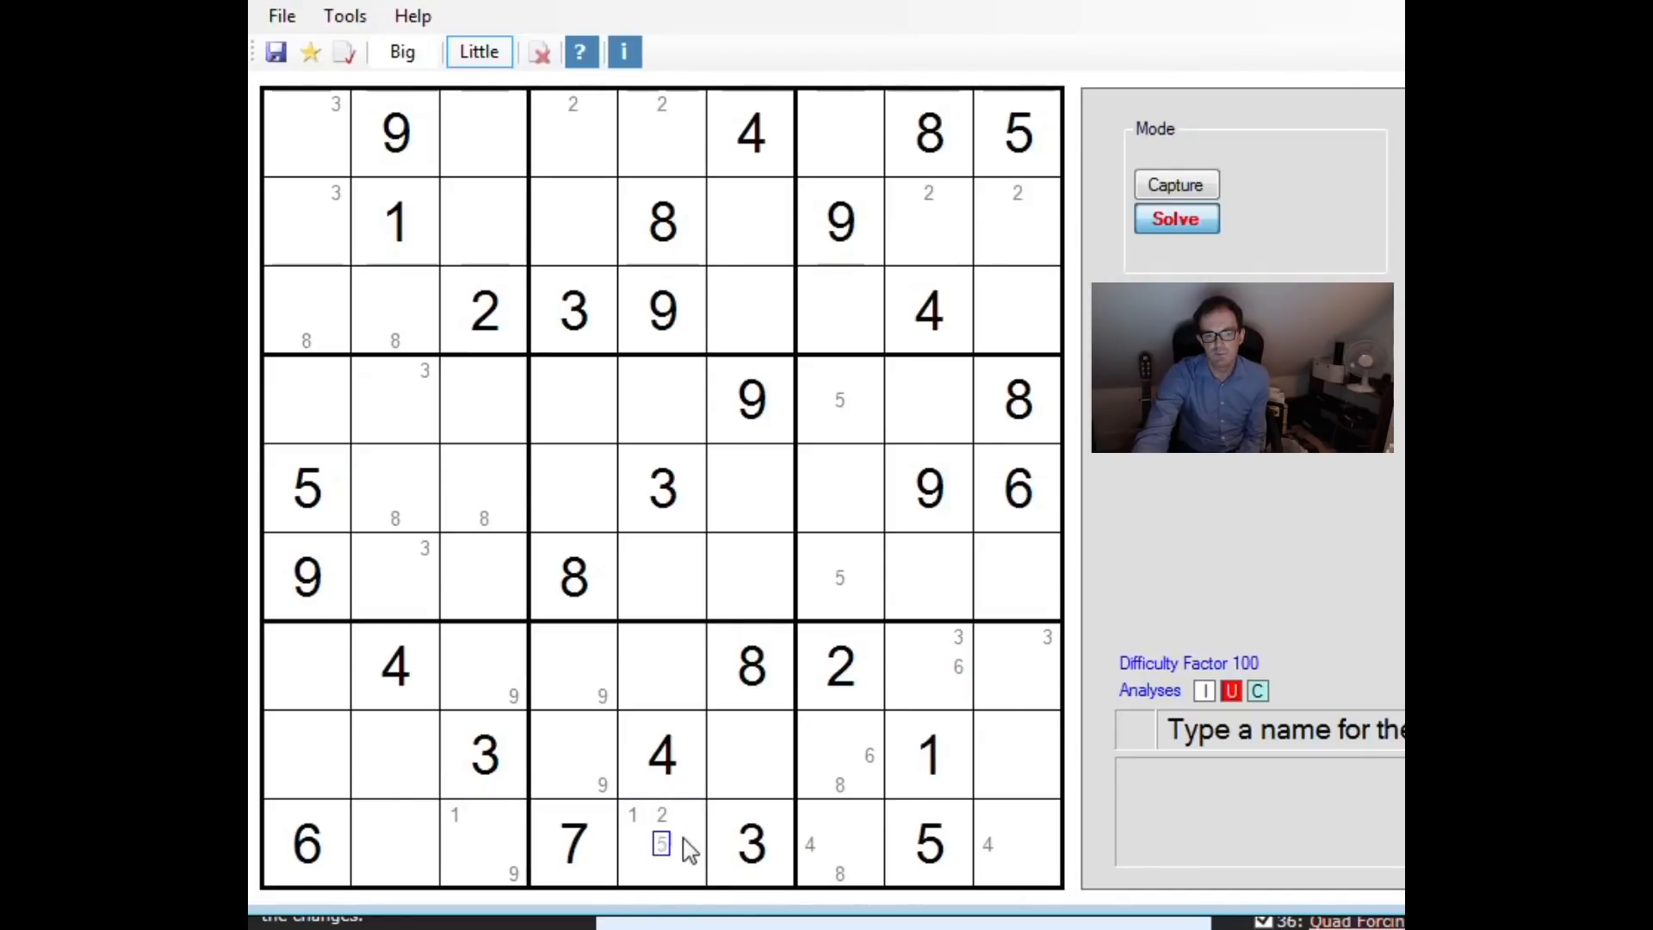
pyautogui.click(422, 816)
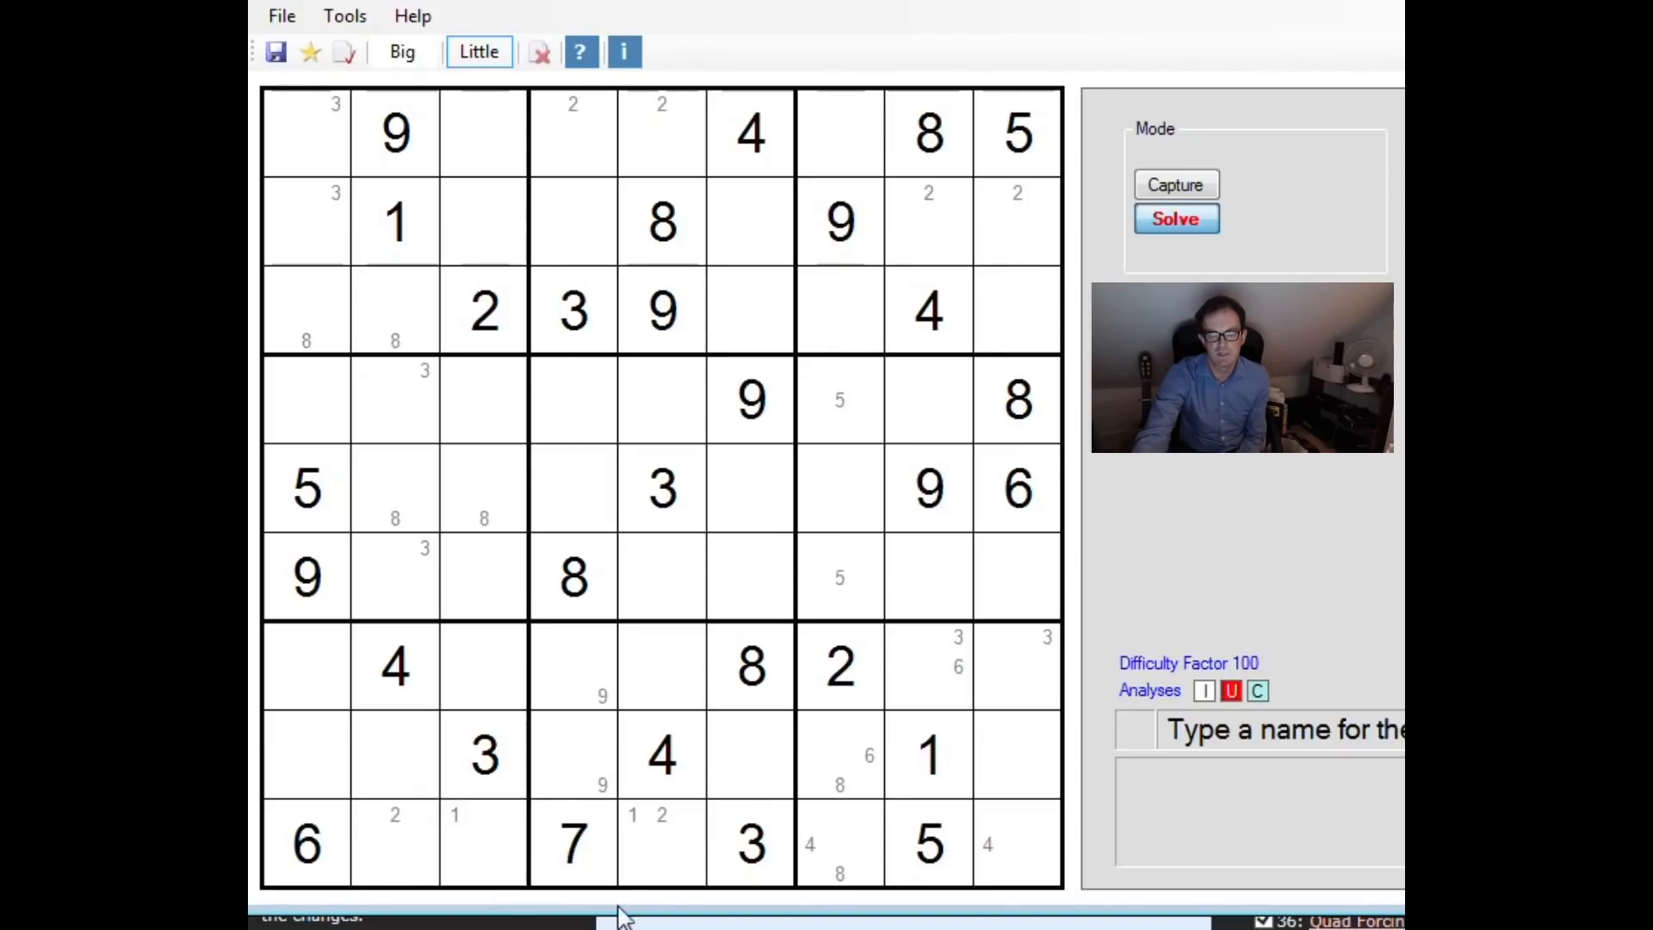
pyautogui.click(511, 871)
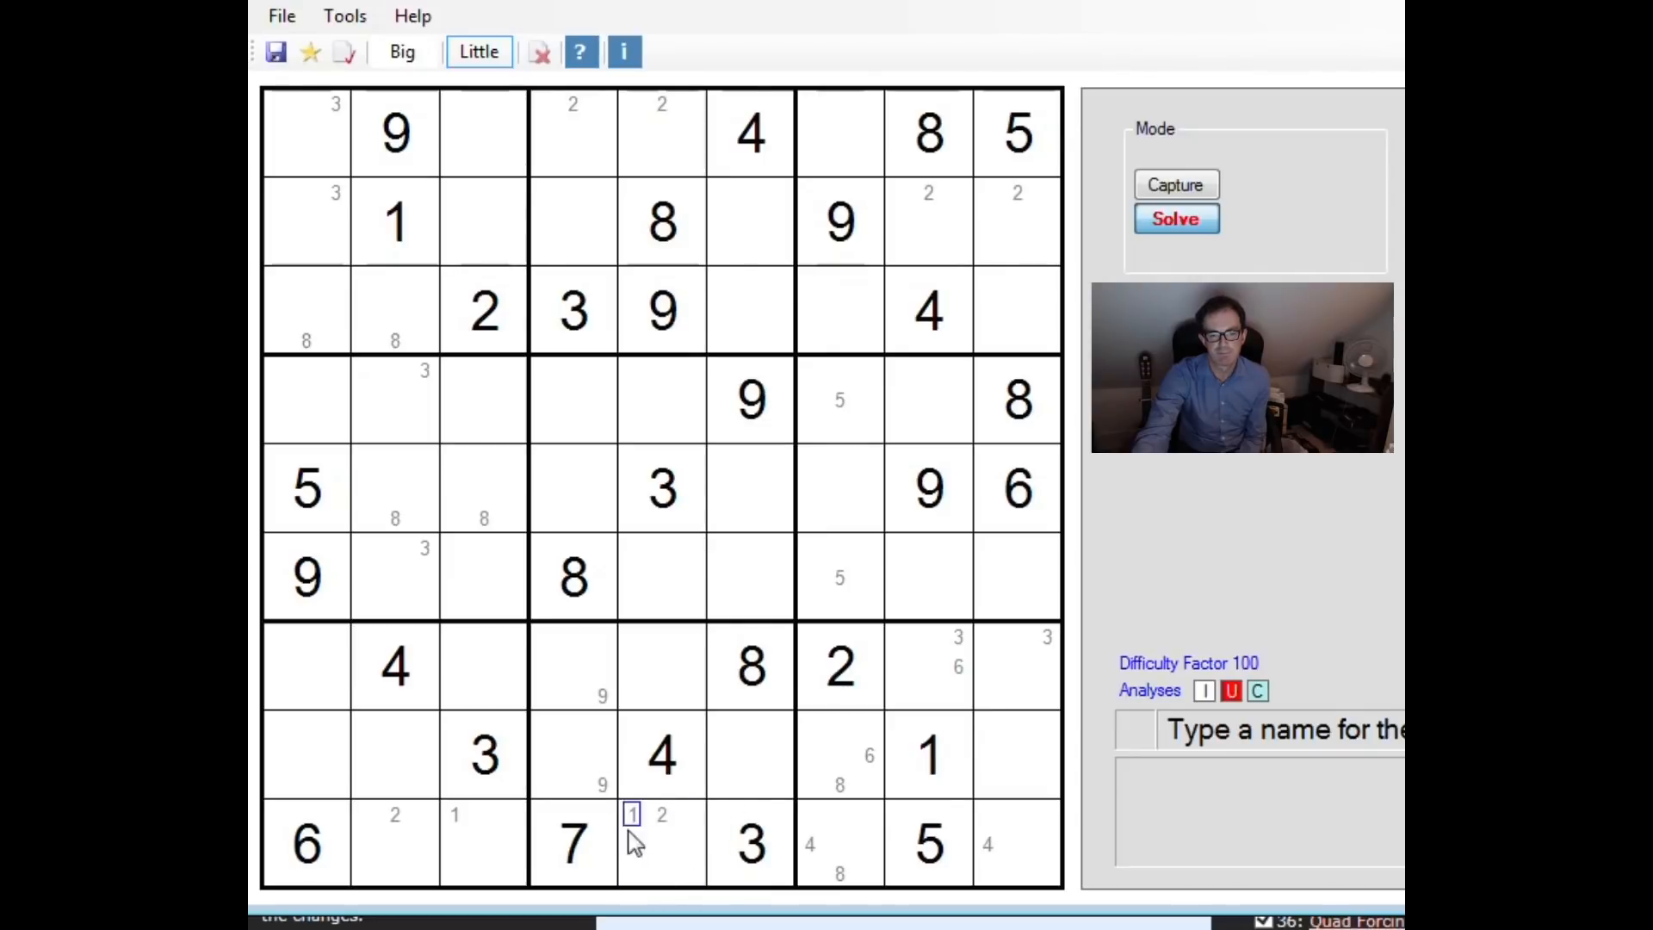
# Step: Adjust pencil marks along the left columns and add candidate 2 beside the 1 in r4c1
pyautogui.click(424, 814)
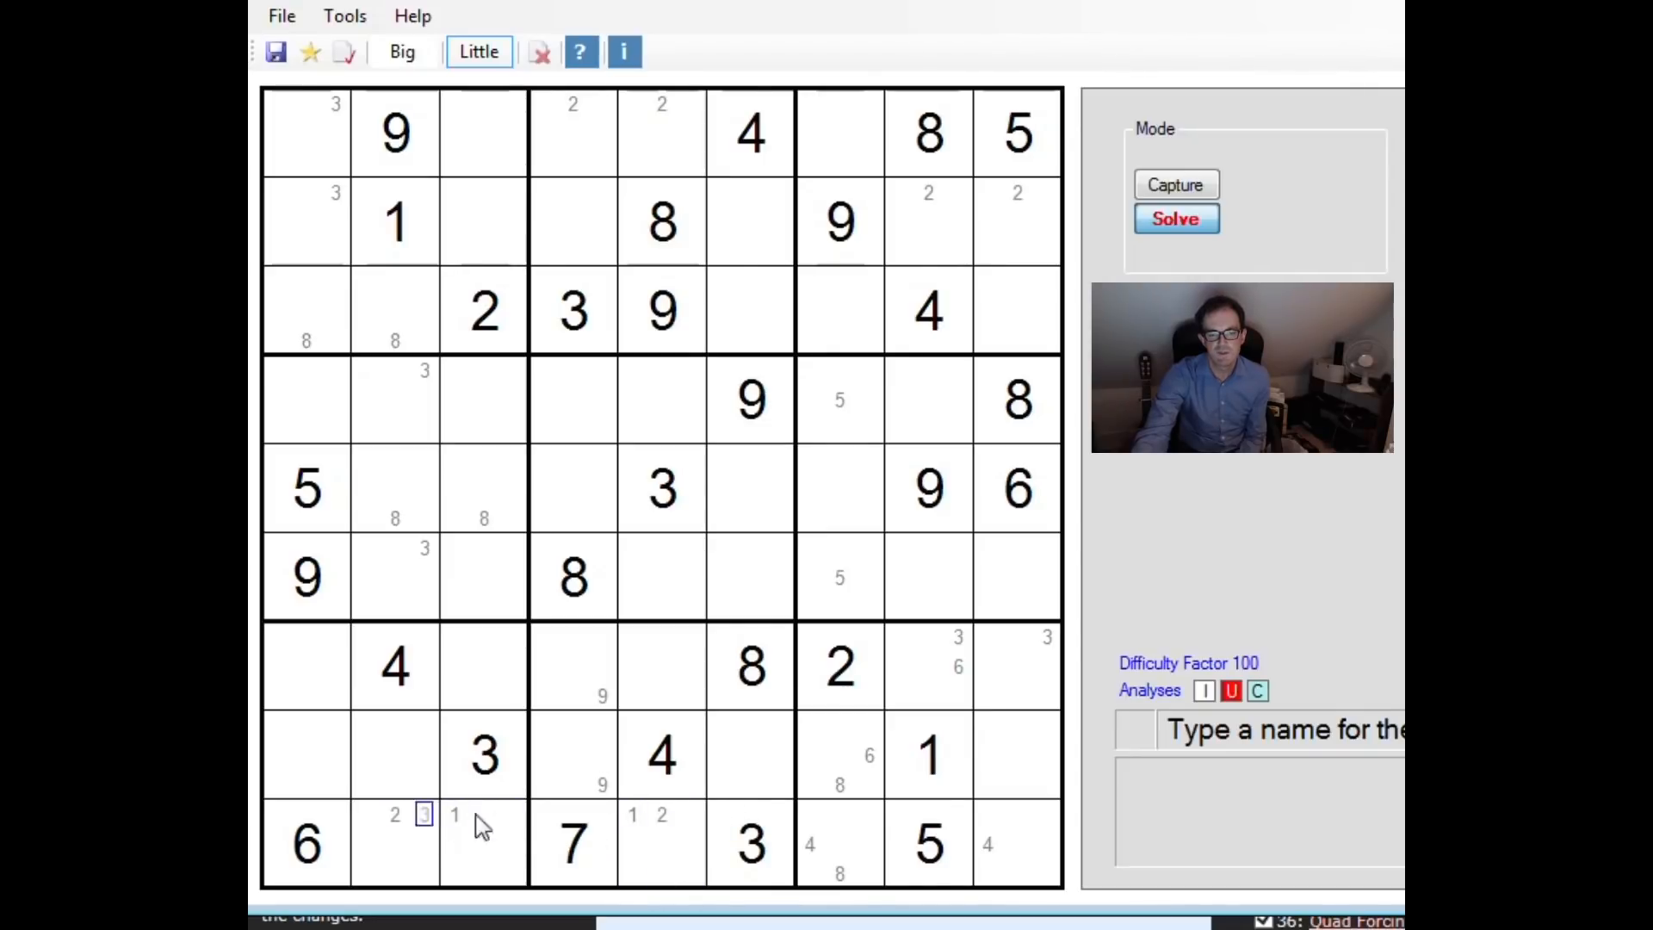
pyautogui.click(570, 725)
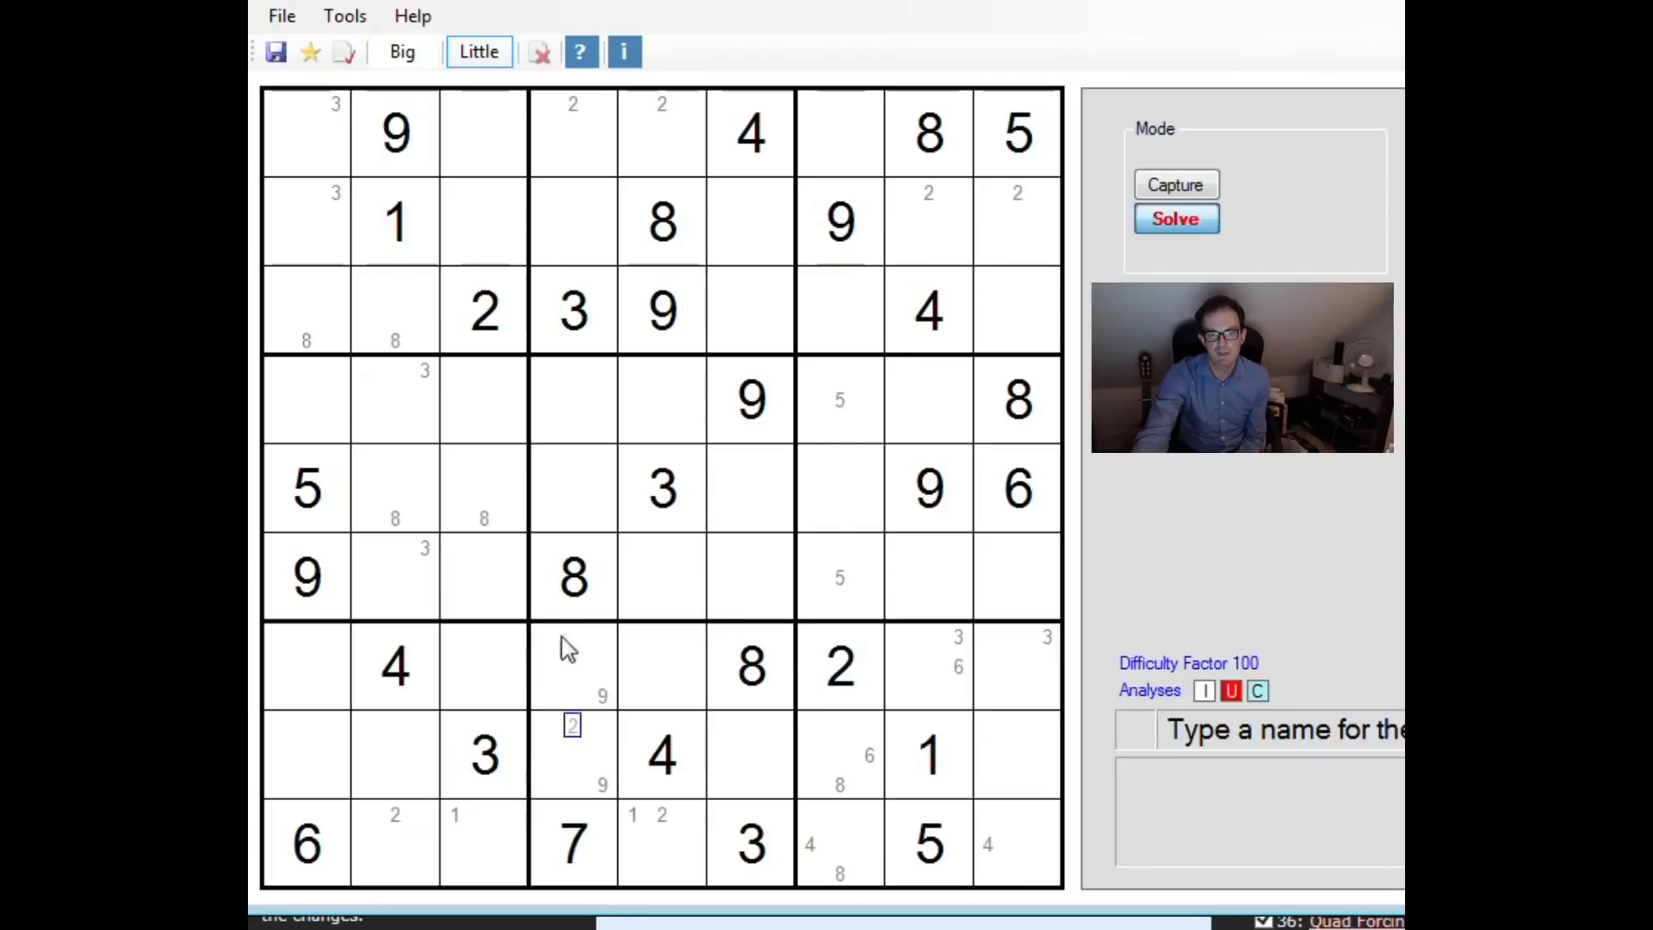
pyautogui.click(453, 872)
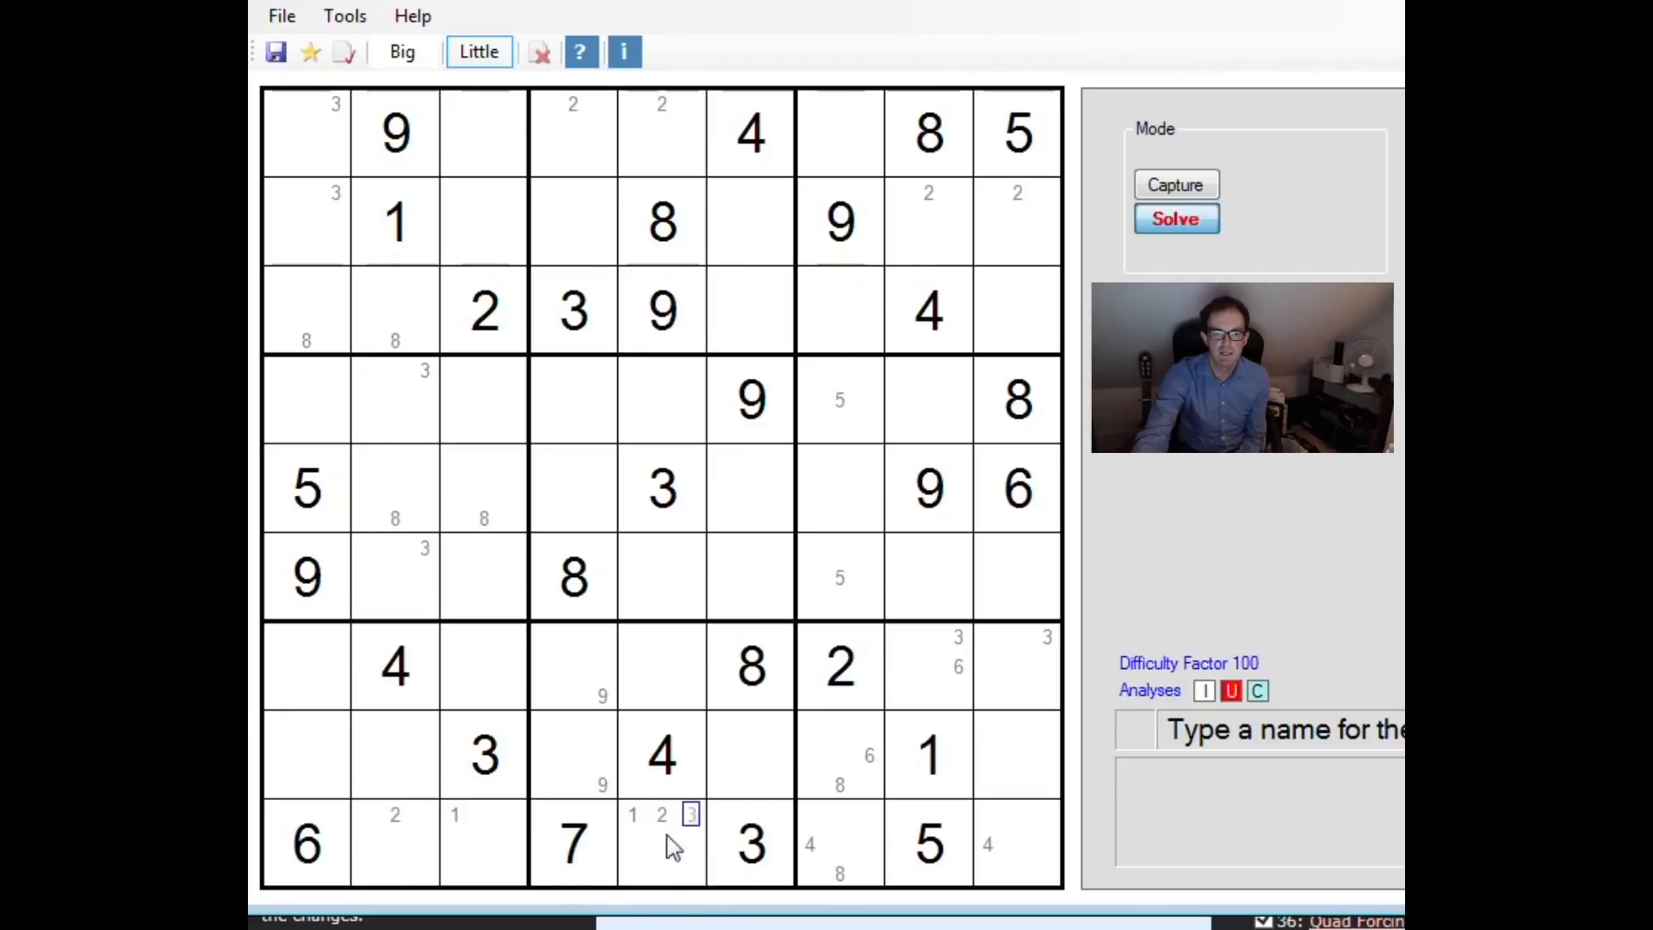
pyautogui.click(661, 814)
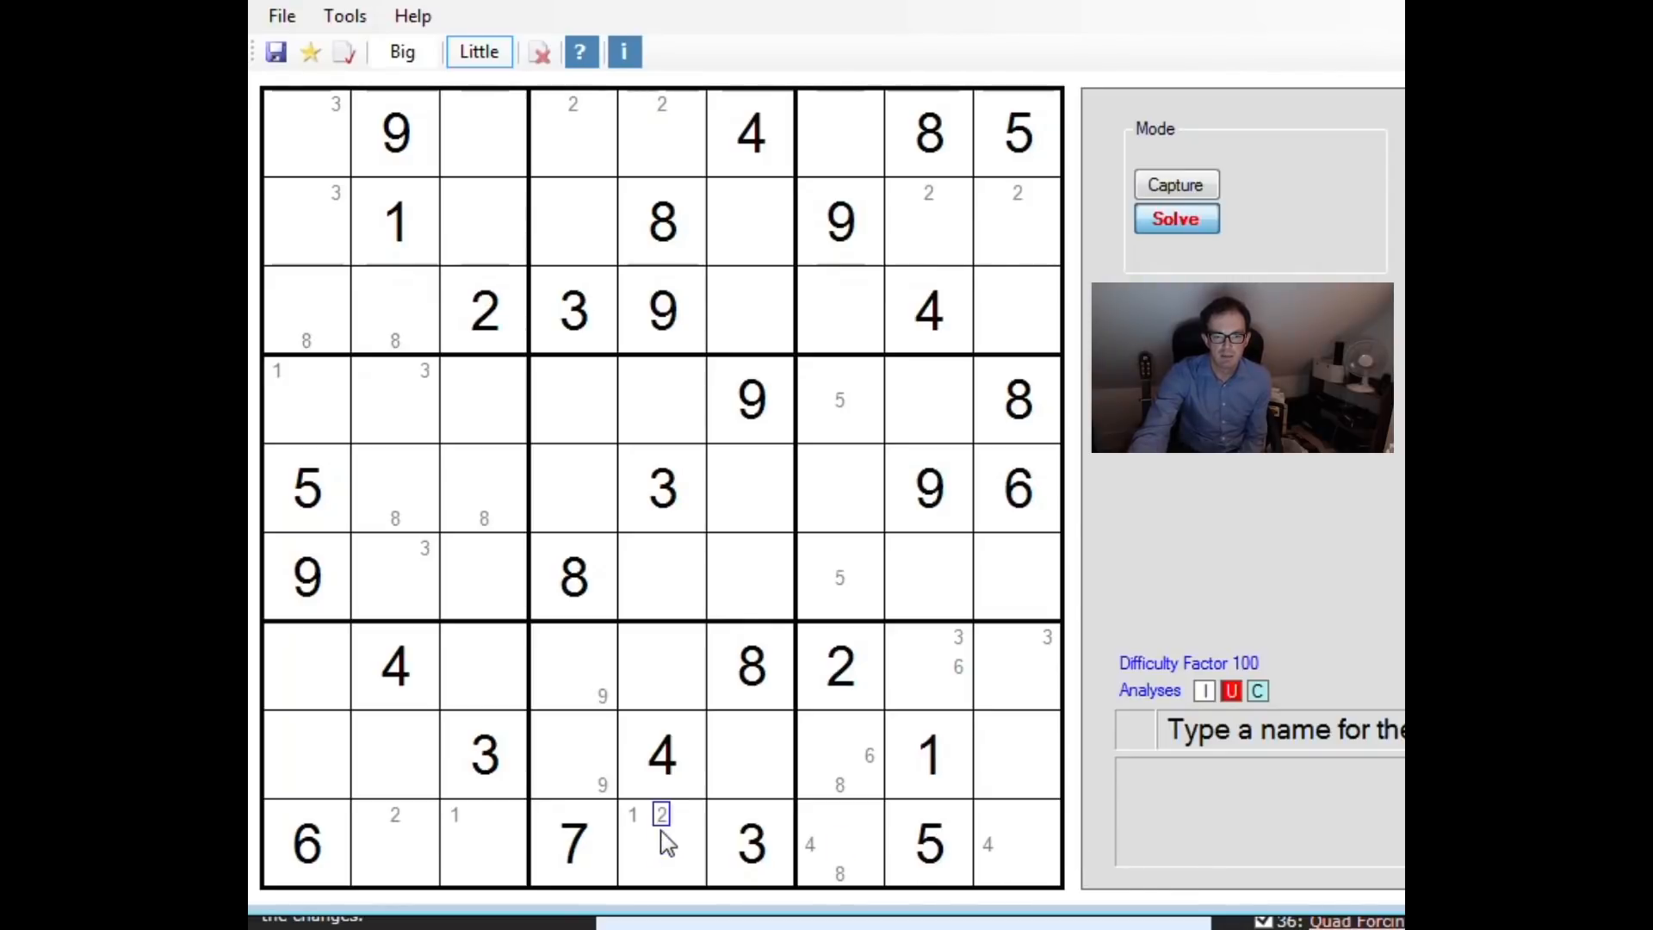
pyautogui.click(394, 813)
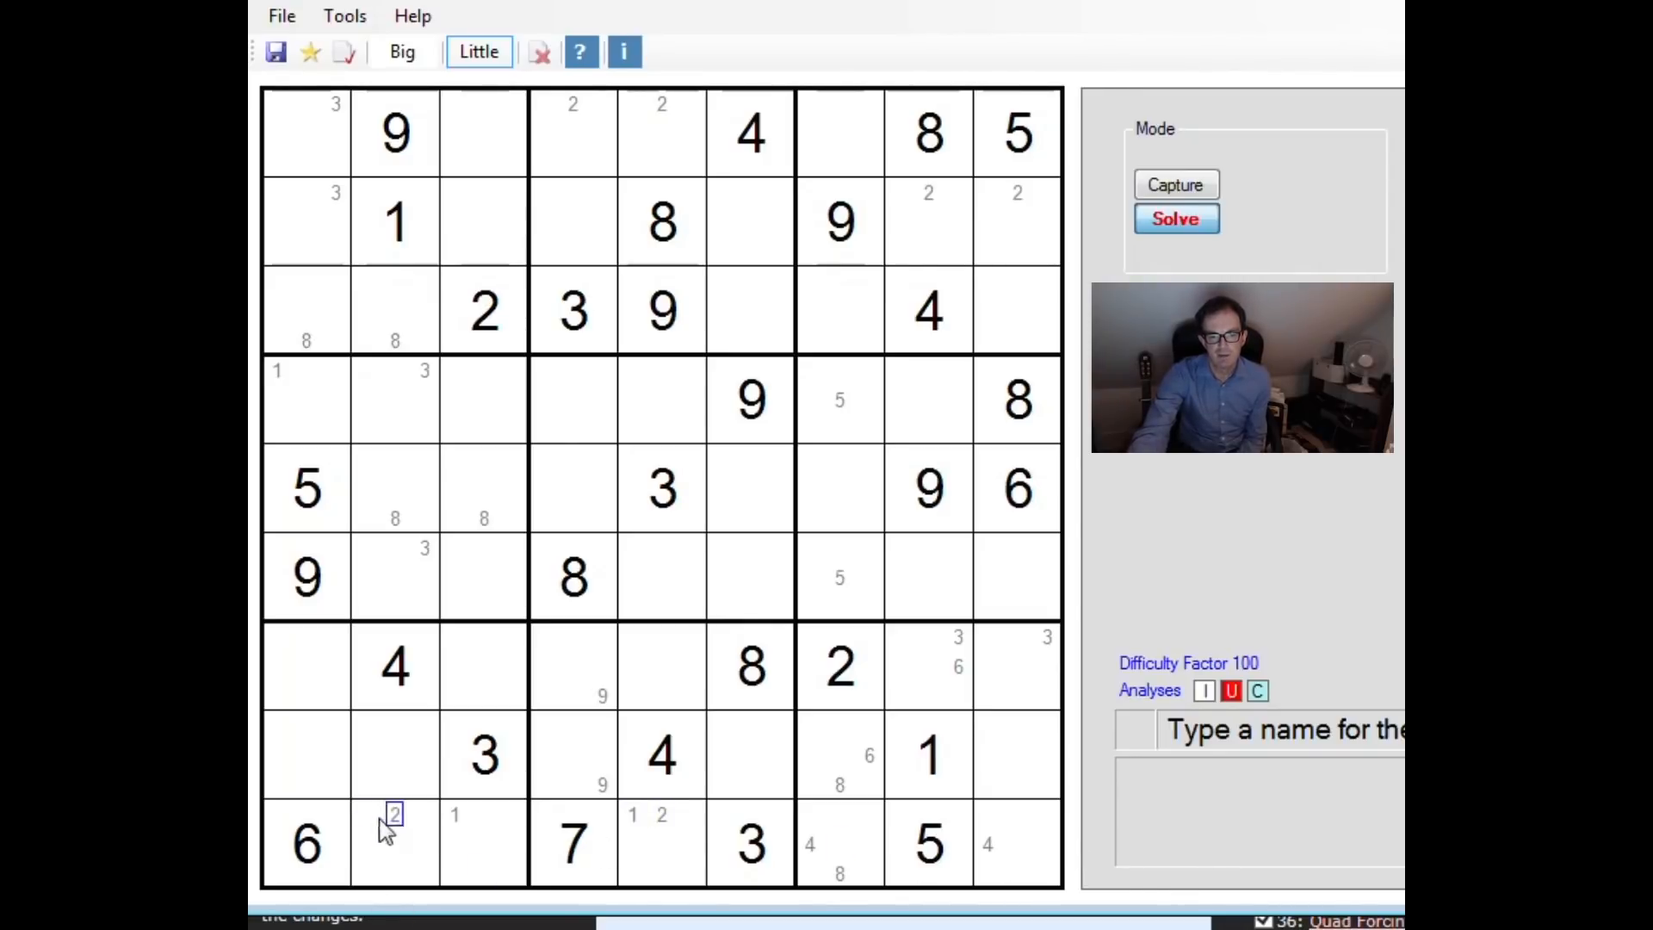
pyautogui.moveTo(487, 317)
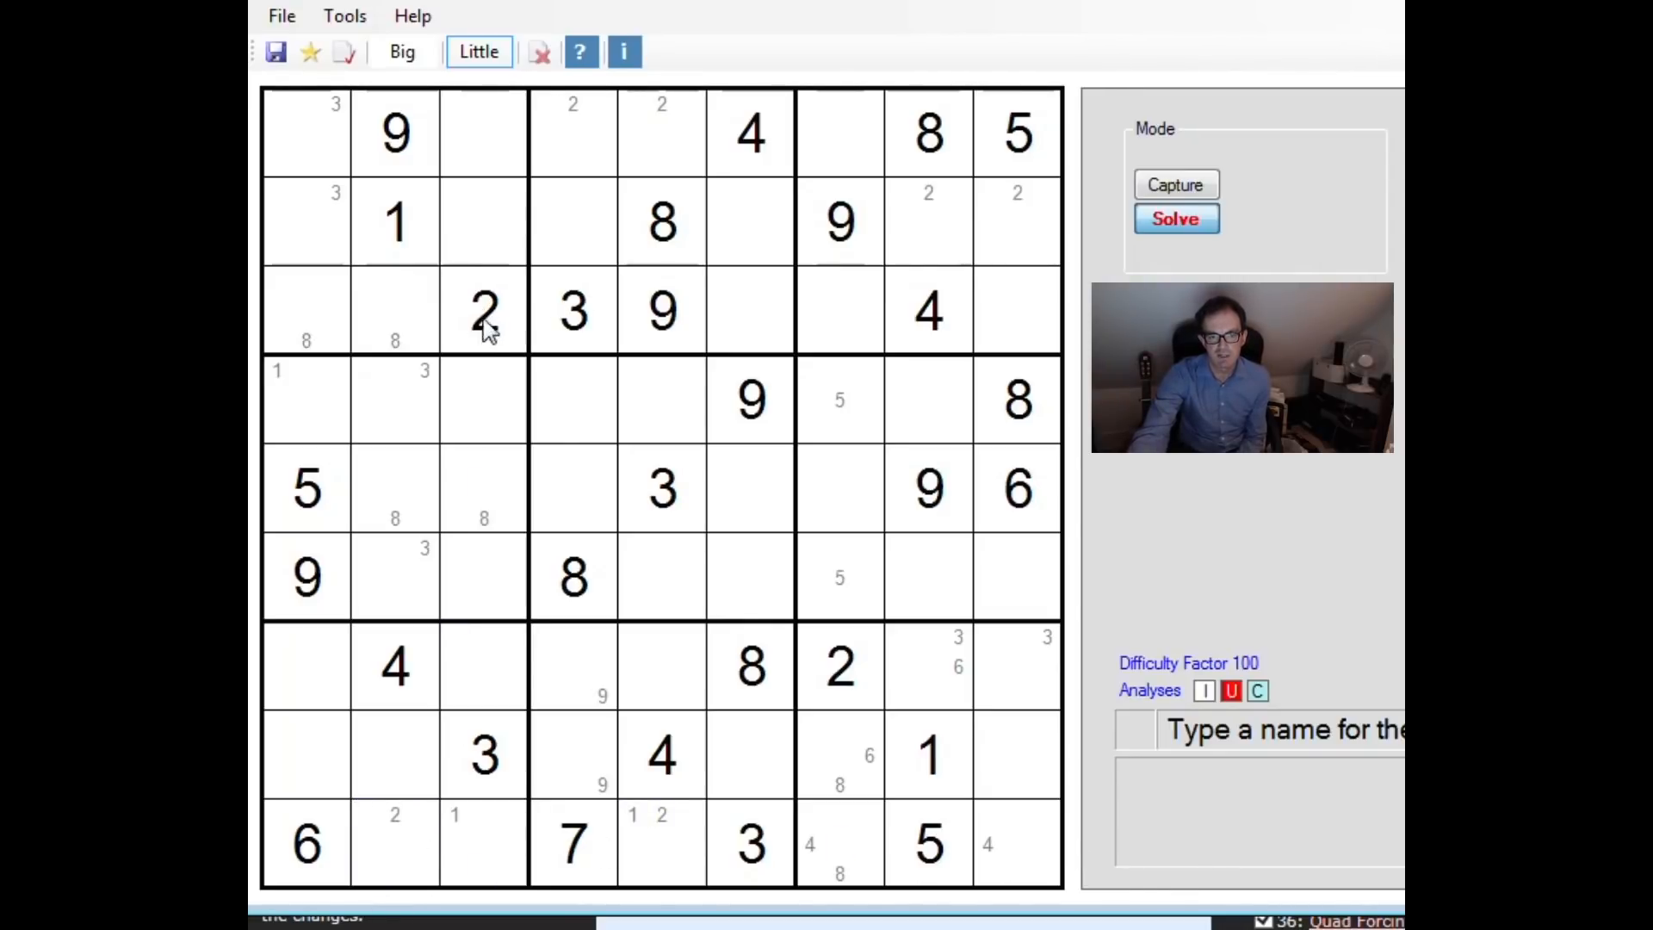
pyautogui.click(307, 372)
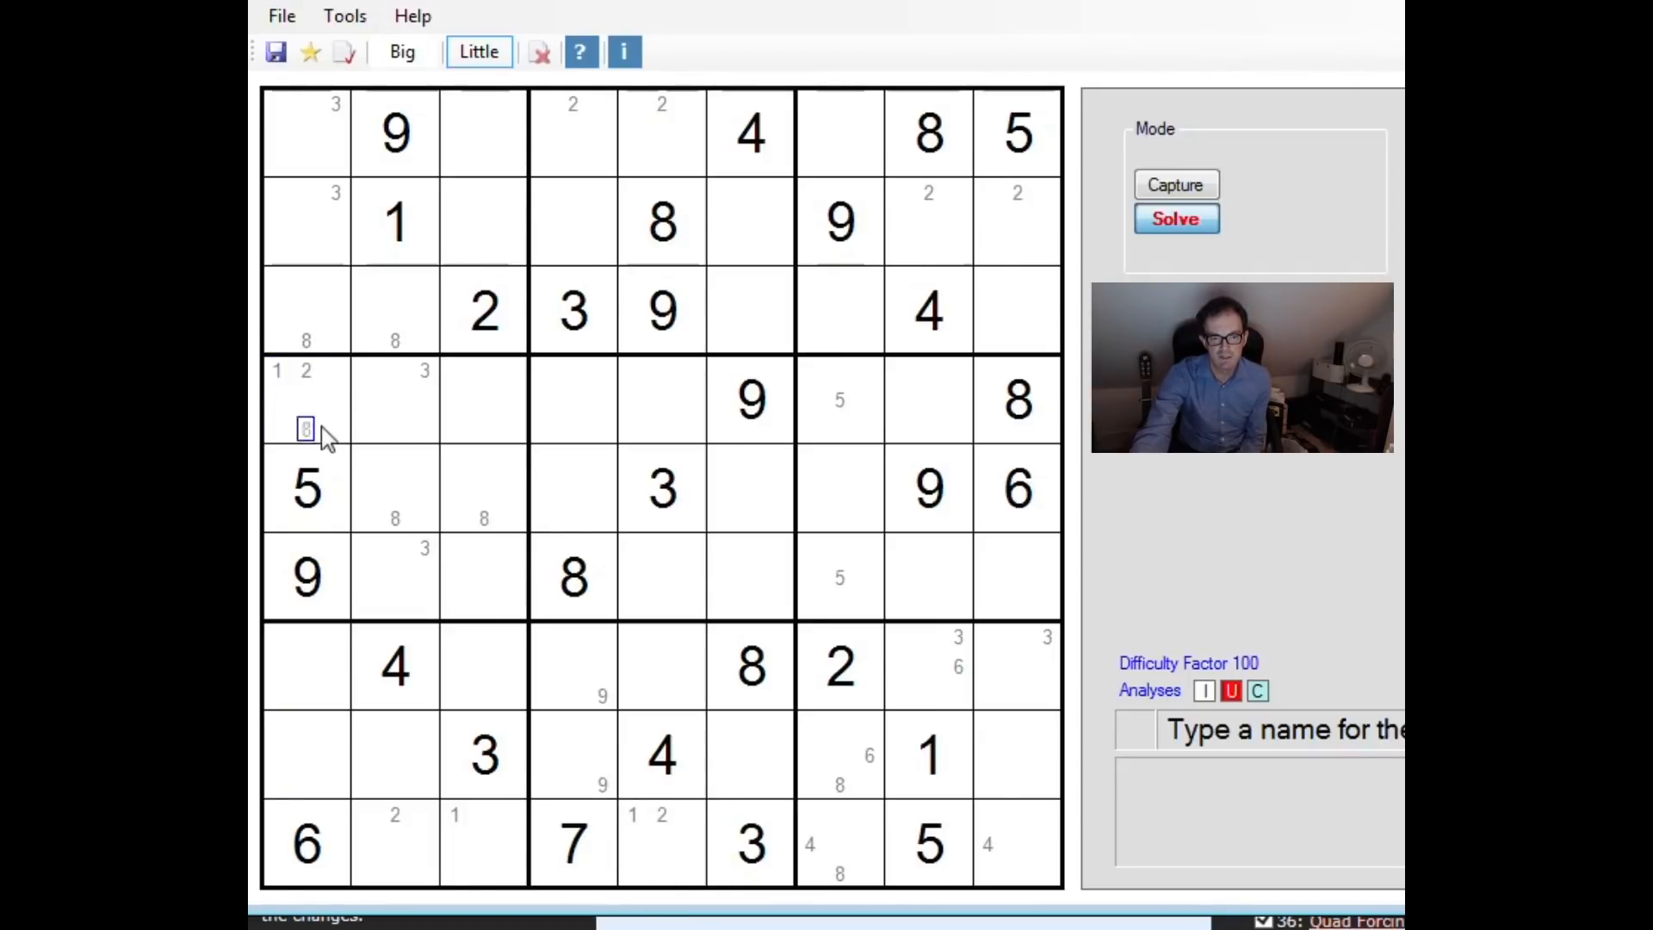
pyautogui.moveTo(325, 525)
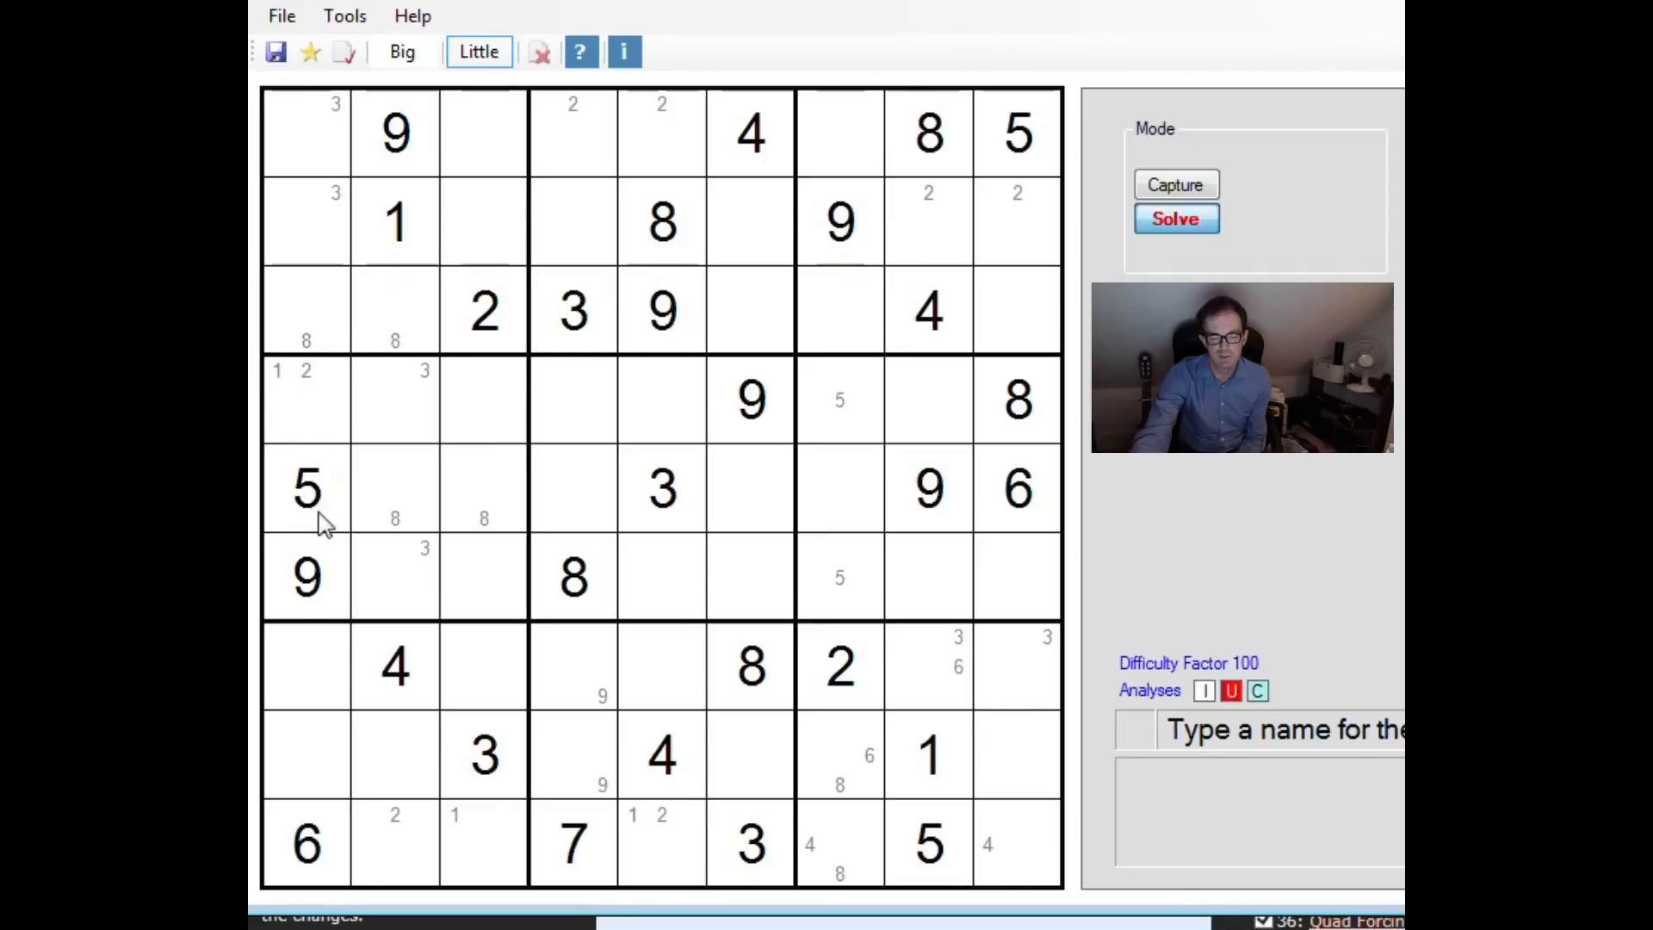
pyautogui.moveTo(488, 840)
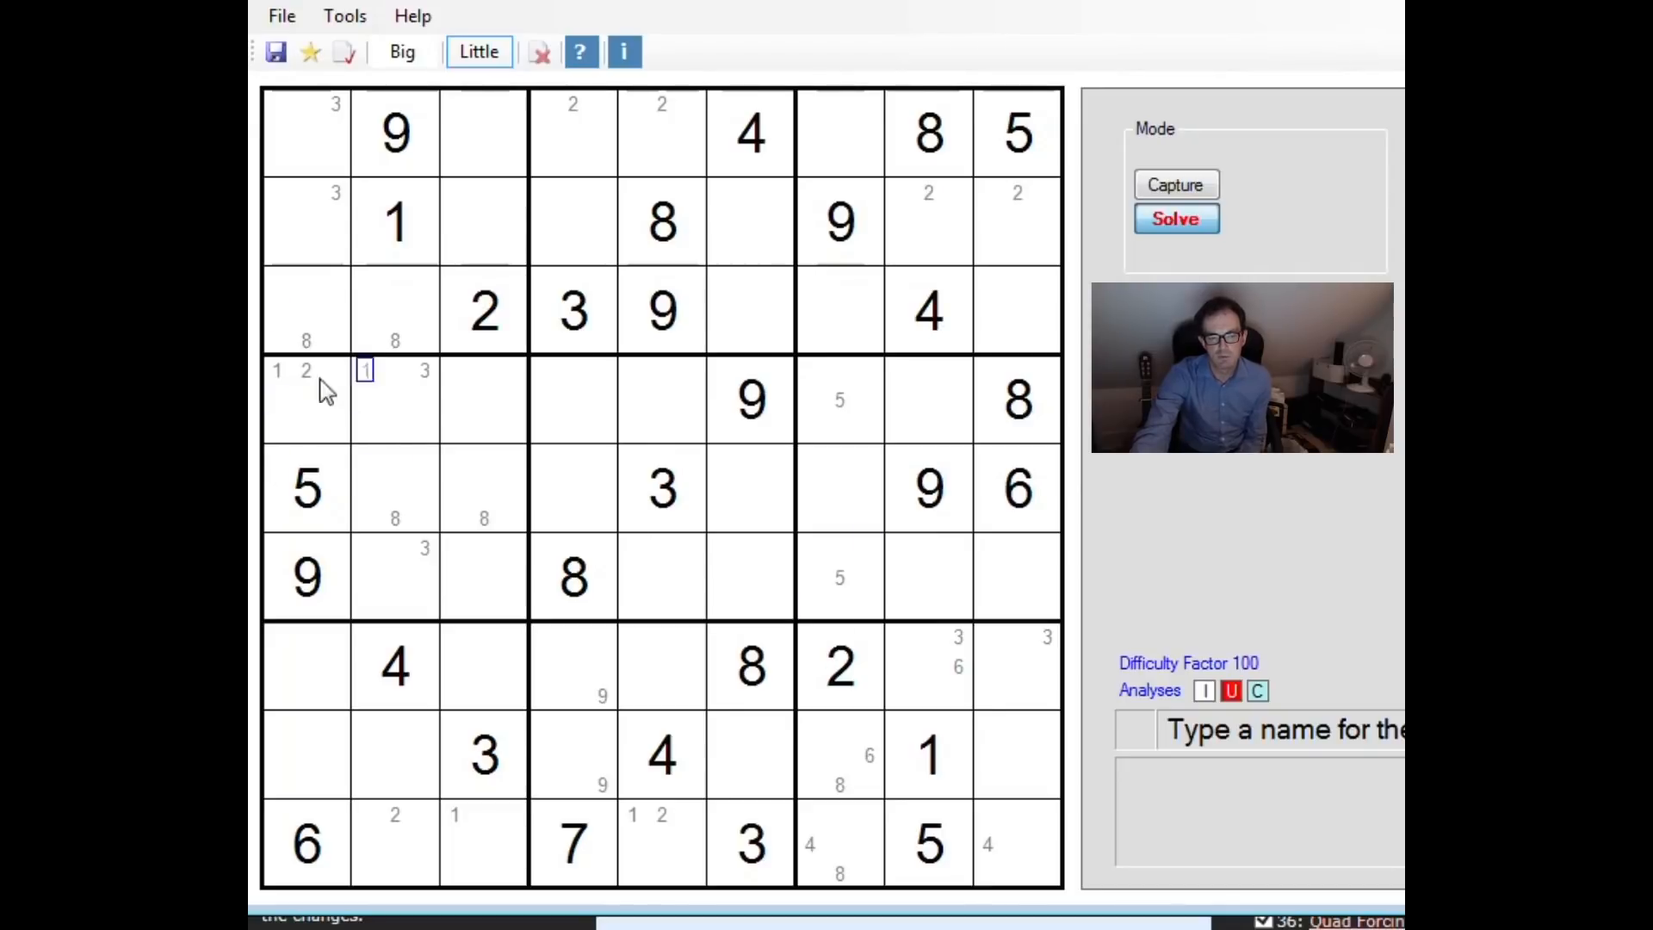
pyautogui.click(365, 545)
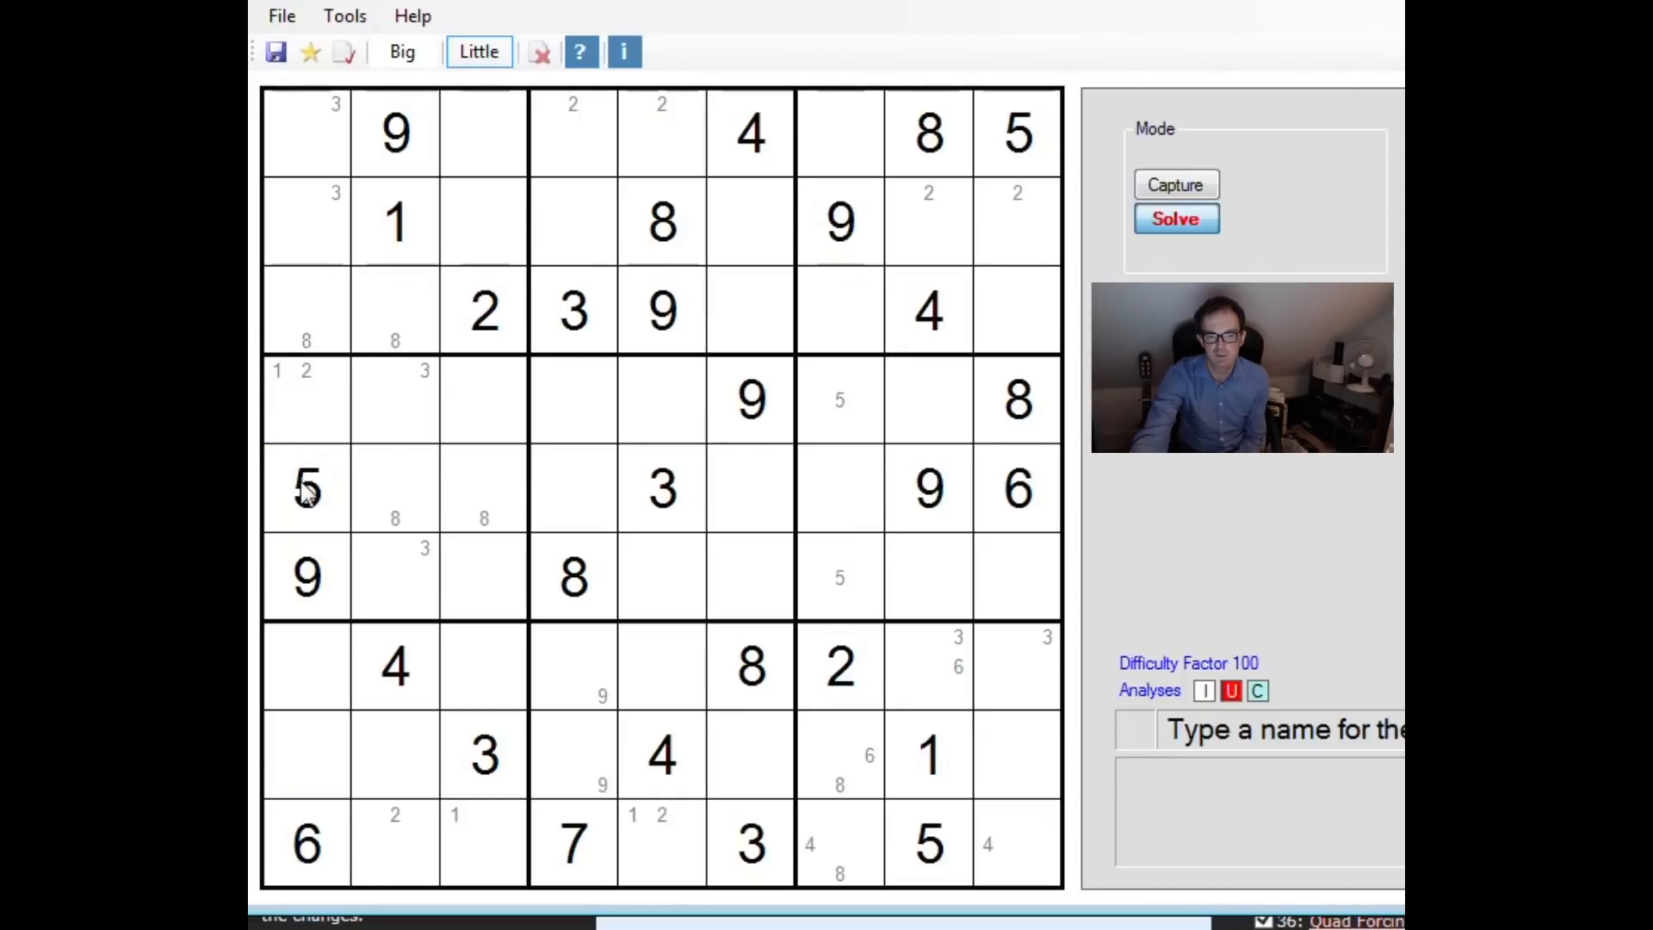
pyautogui.moveTo(263, 475)
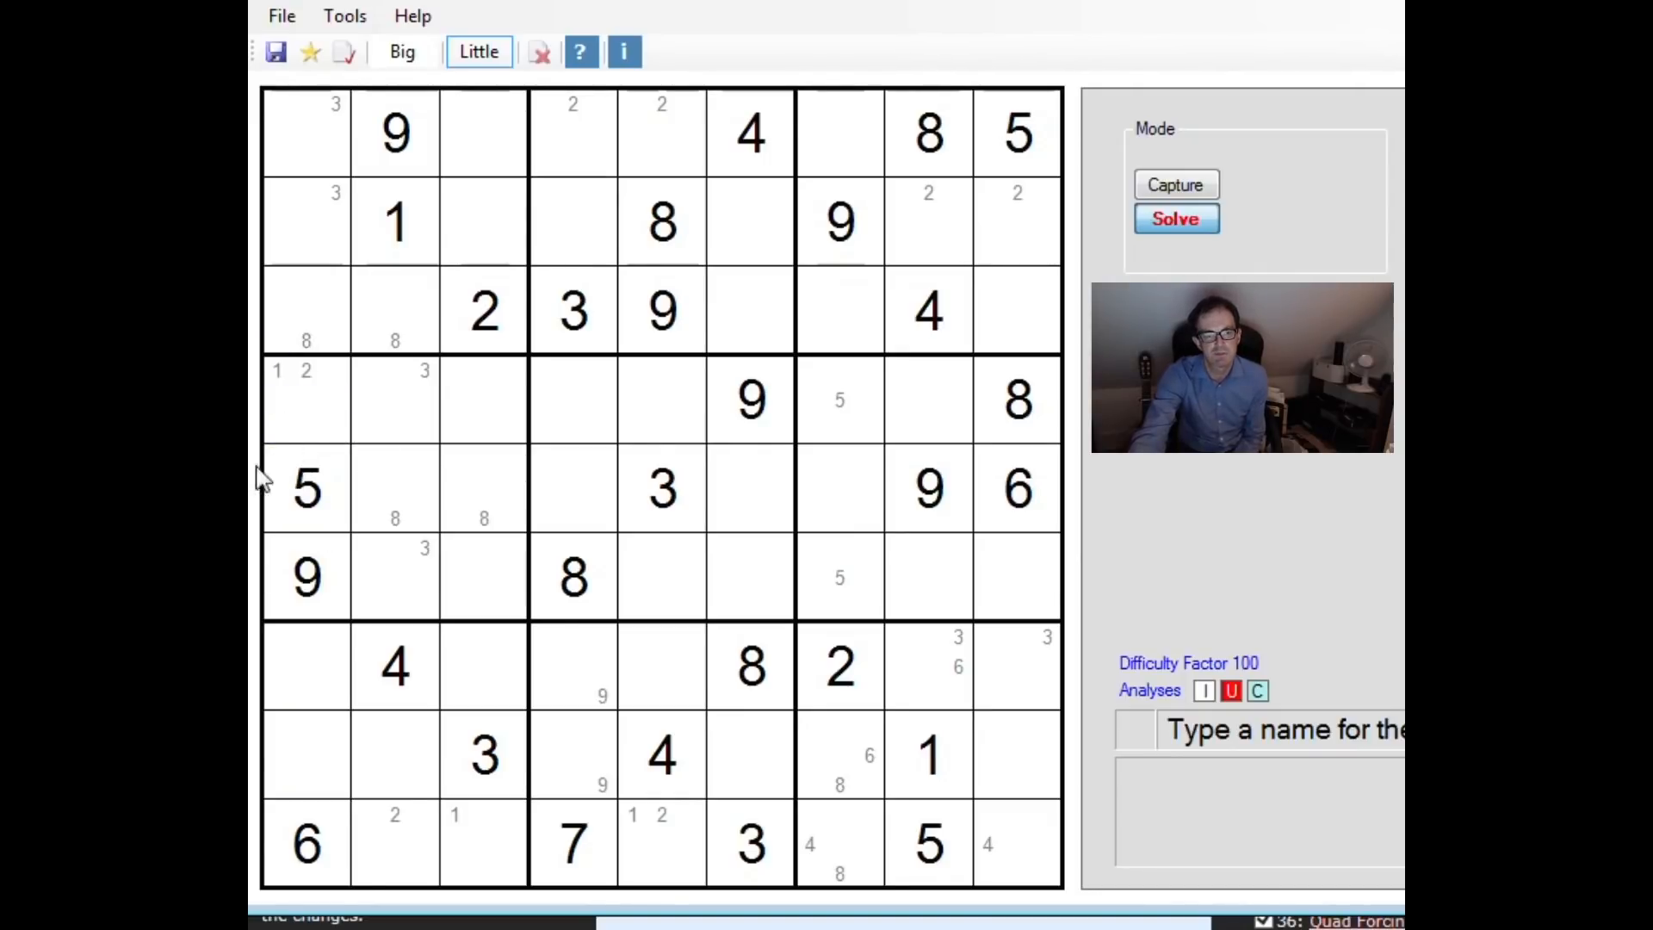
pyautogui.moveTo(1219, 475)
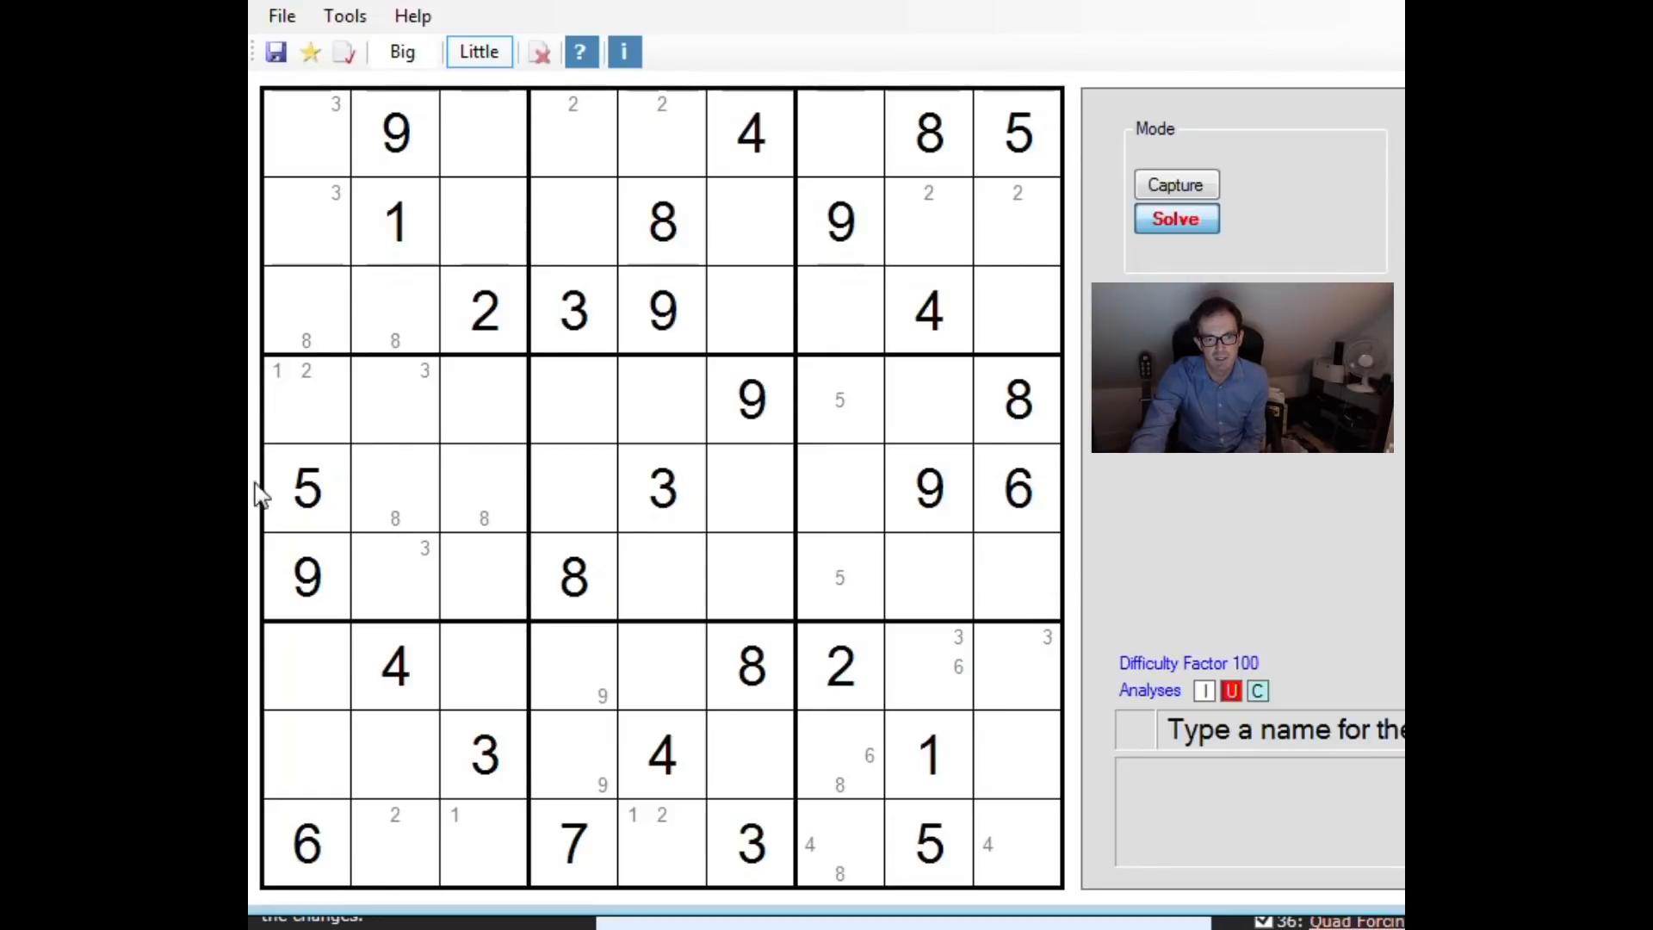
pyautogui.click(304, 398)
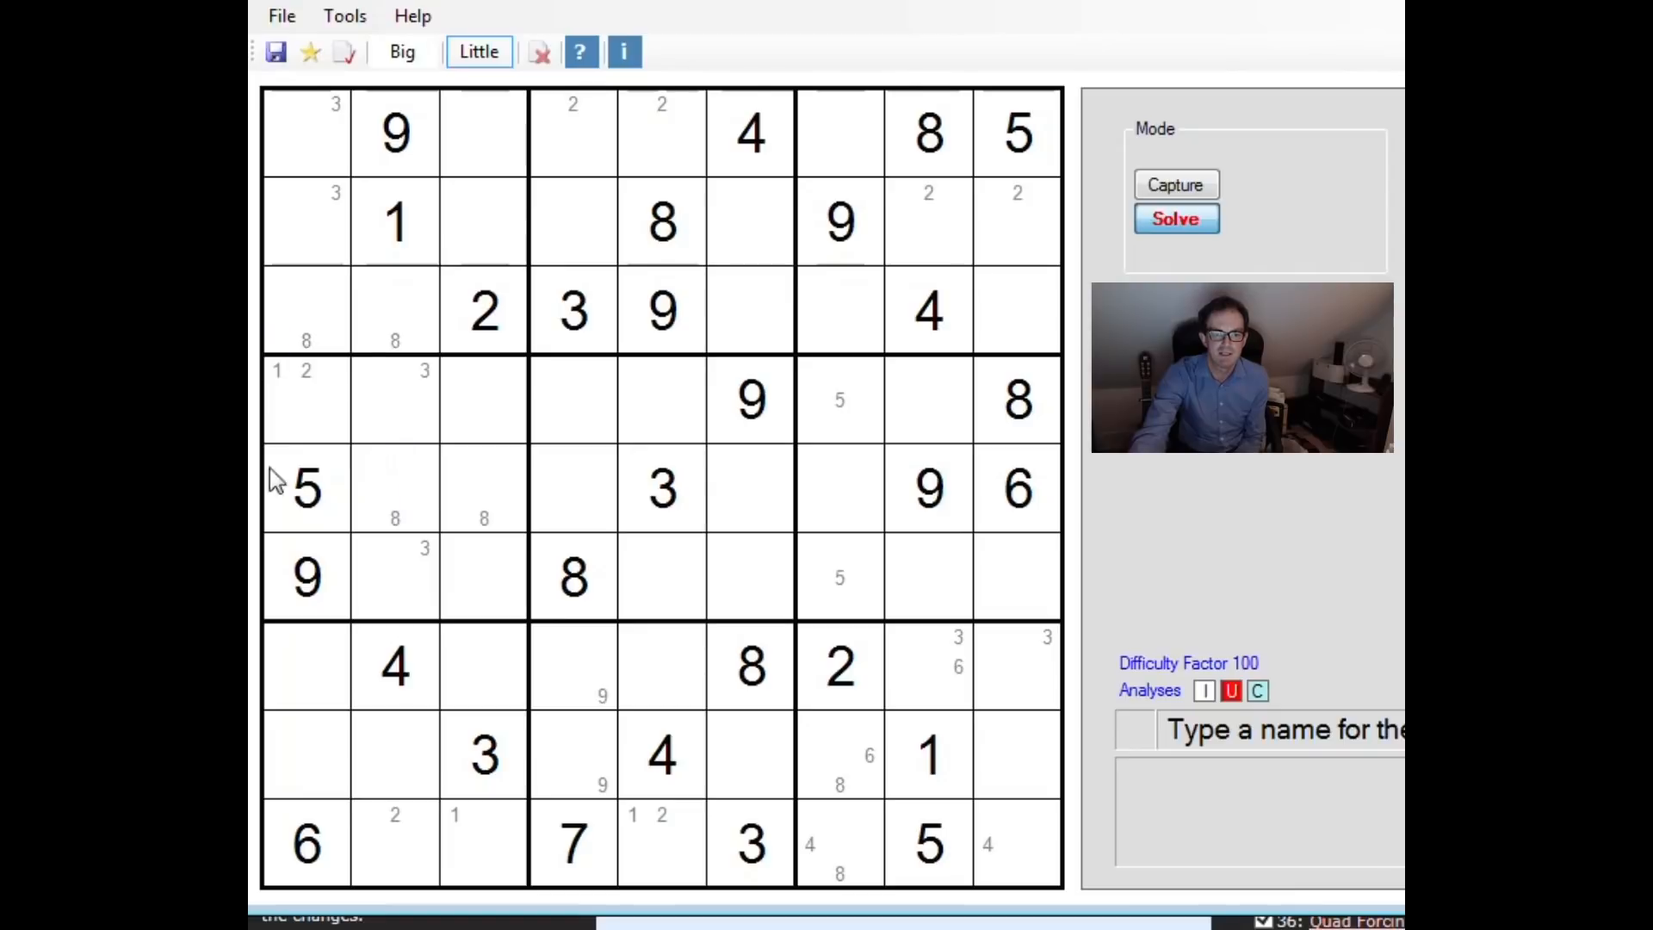
pyautogui.moveTo(1207, 482)
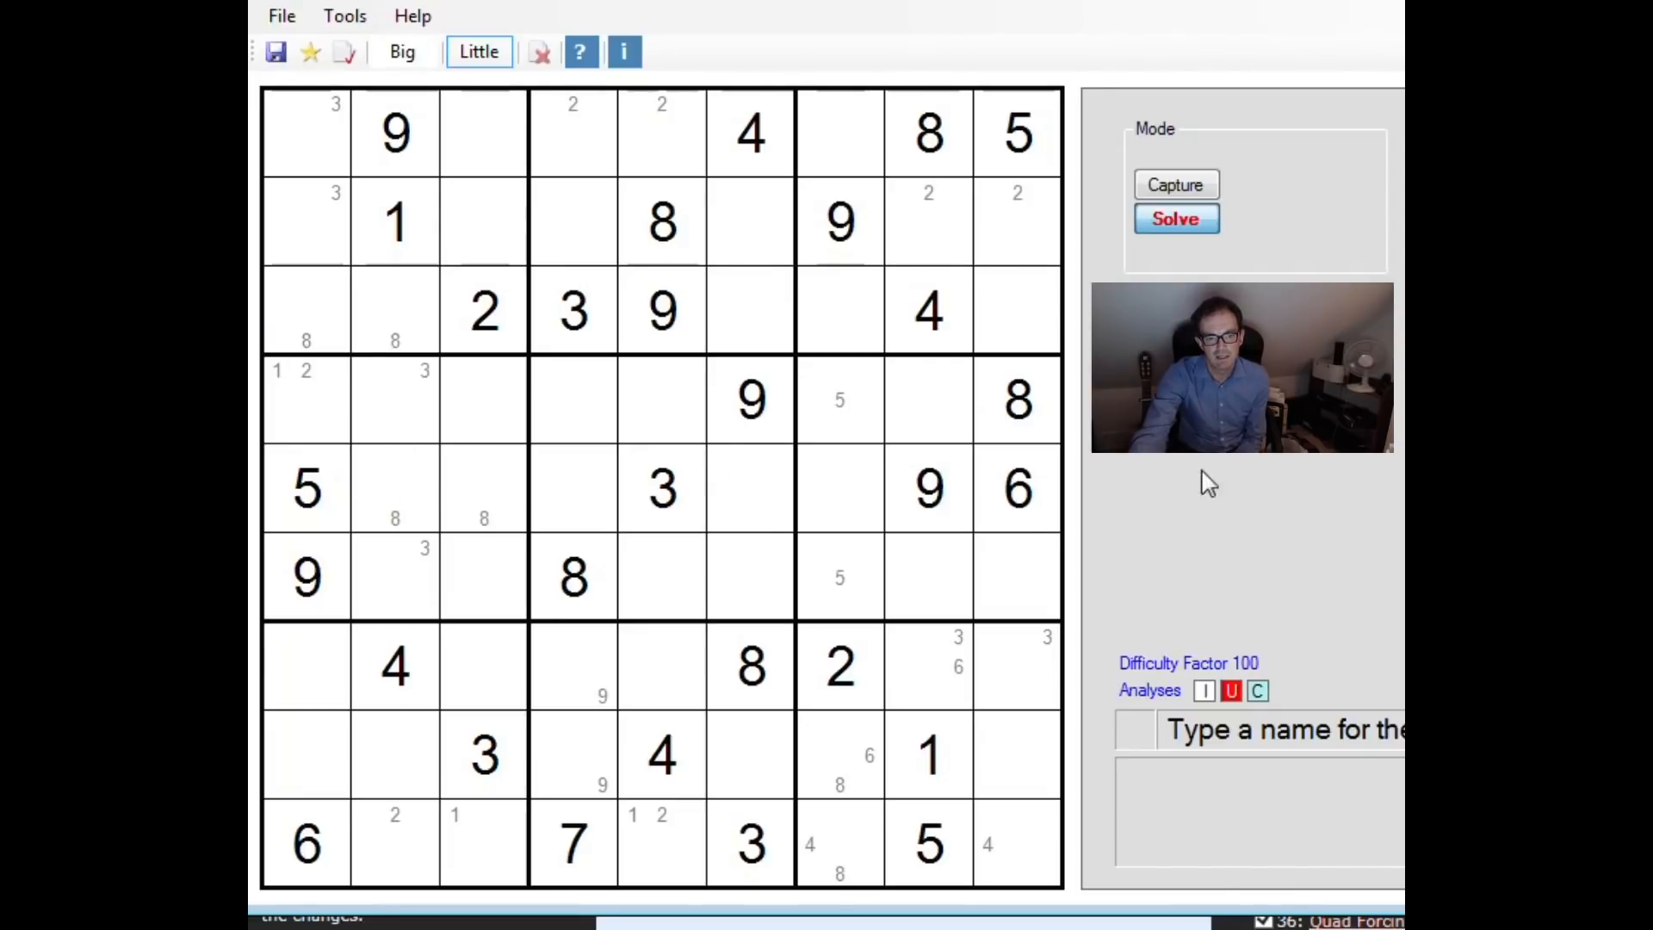
# Step: Review the candidate notes in column 1 cells before committing digits
pyautogui.click(364, 370)
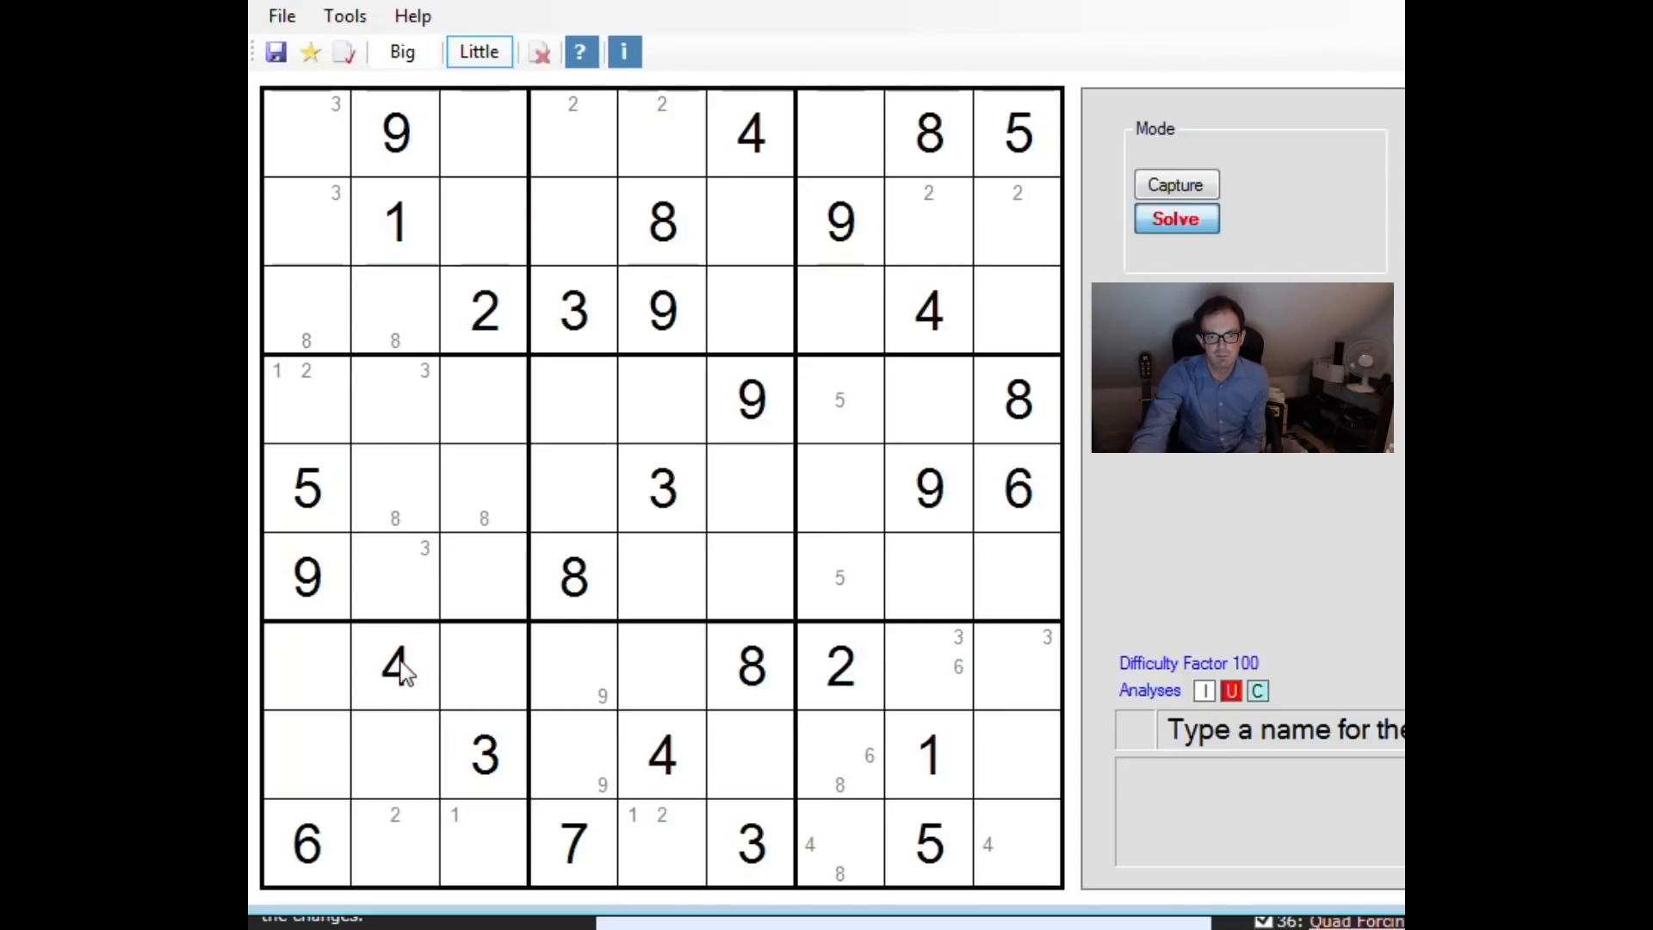
pyautogui.click(276, 429)
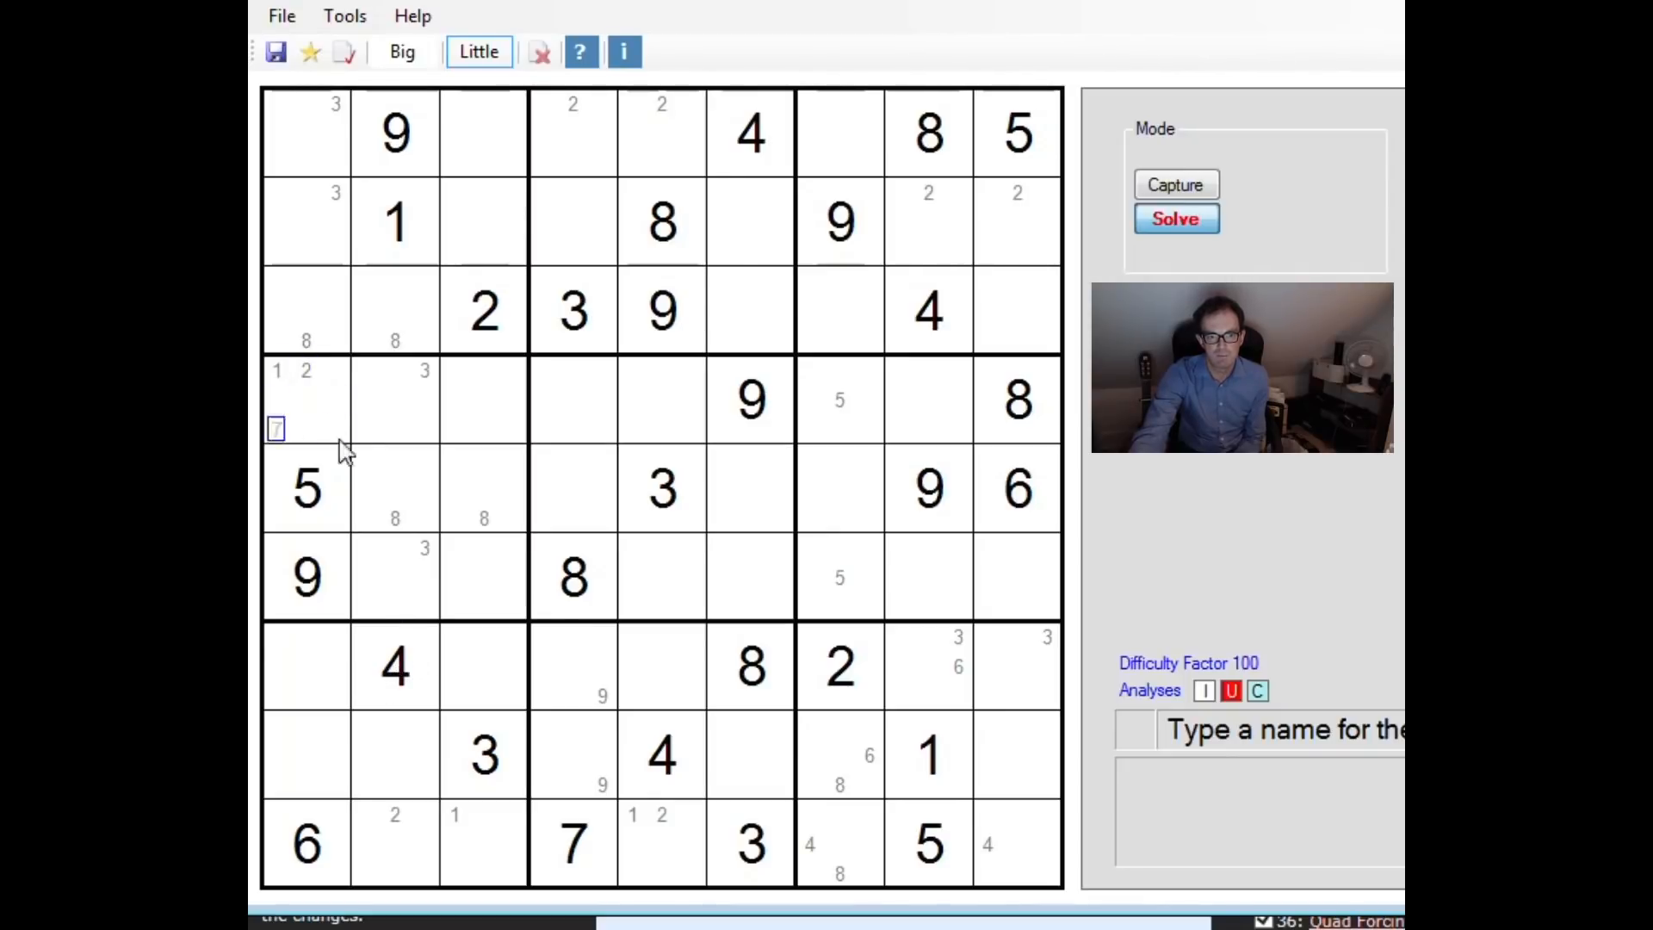
pyautogui.click(482, 578)
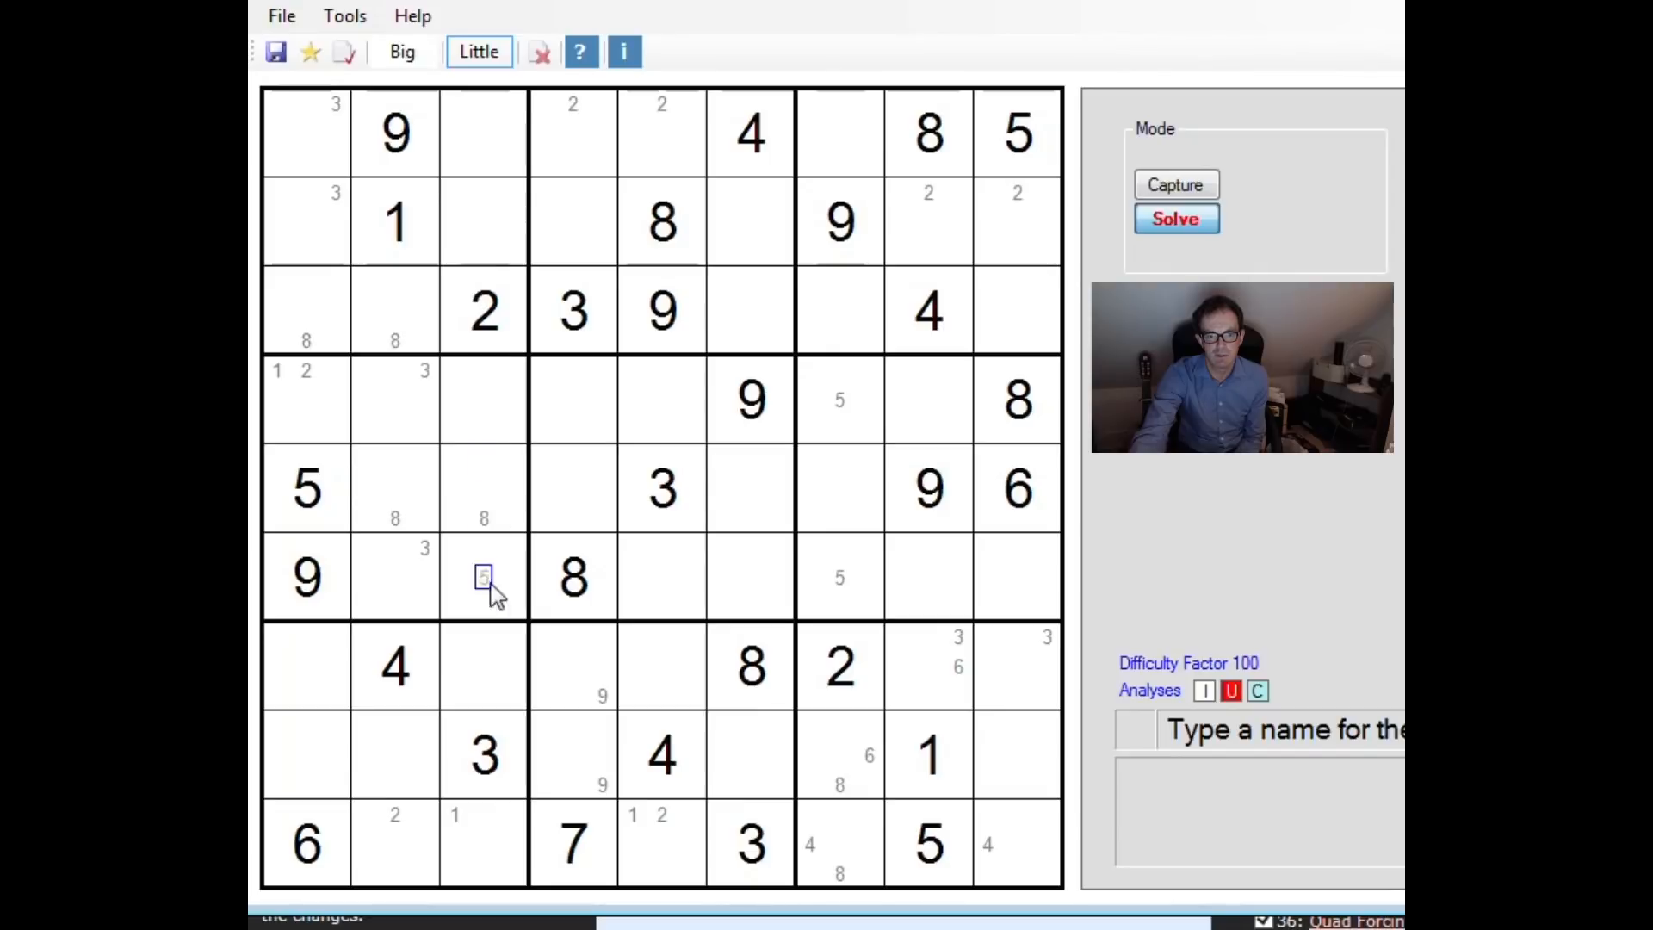
pyautogui.click(482, 487)
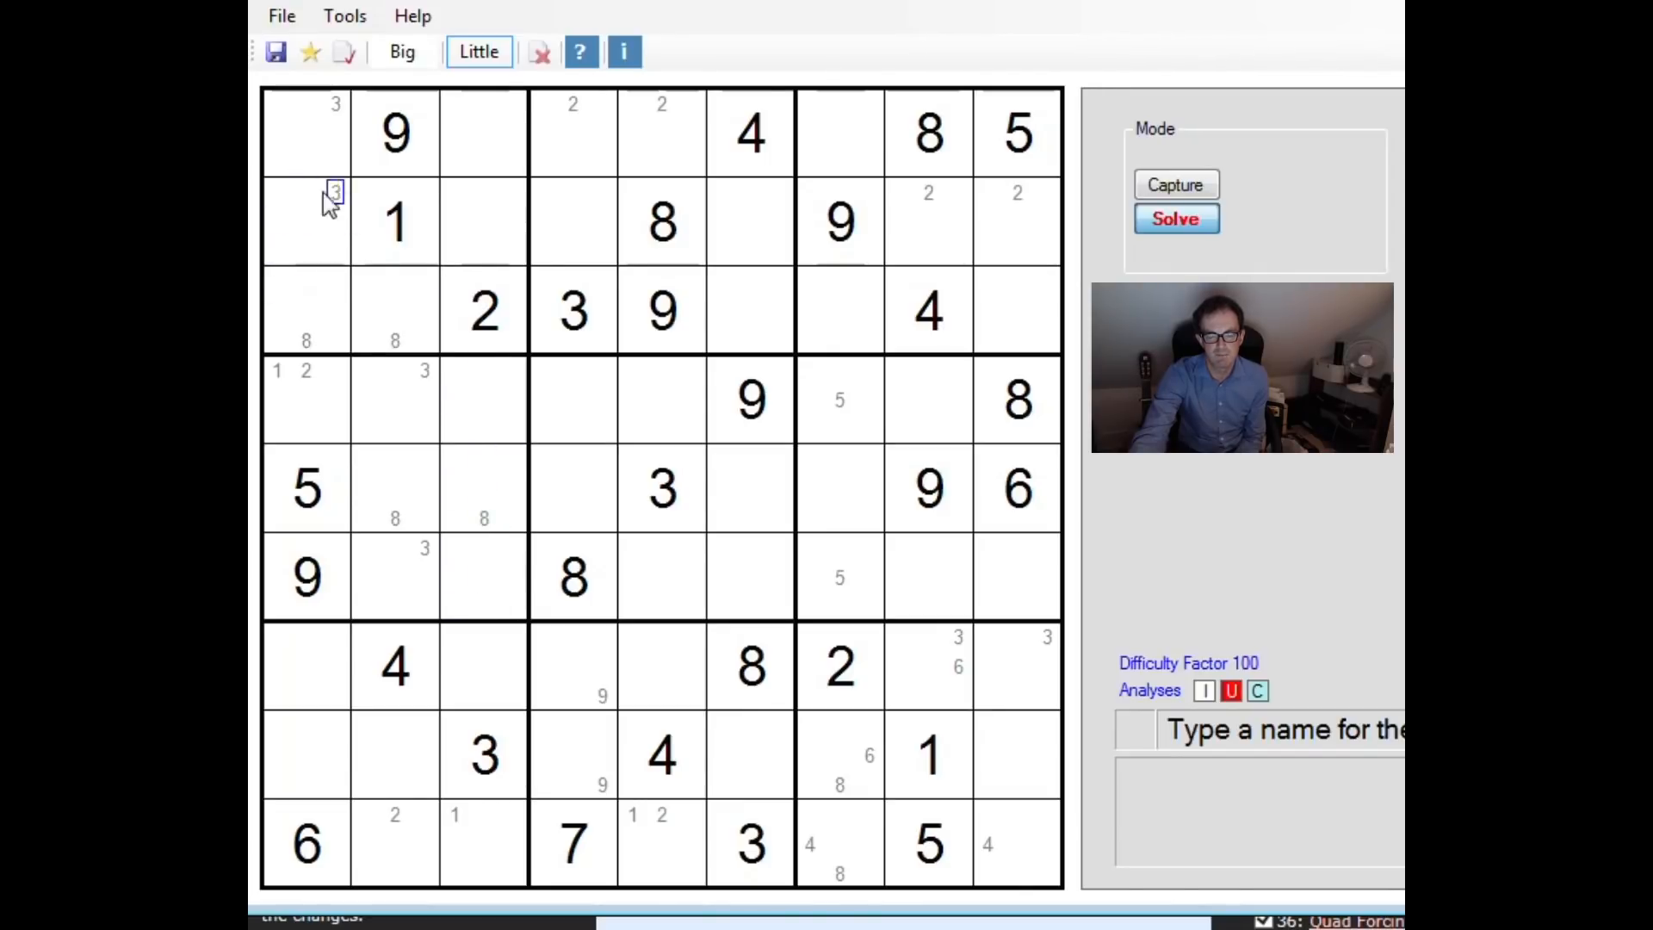
# Step: In Big mode enter 4 in r2c1 and 3 in r1c1, then return to Little pencil-mark mode
pyautogui.click(401, 52)
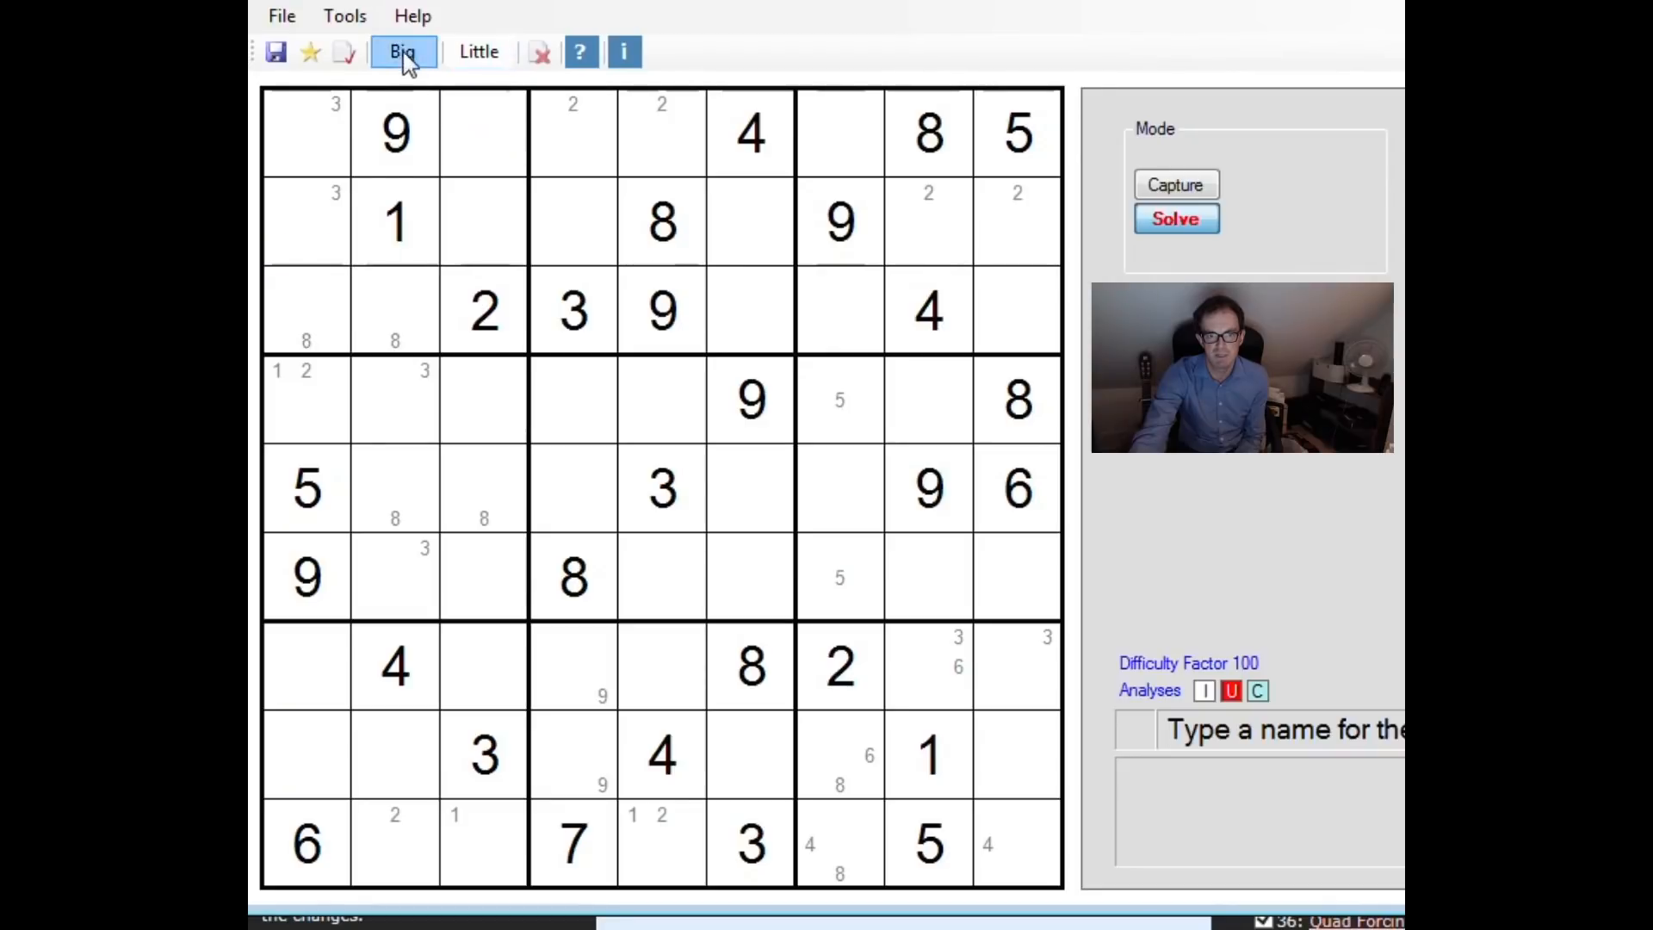
pyautogui.click(306, 129)
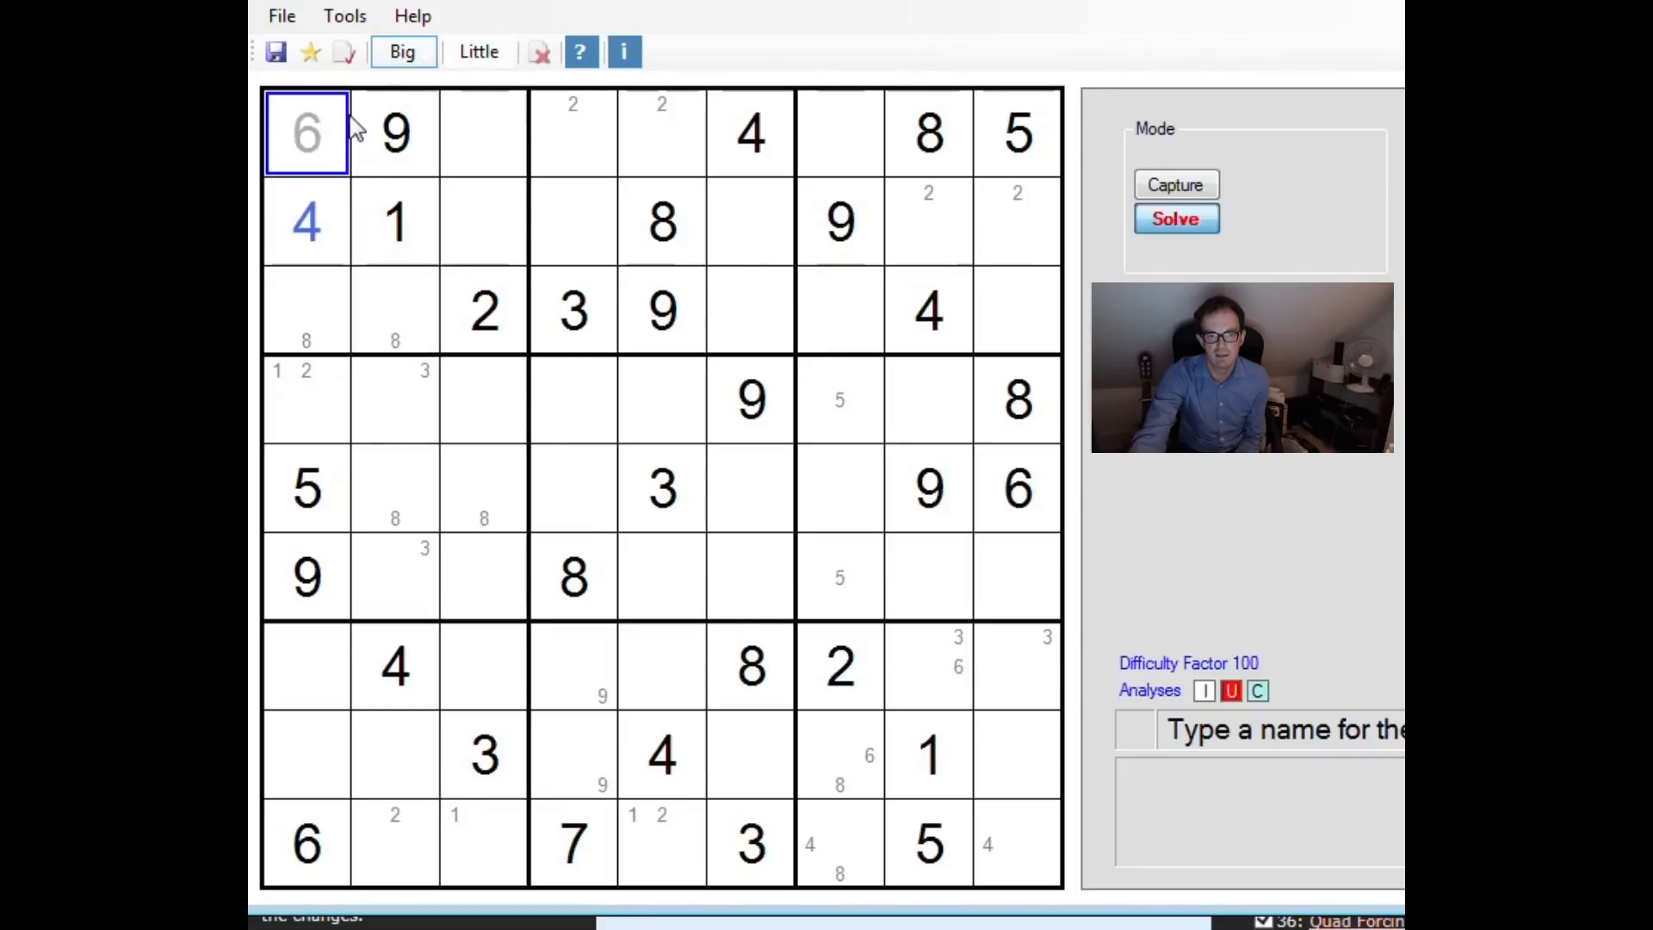
pyautogui.click(749, 222)
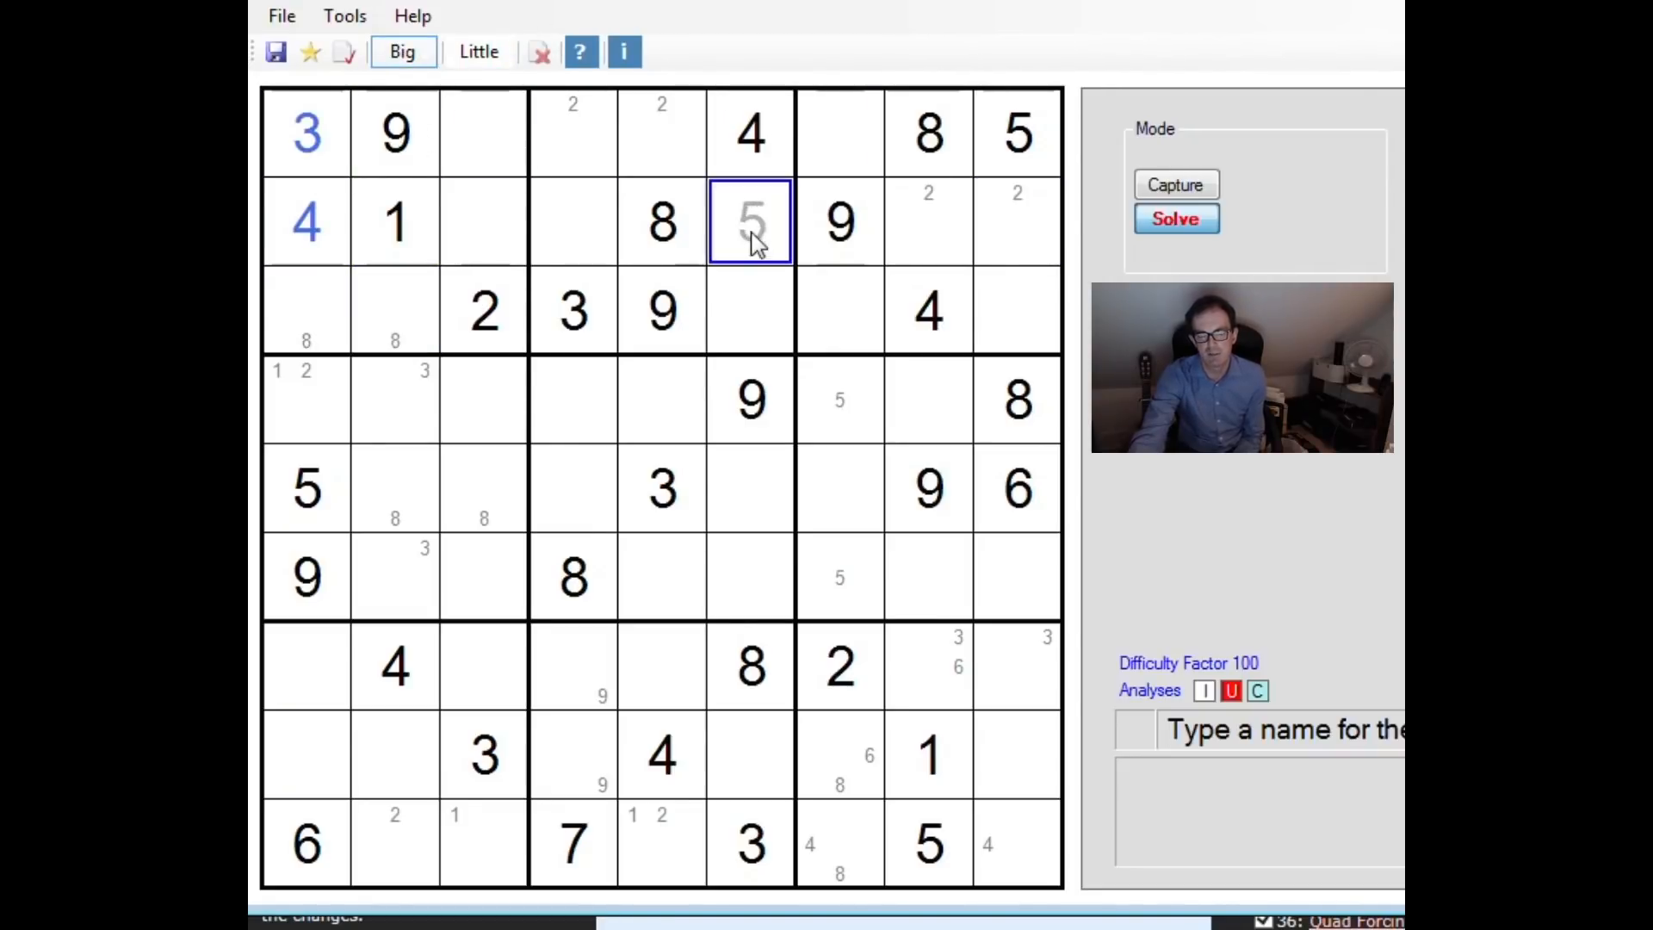
pyautogui.click(540, 51)
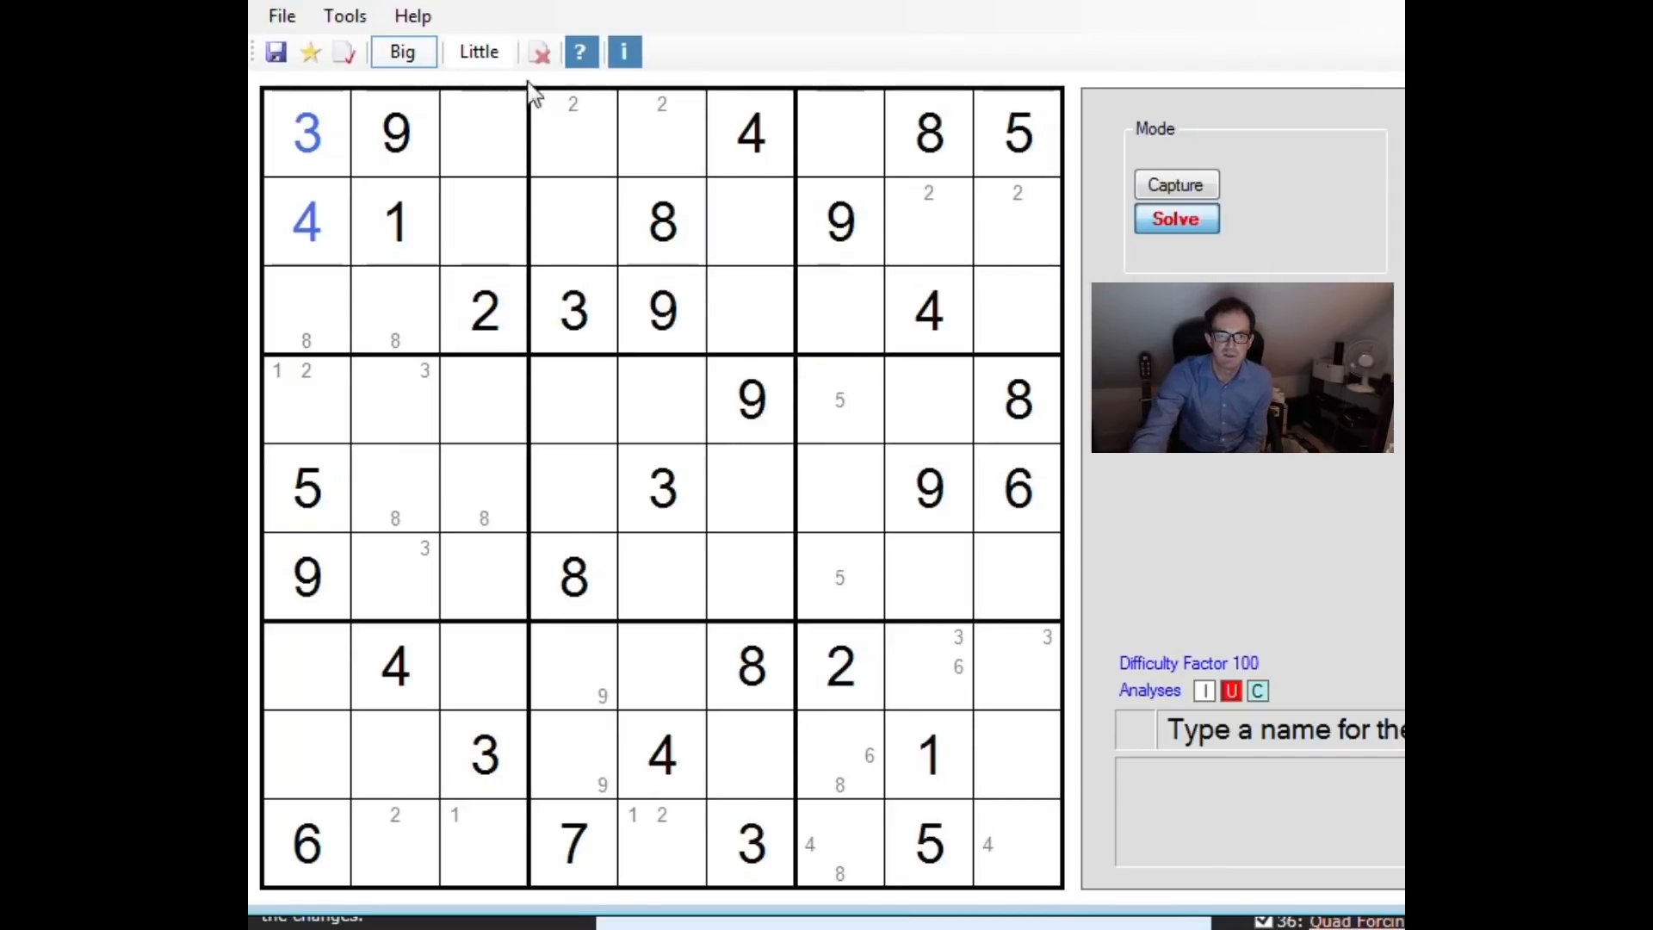
pyautogui.click(477, 52)
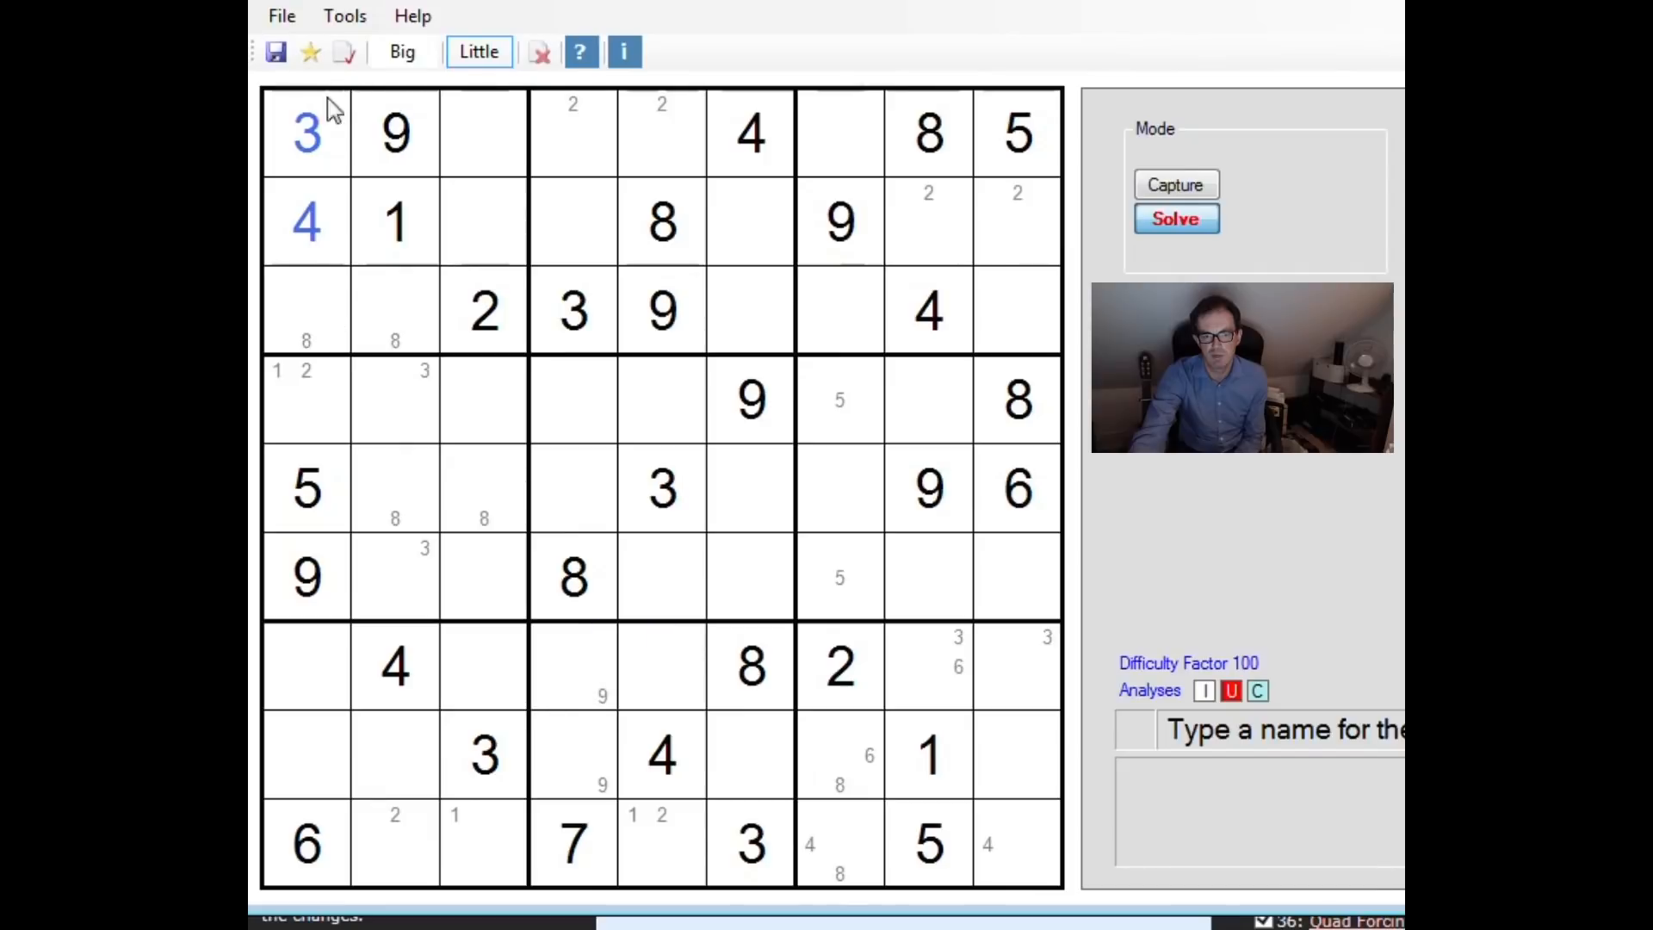
pyautogui.moveTo(1205, 683)
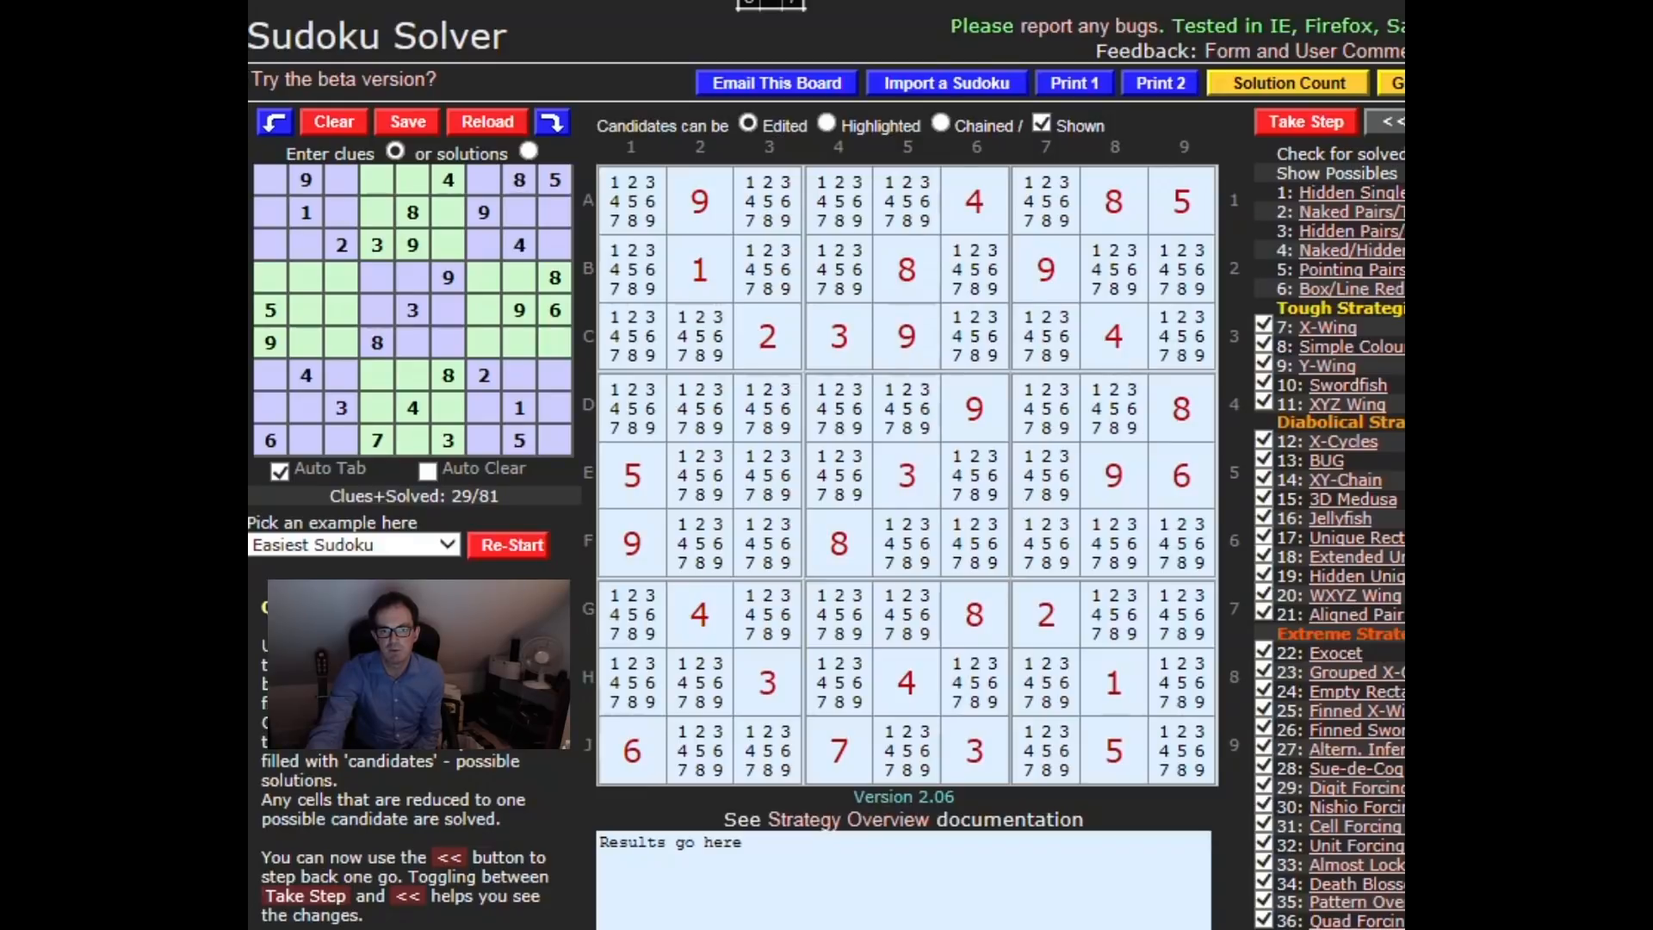
pyautogui.moveTo(557, 93)
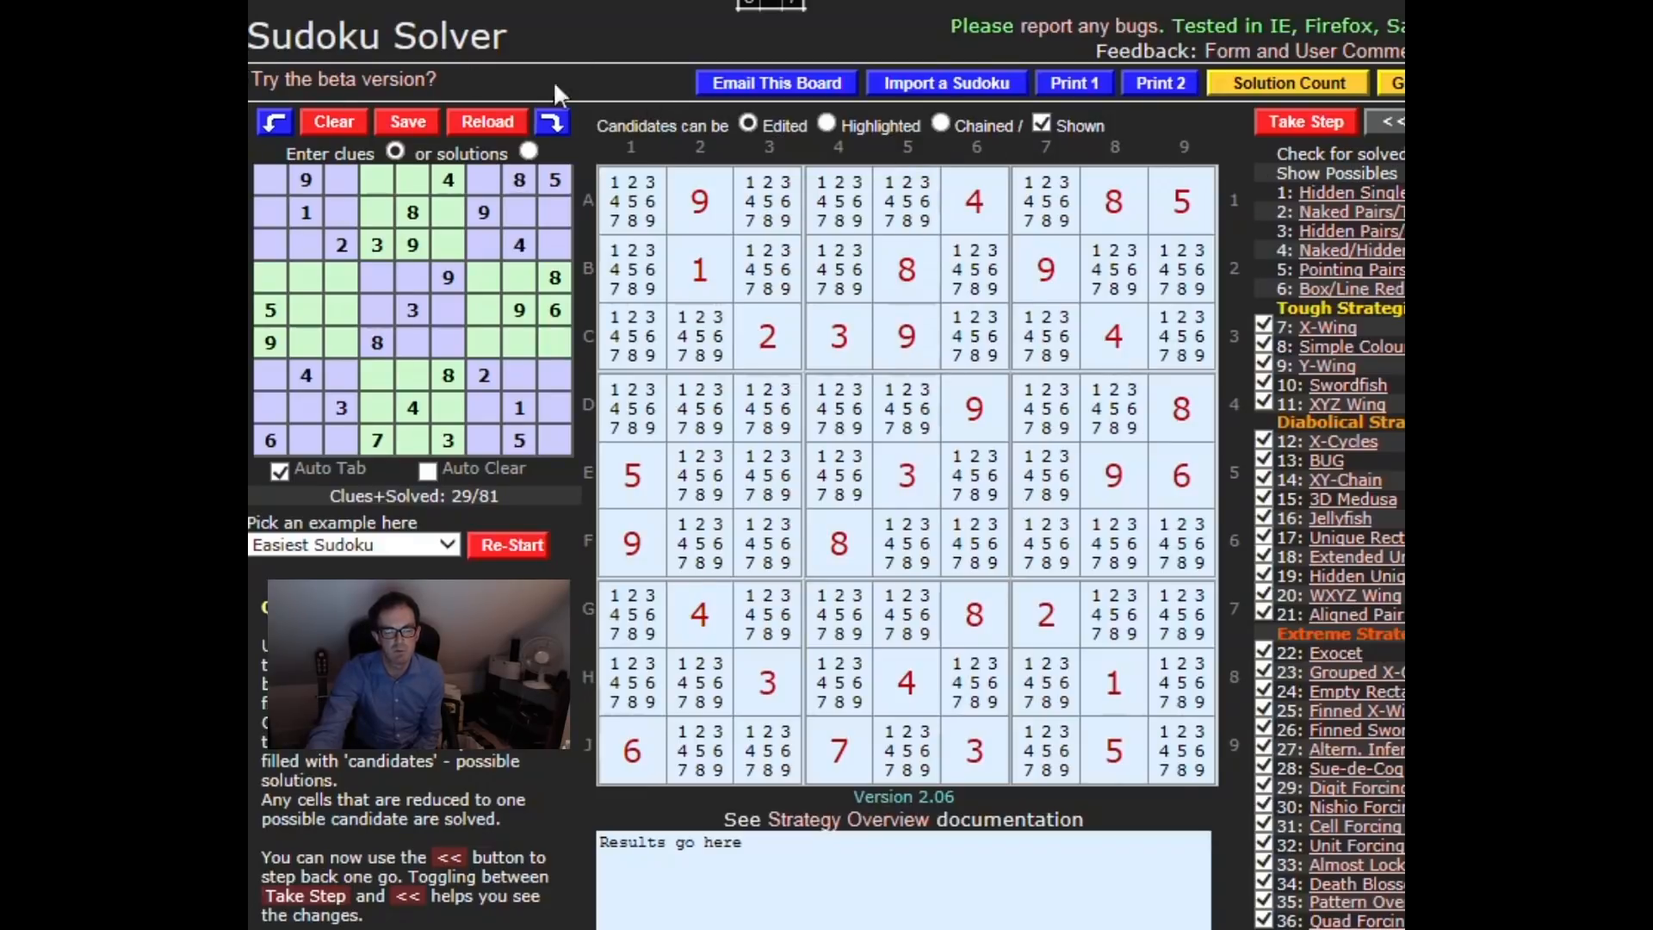
pyautogui.moveTo(317, 80)
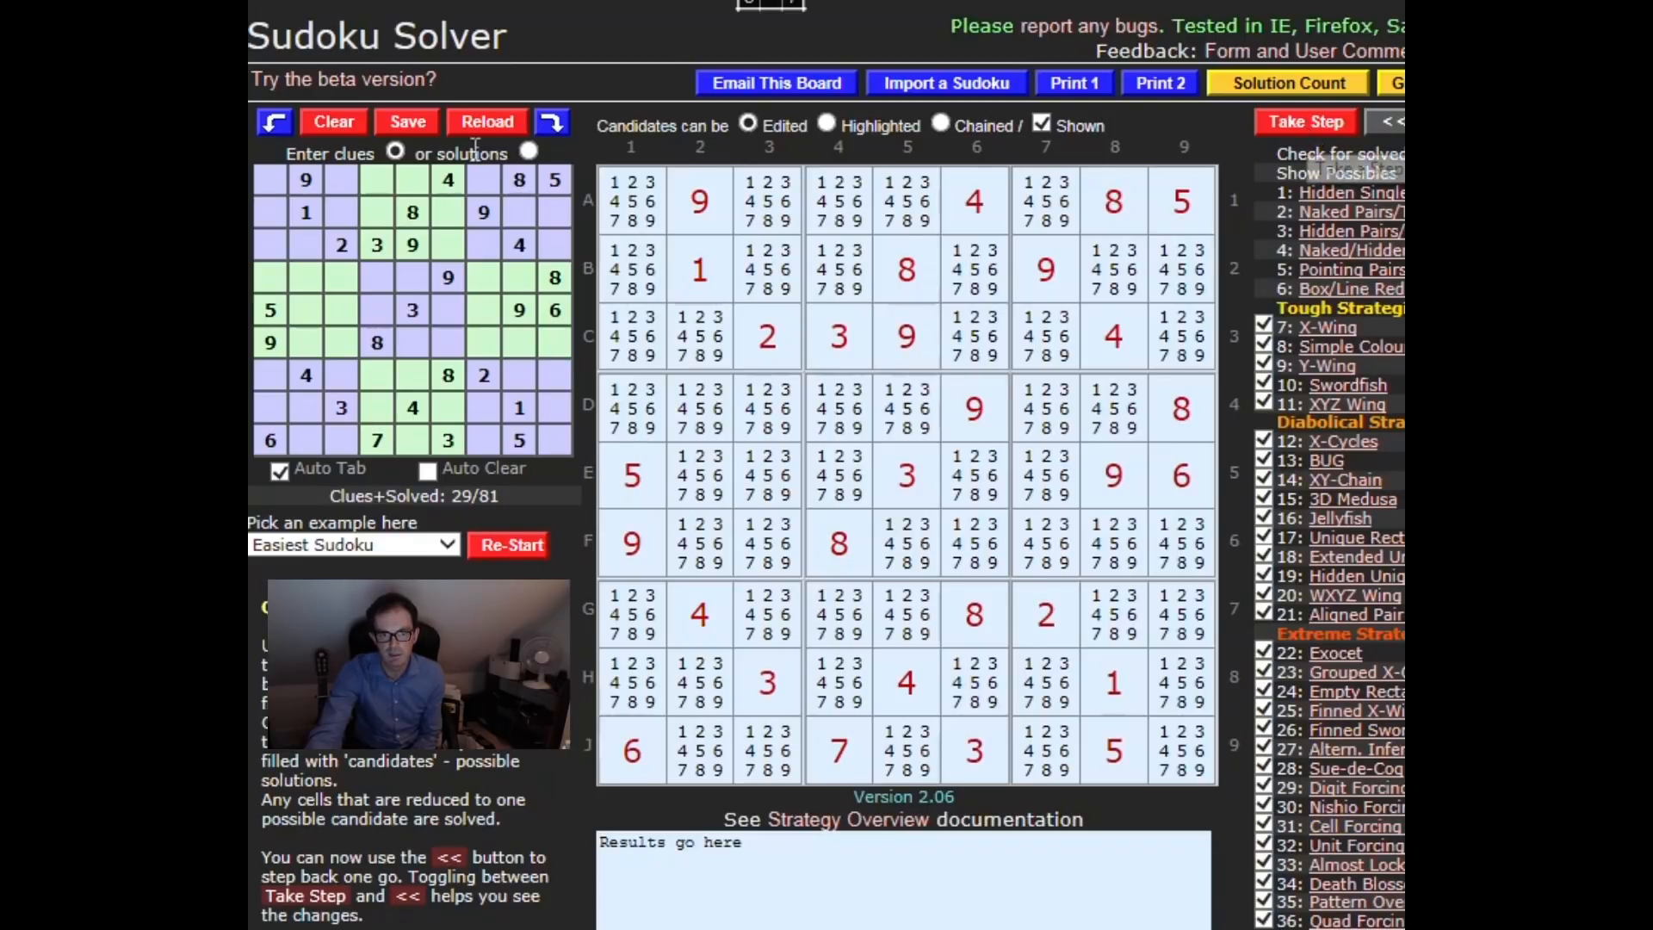
pyautogui.moveTo(948, 774)
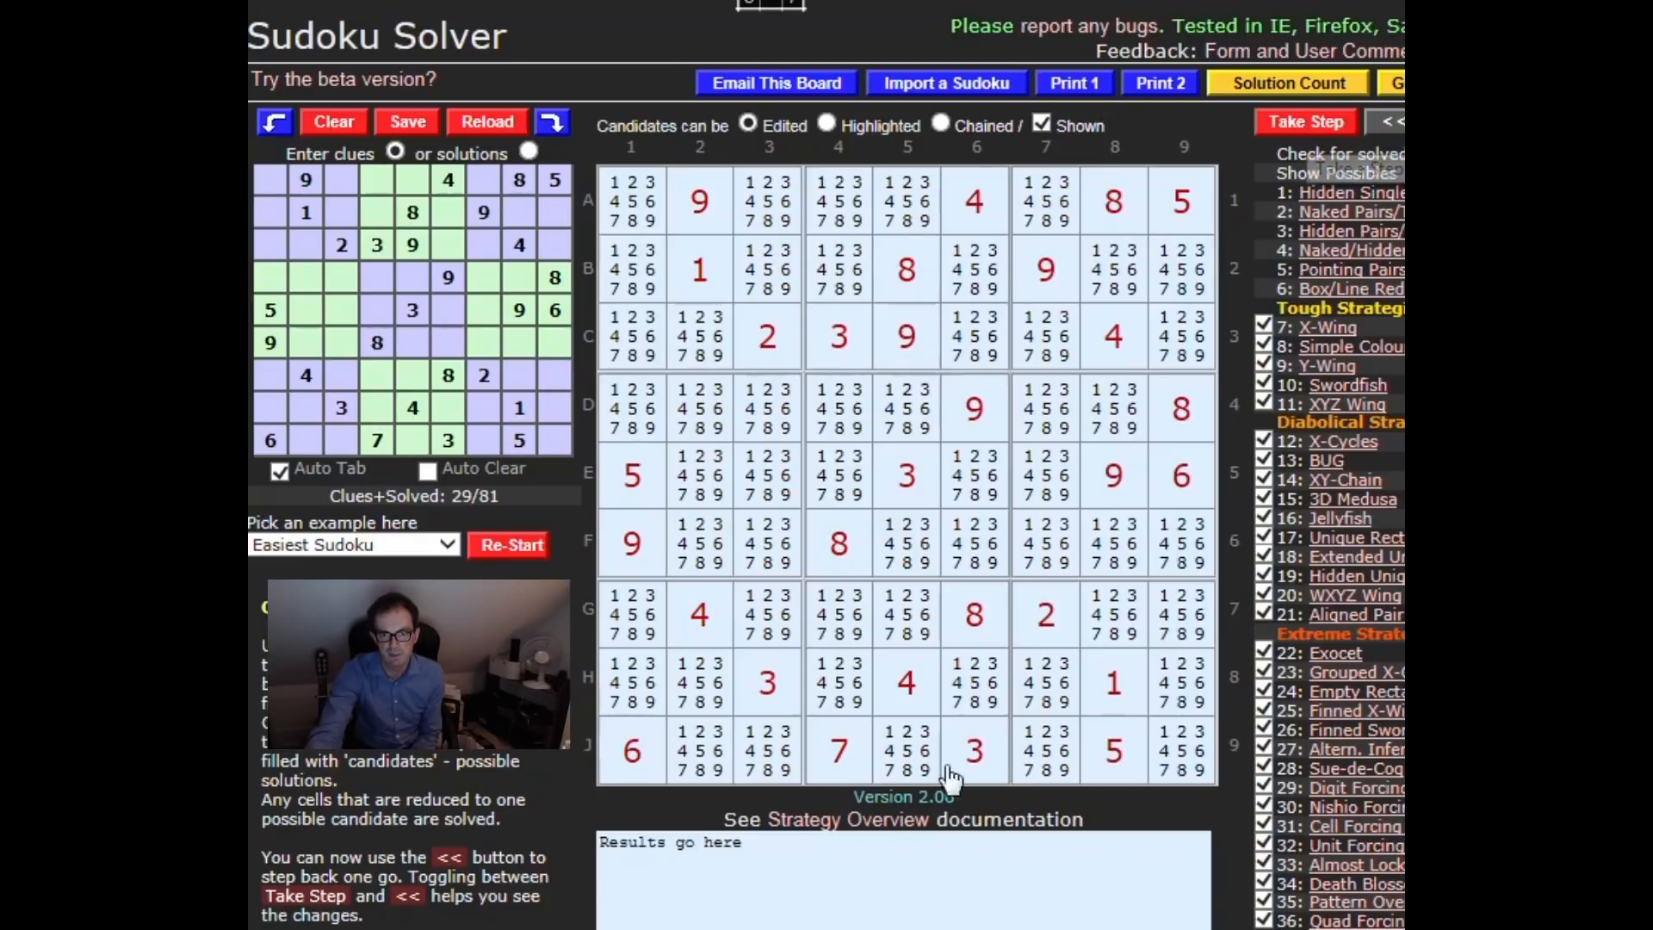
# Step: Load the same 29-clue puzzle in SudokuWiki's online solver with full candidate lists
pyautogui.click(1307, 121)
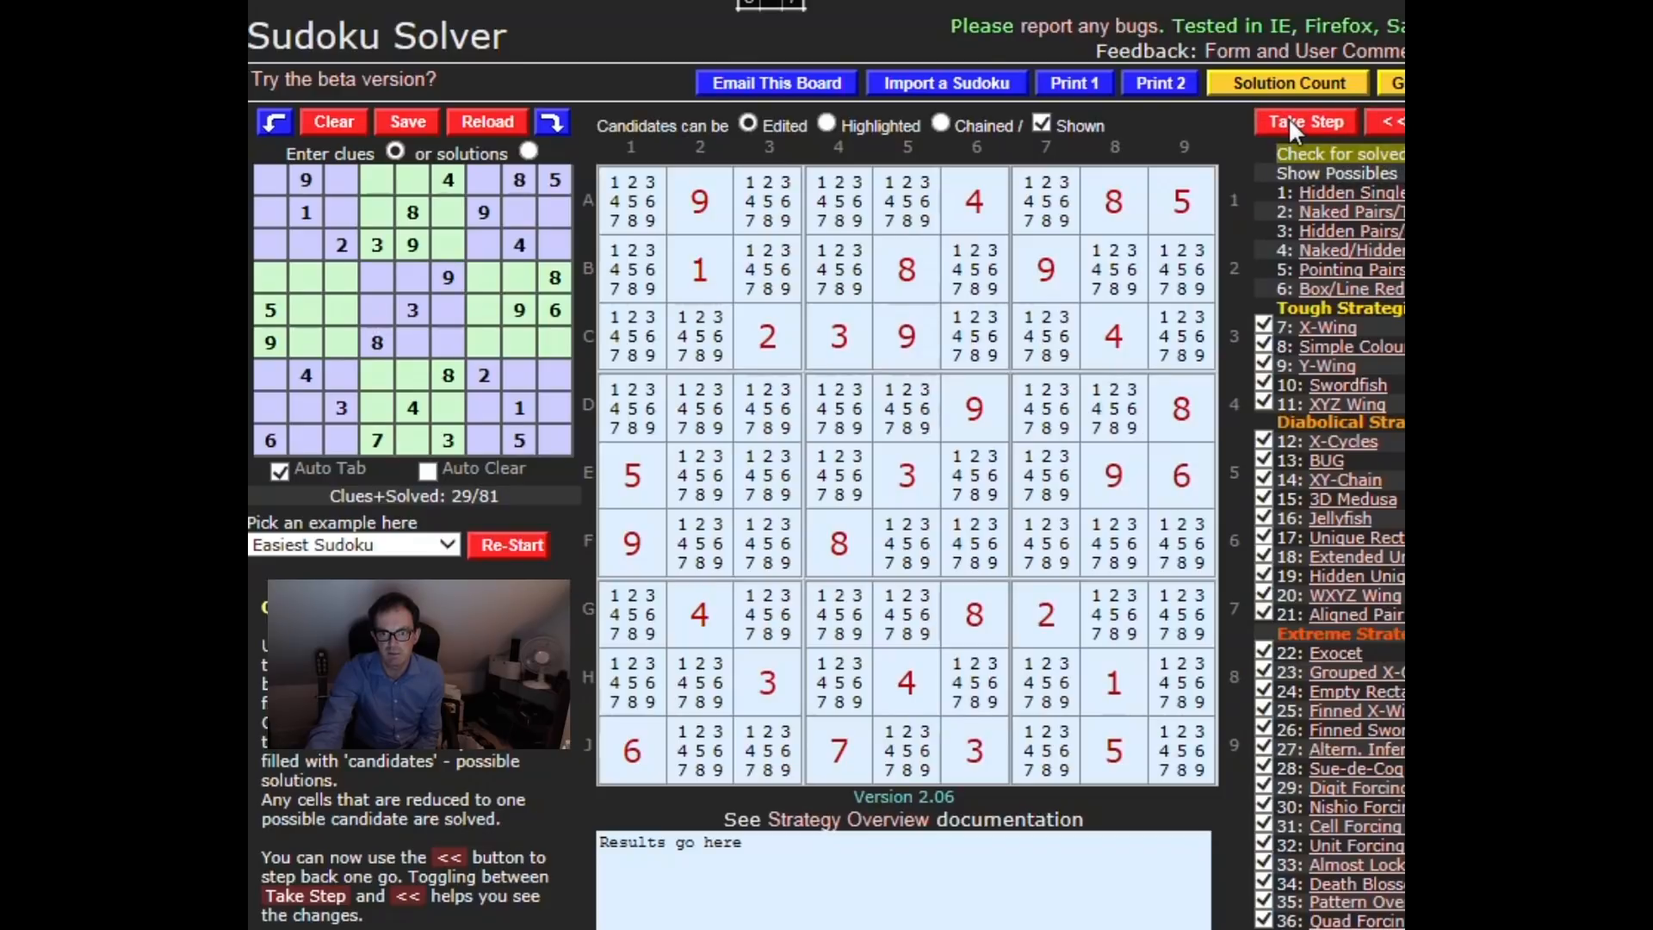
# Step: Clear impossible candidates, then apply the pointing pairs removing 2 from B4/B6 and 3 from D1
pyautogui.click(1336, 172)
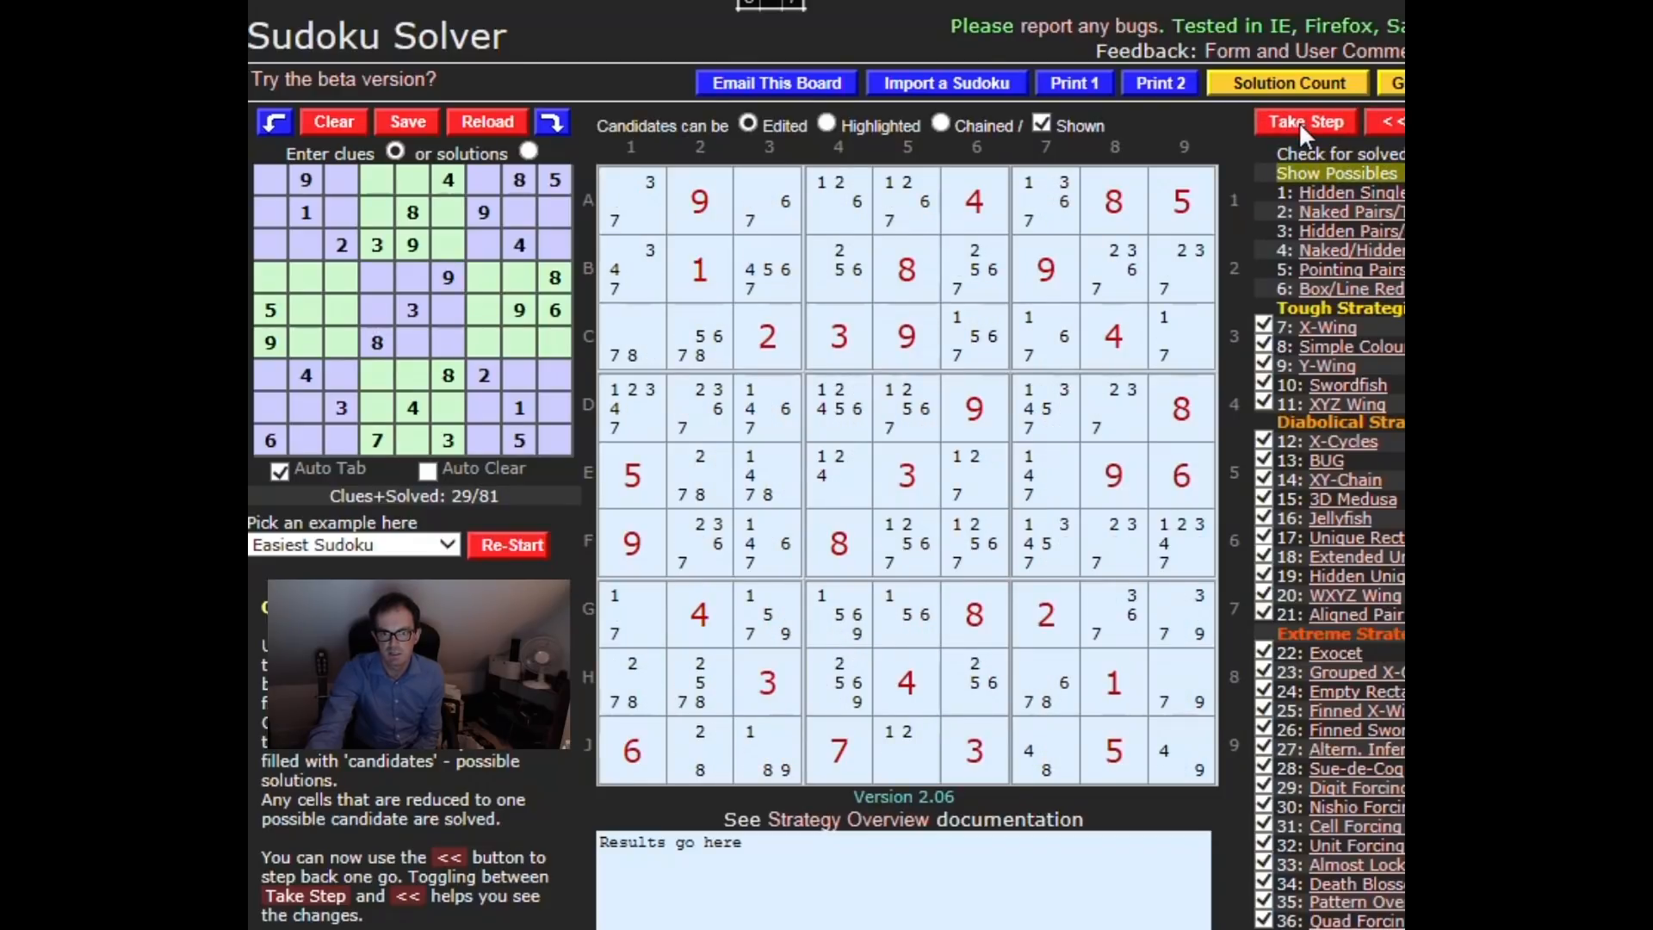
pyautogui.click(1305, 120)
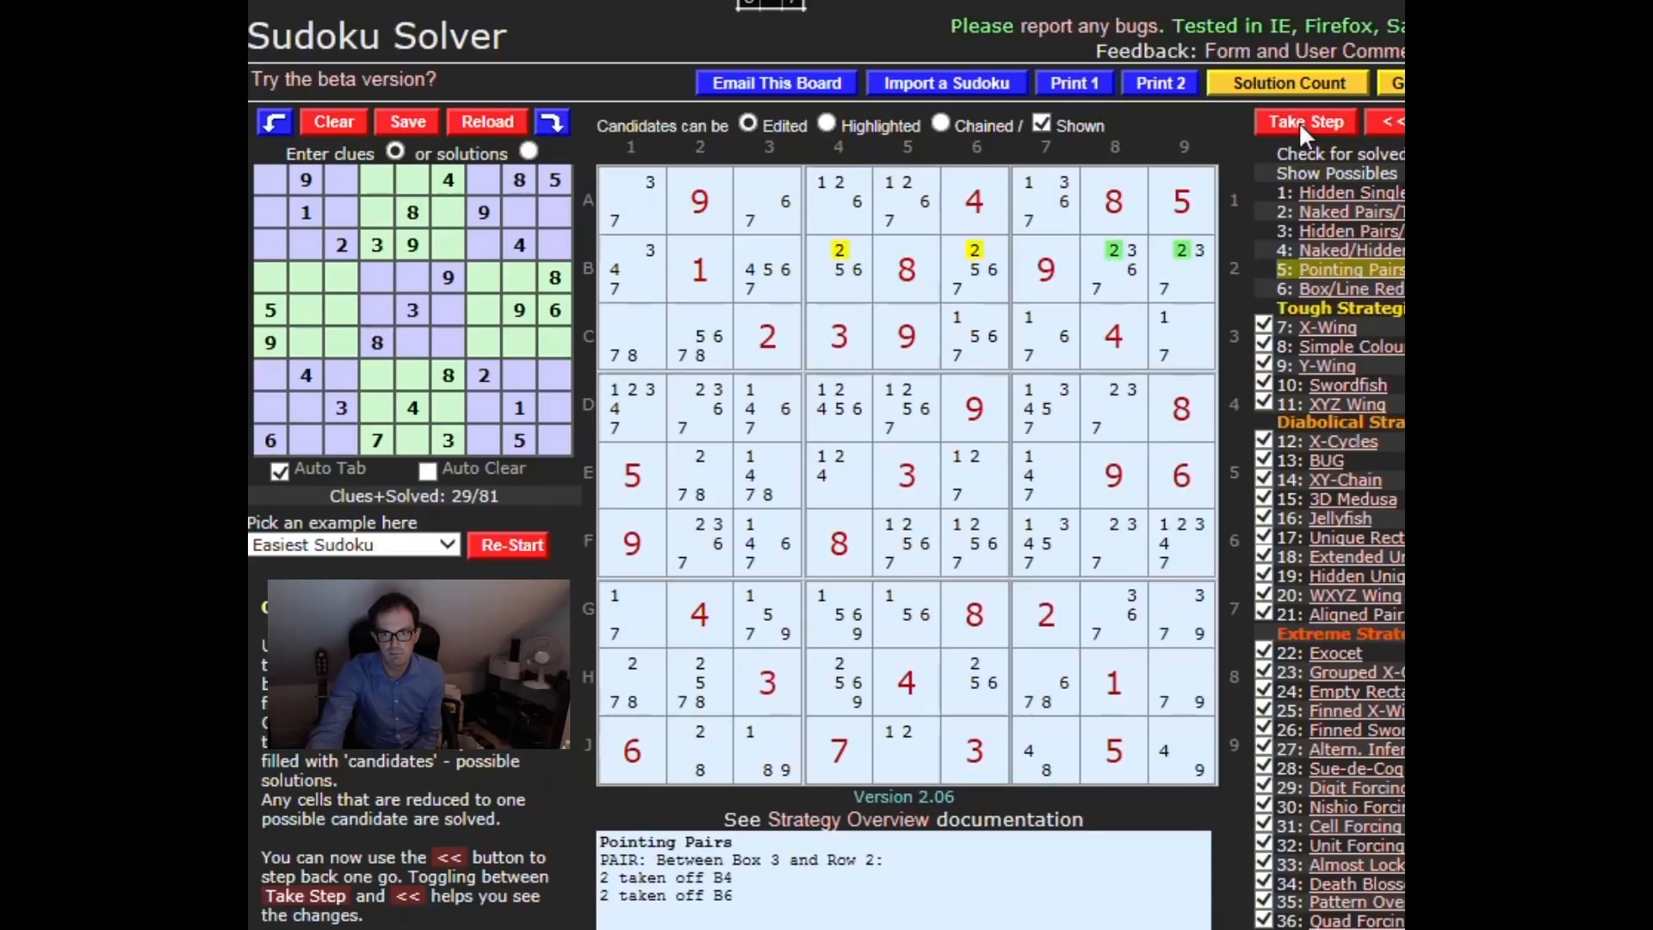
pyautogui.moveTo(962, 279)
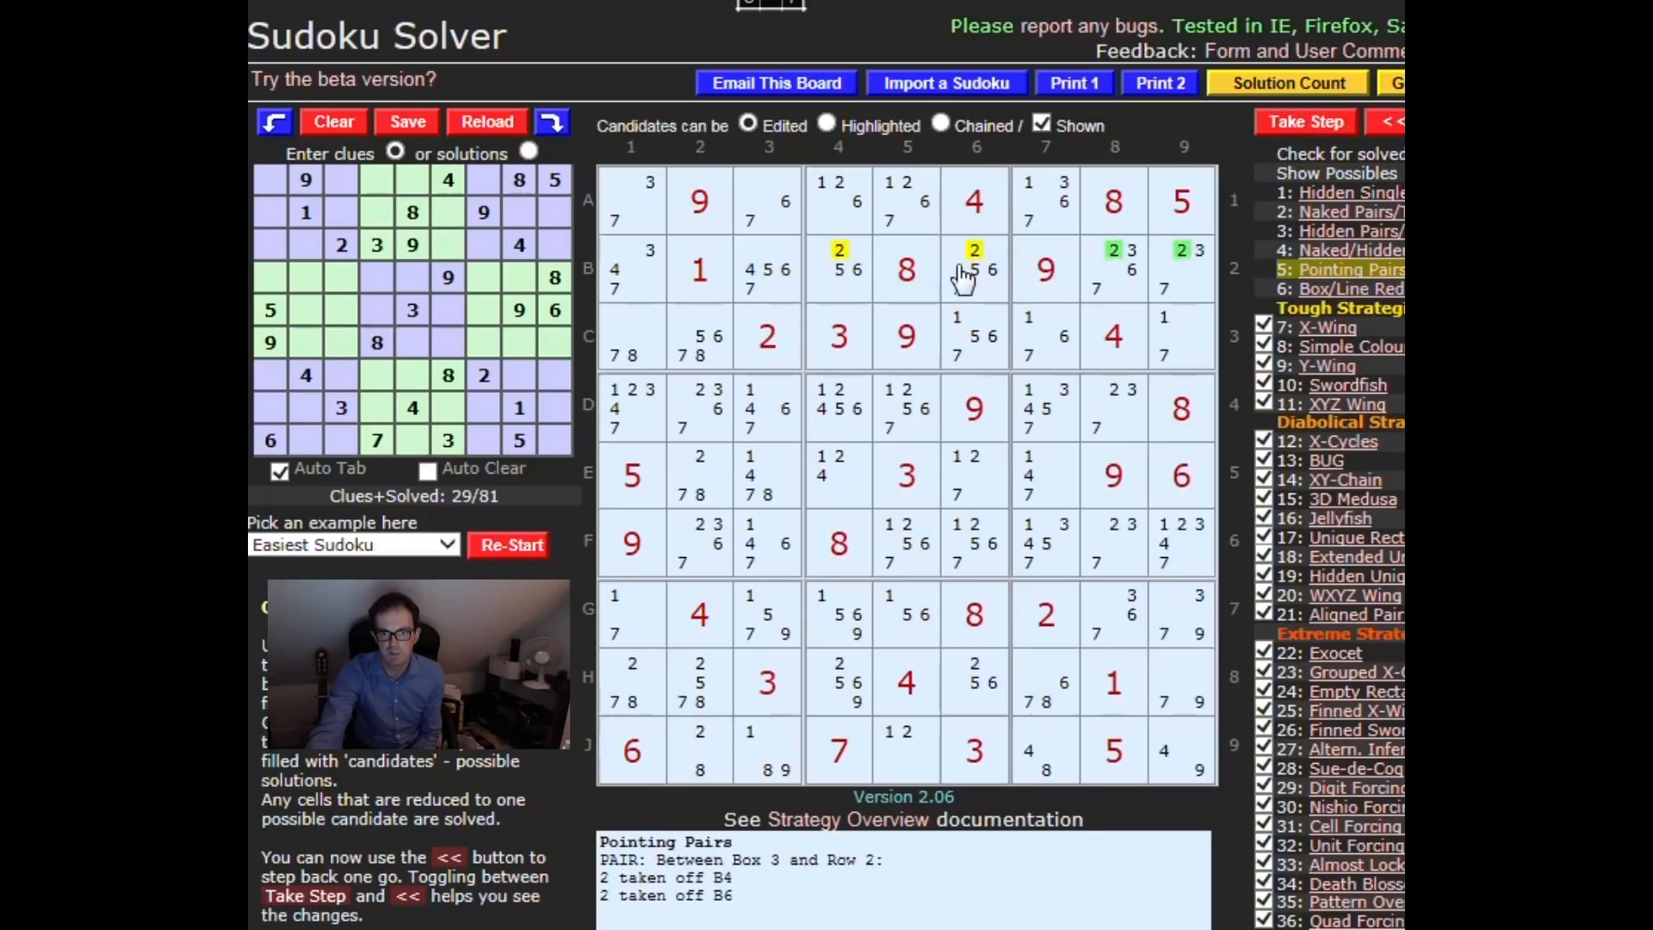
pyautogui.moveTo(992, 248)
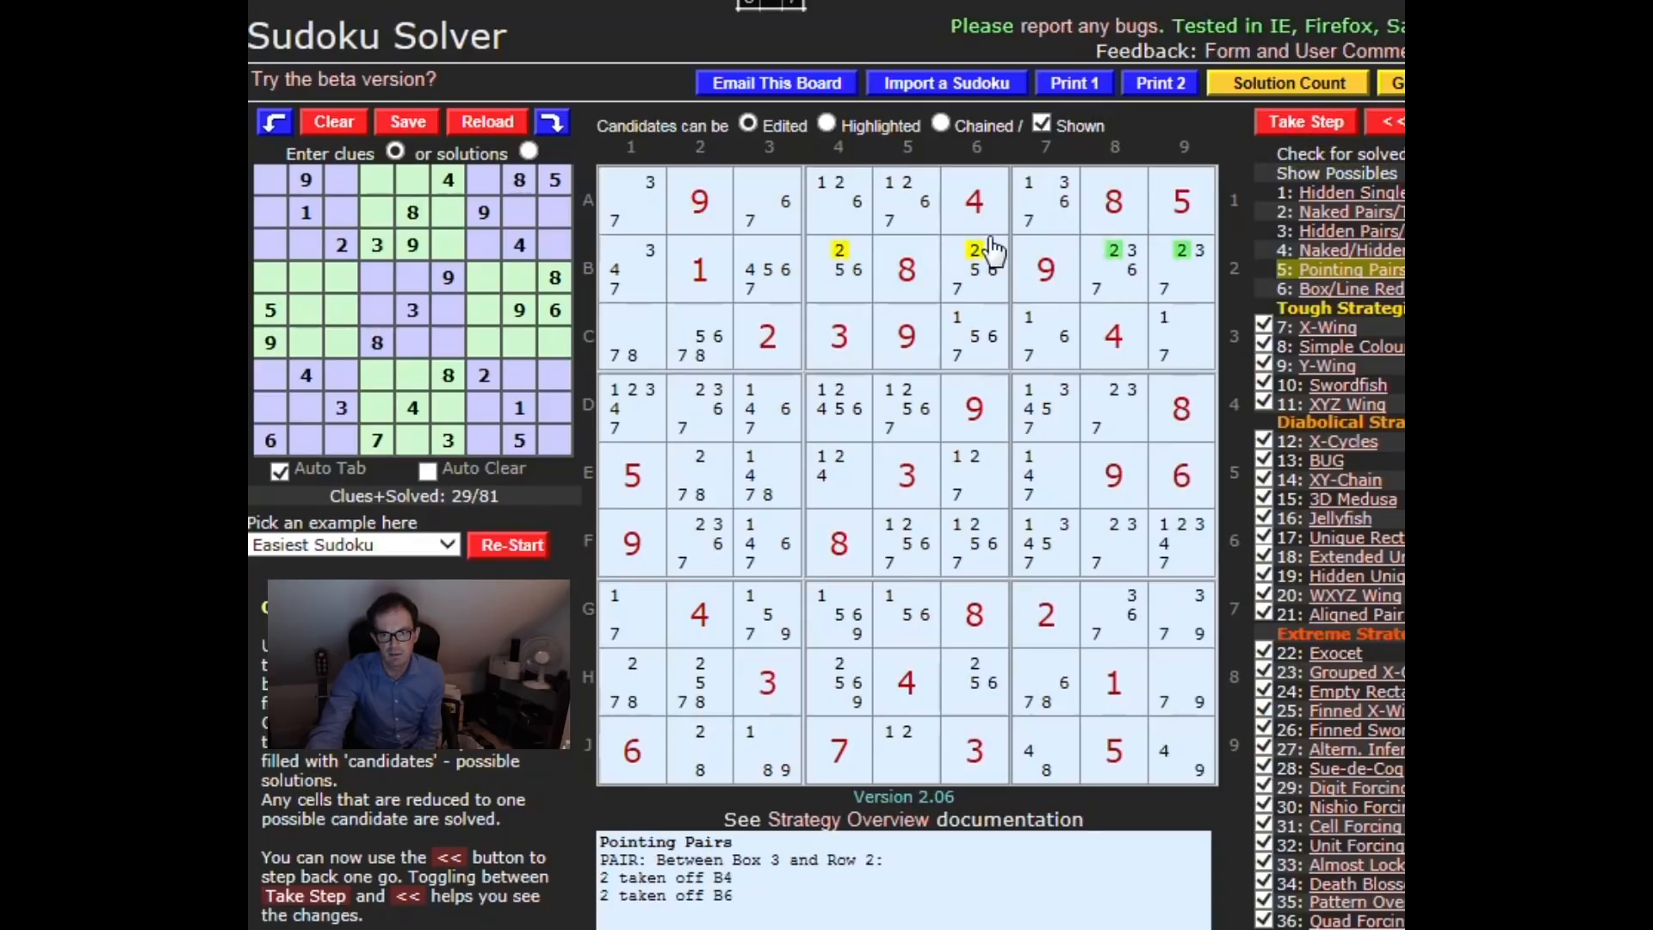
pyautogui.moveTo(828, 263)
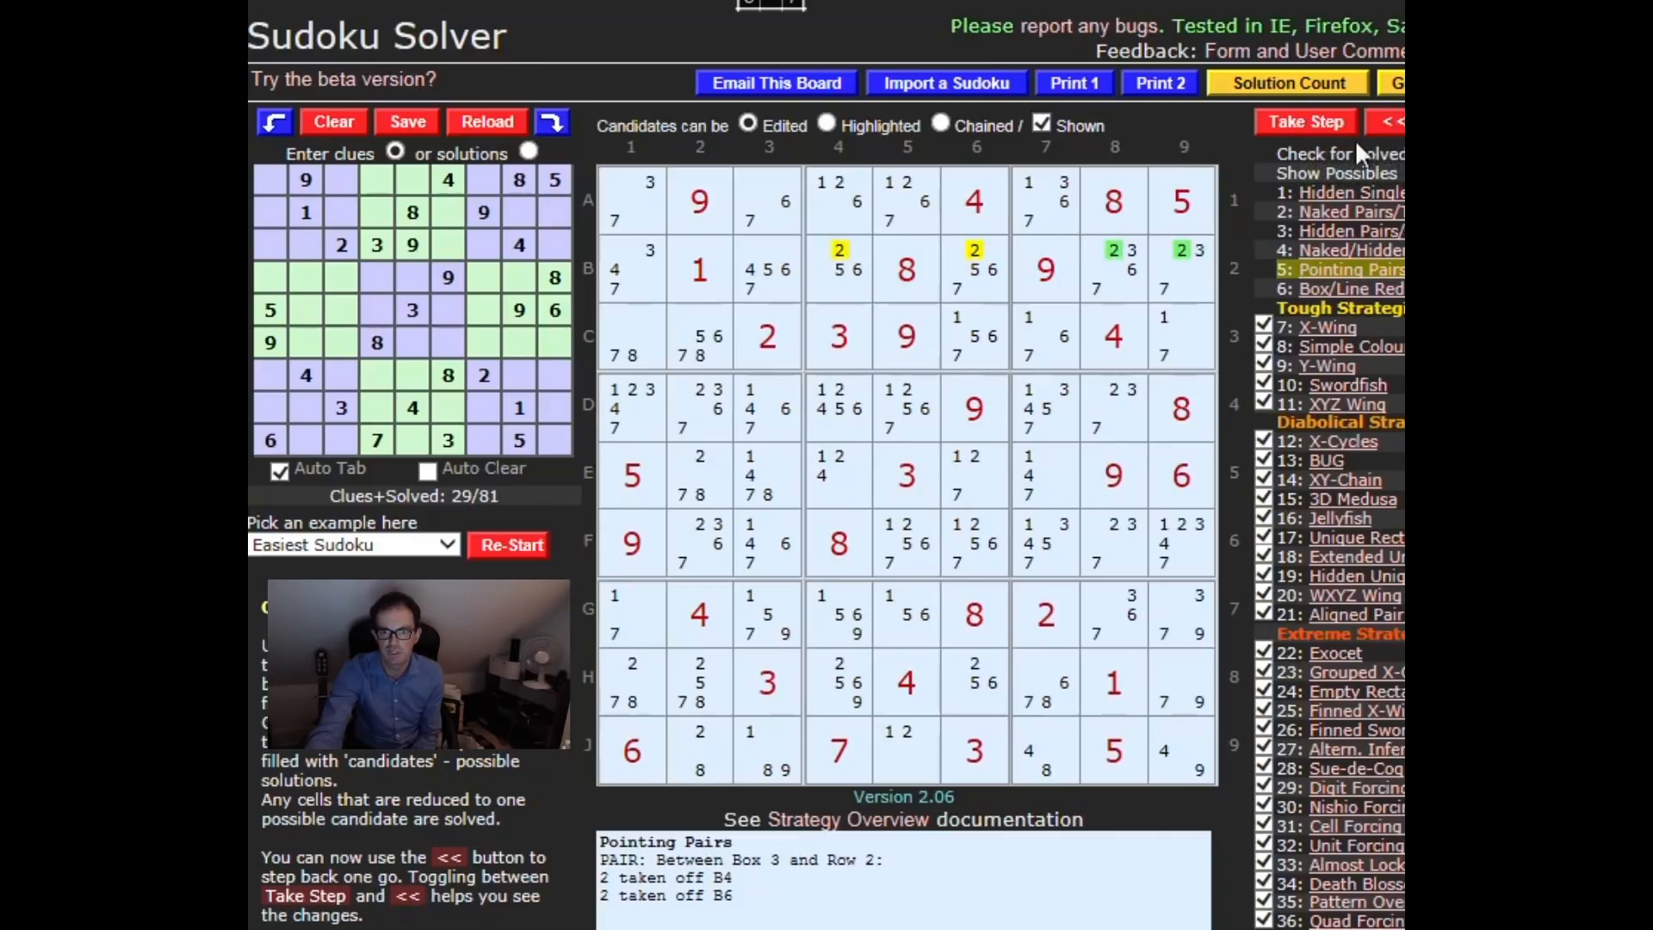
pyautogui.click(1303, 120)
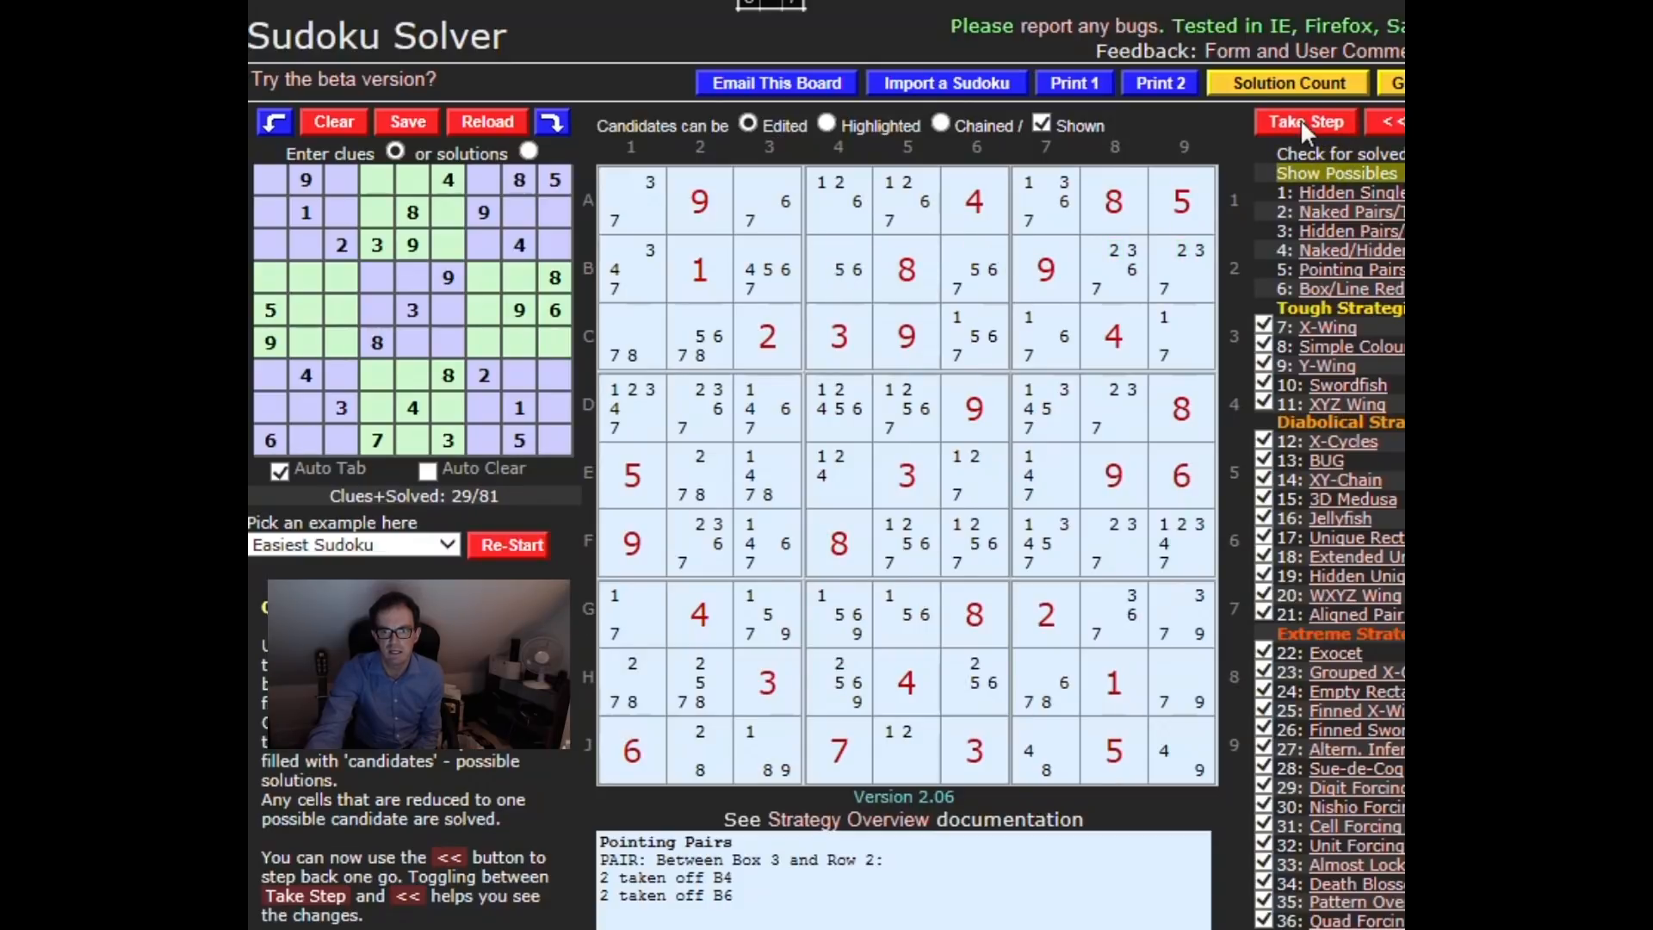
pyautogui.click(1307, 120)
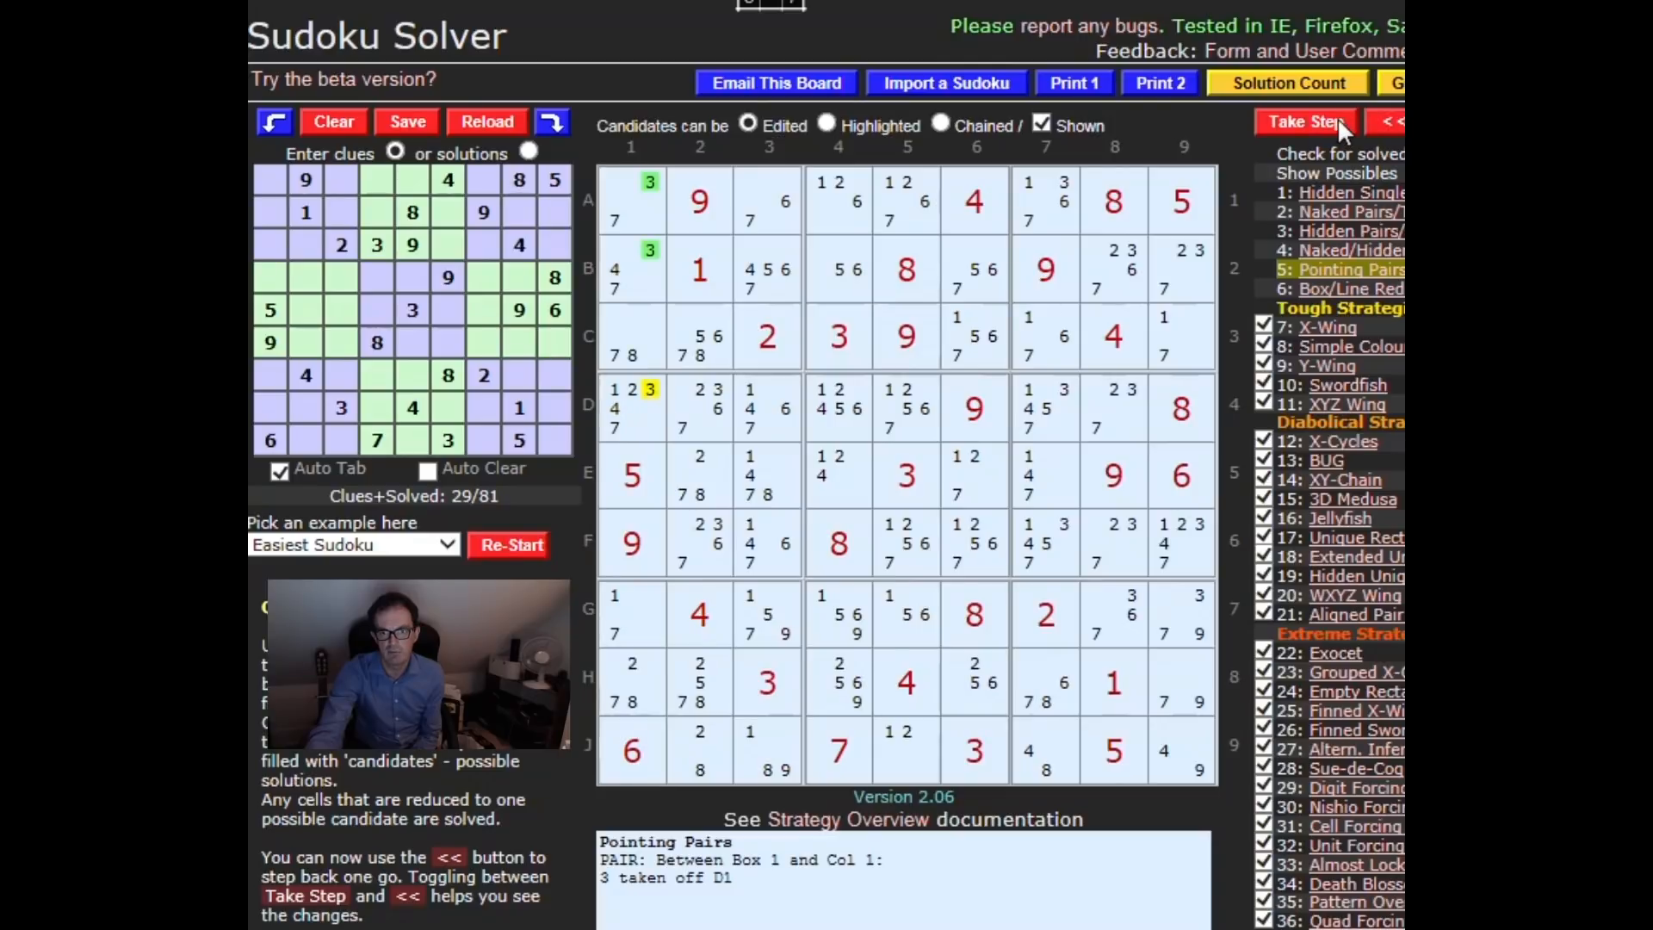
pyautogui.click(1304, 123)
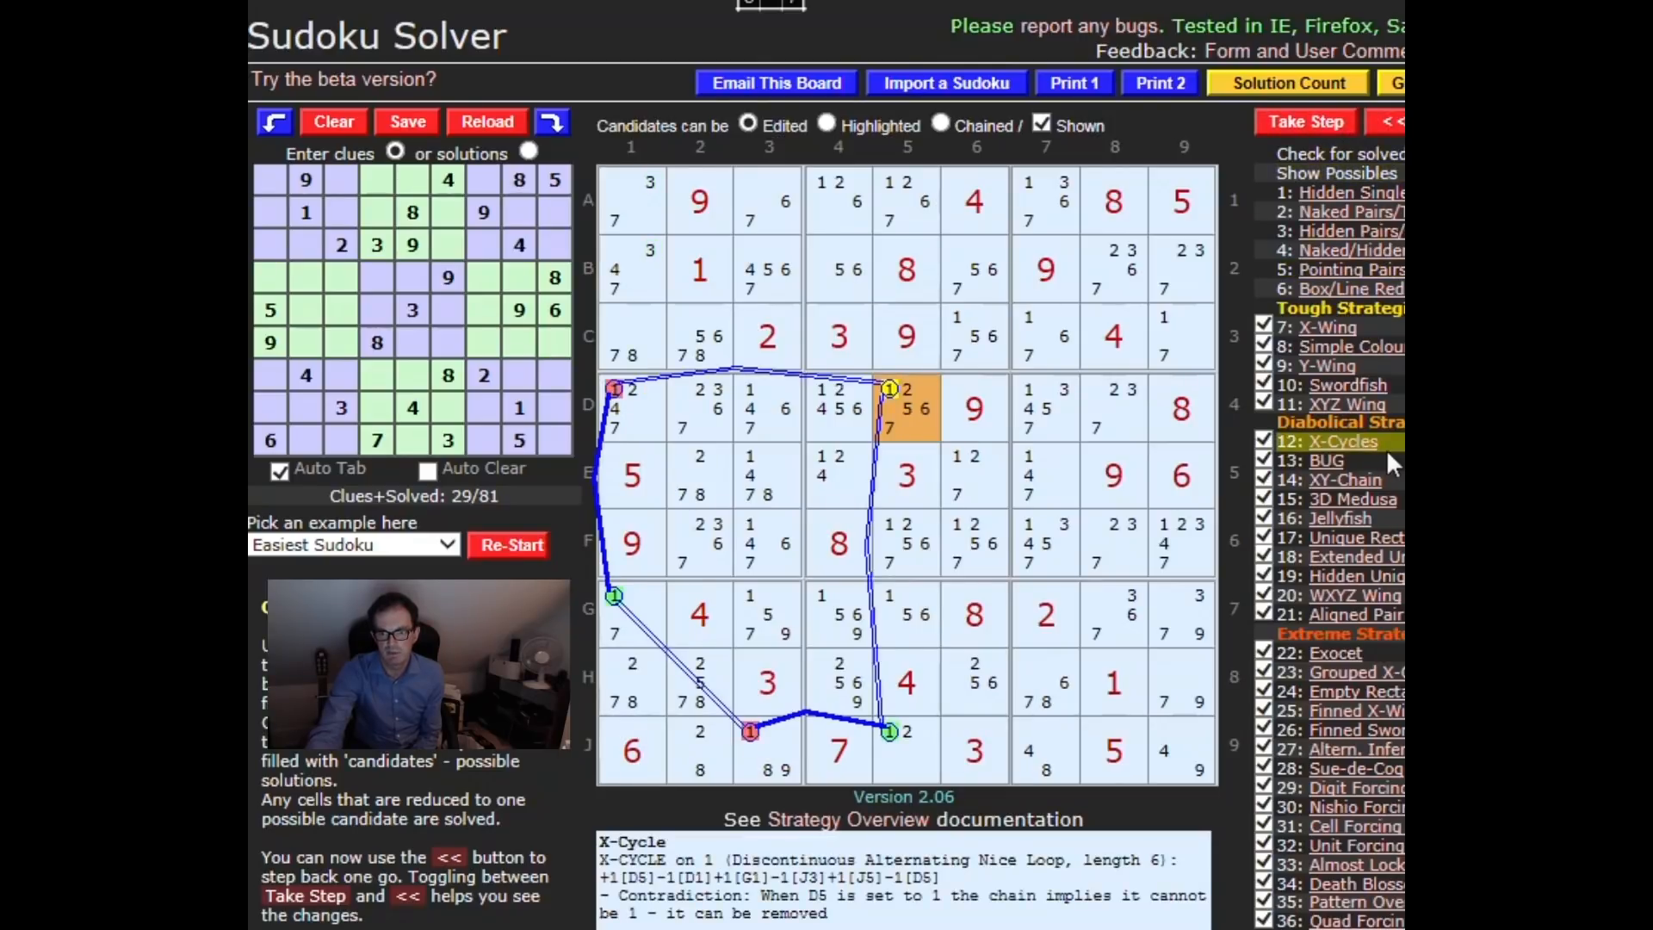
pyautogui.moveTo(922, 770)
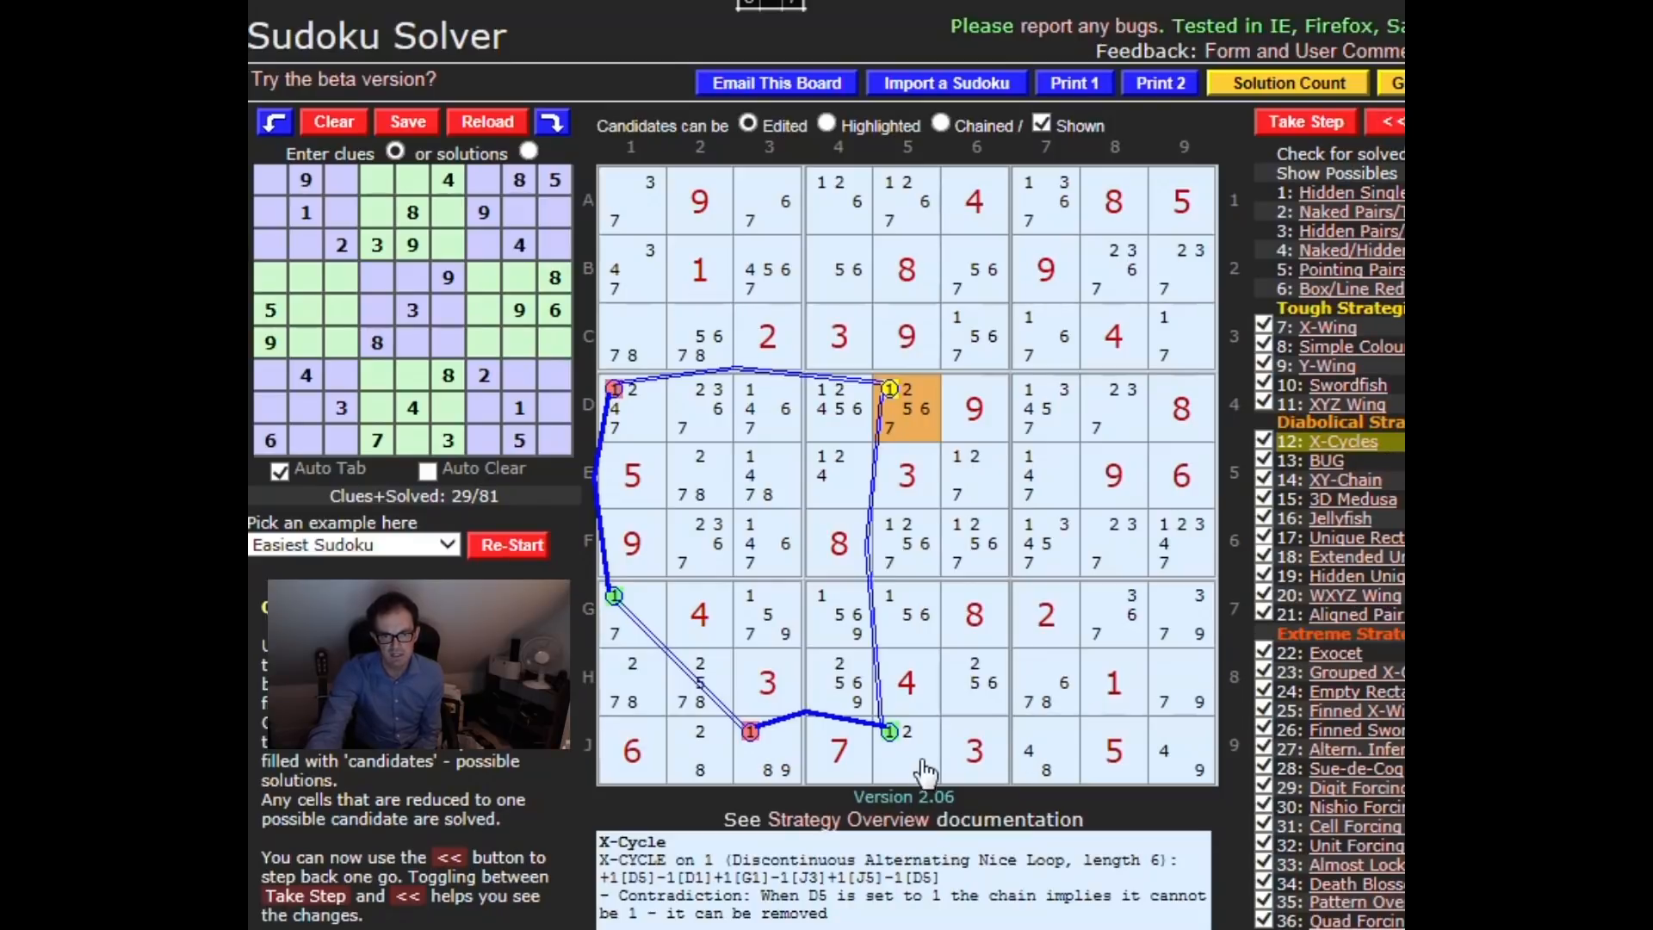
pyautogui.moveTo(880, 409)
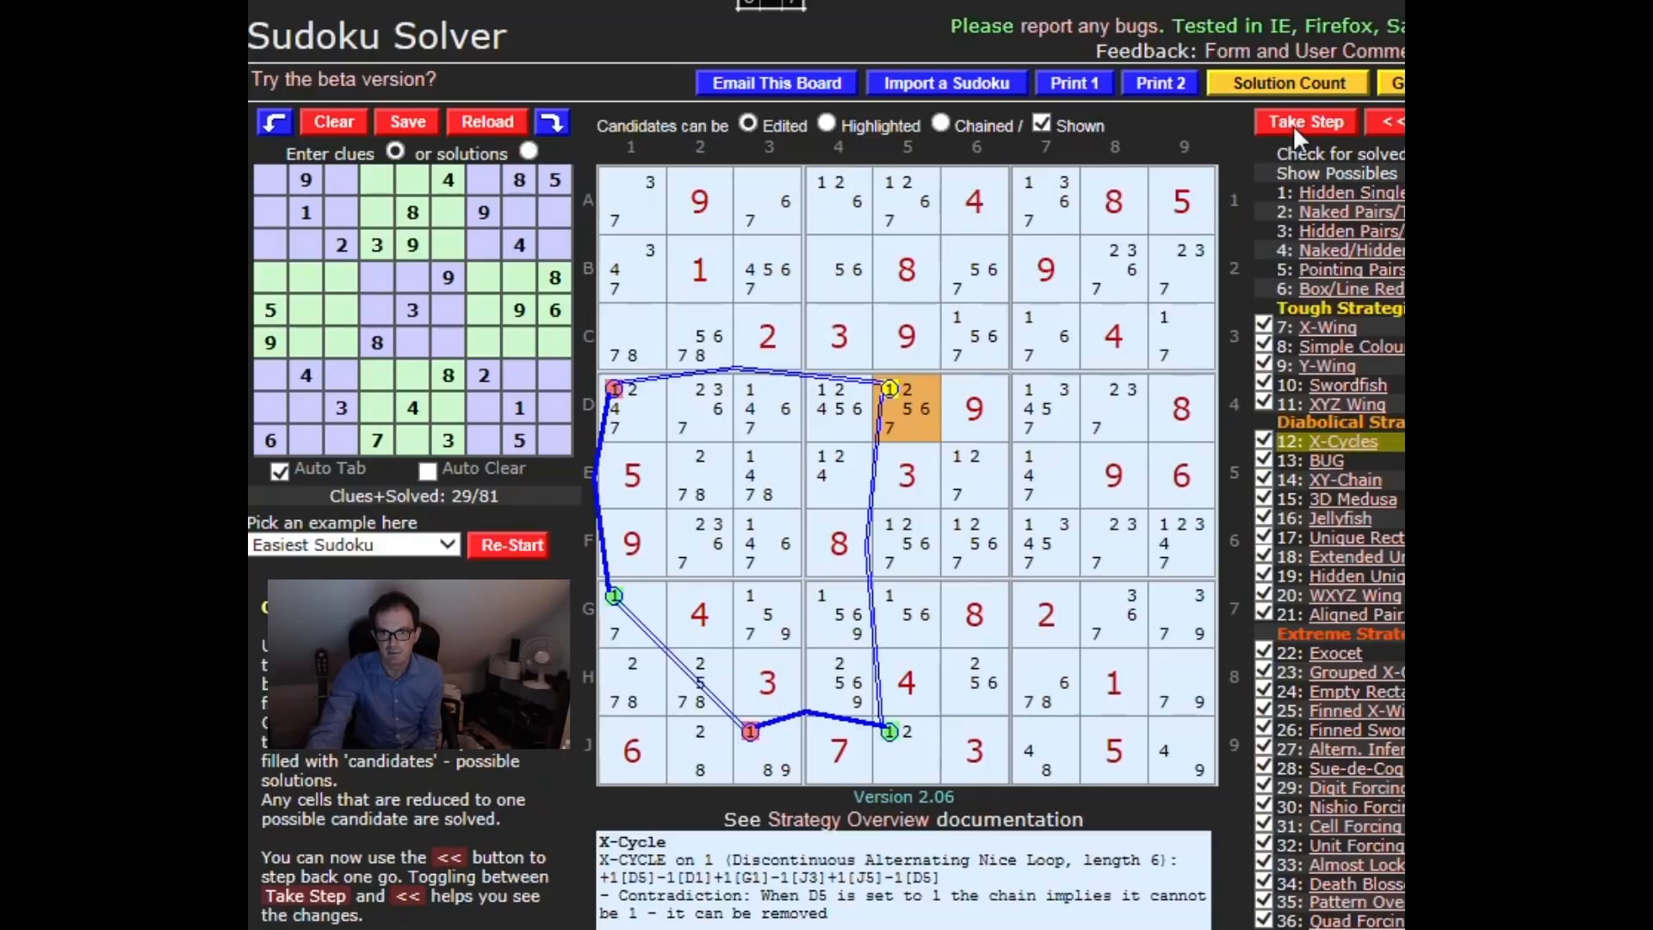
# Step: Step through the X-cycles removing 1 and 2 from D5 and 2 from D4
pyautogui.click(1305, 121)
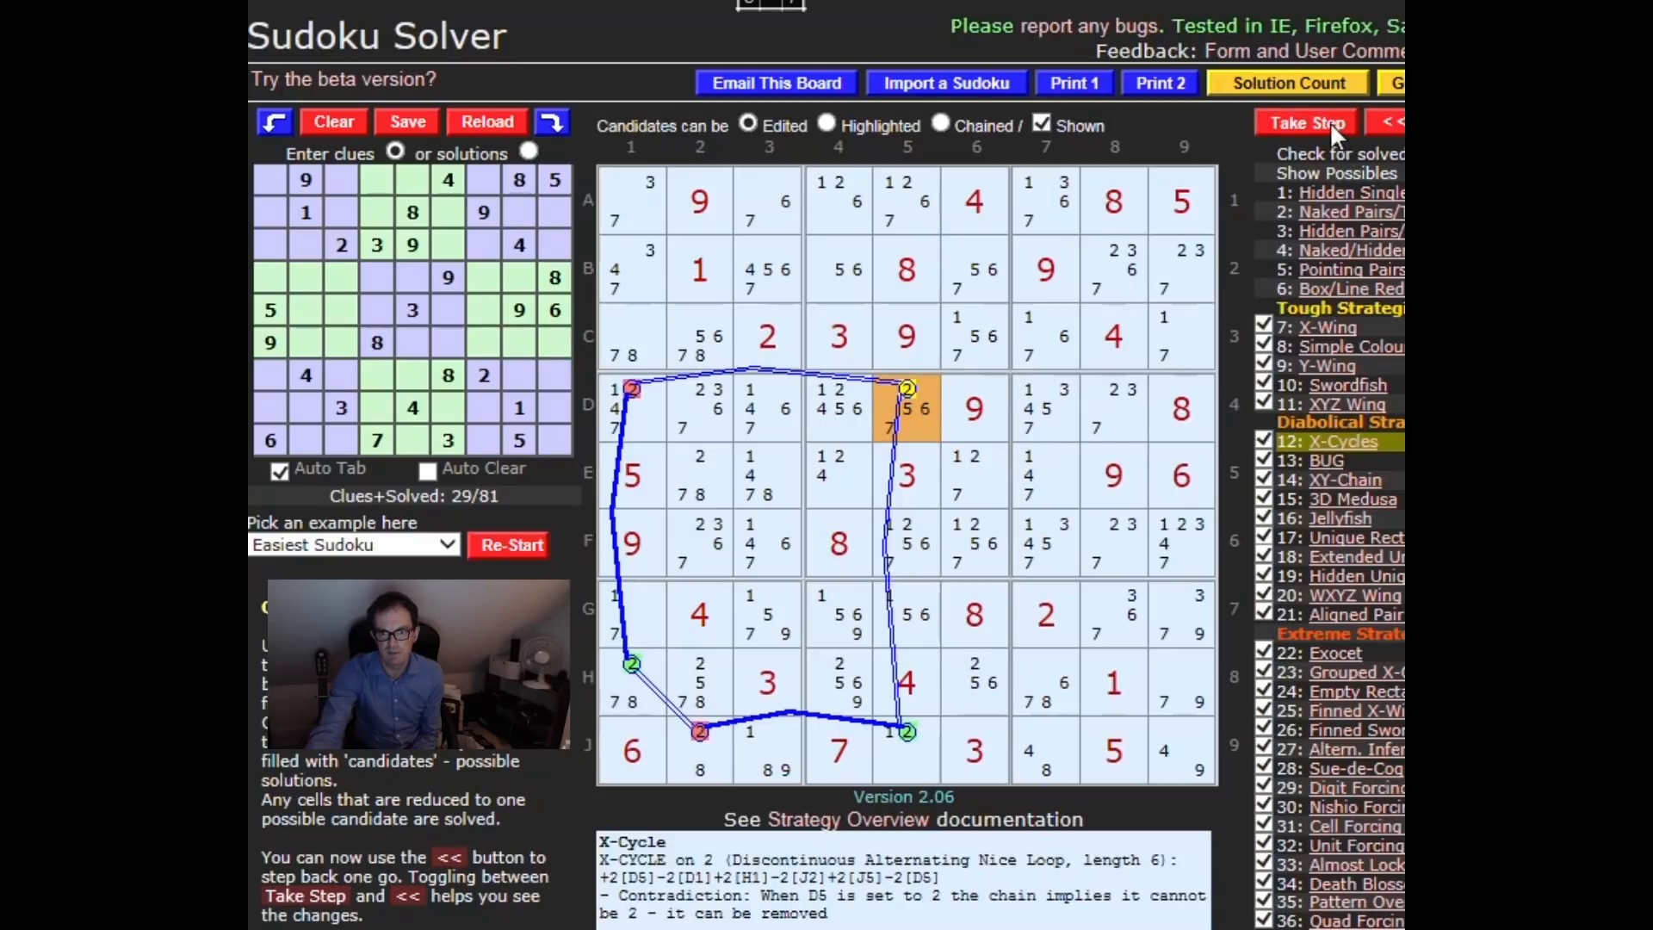
pyautogui.click(1304, 123)
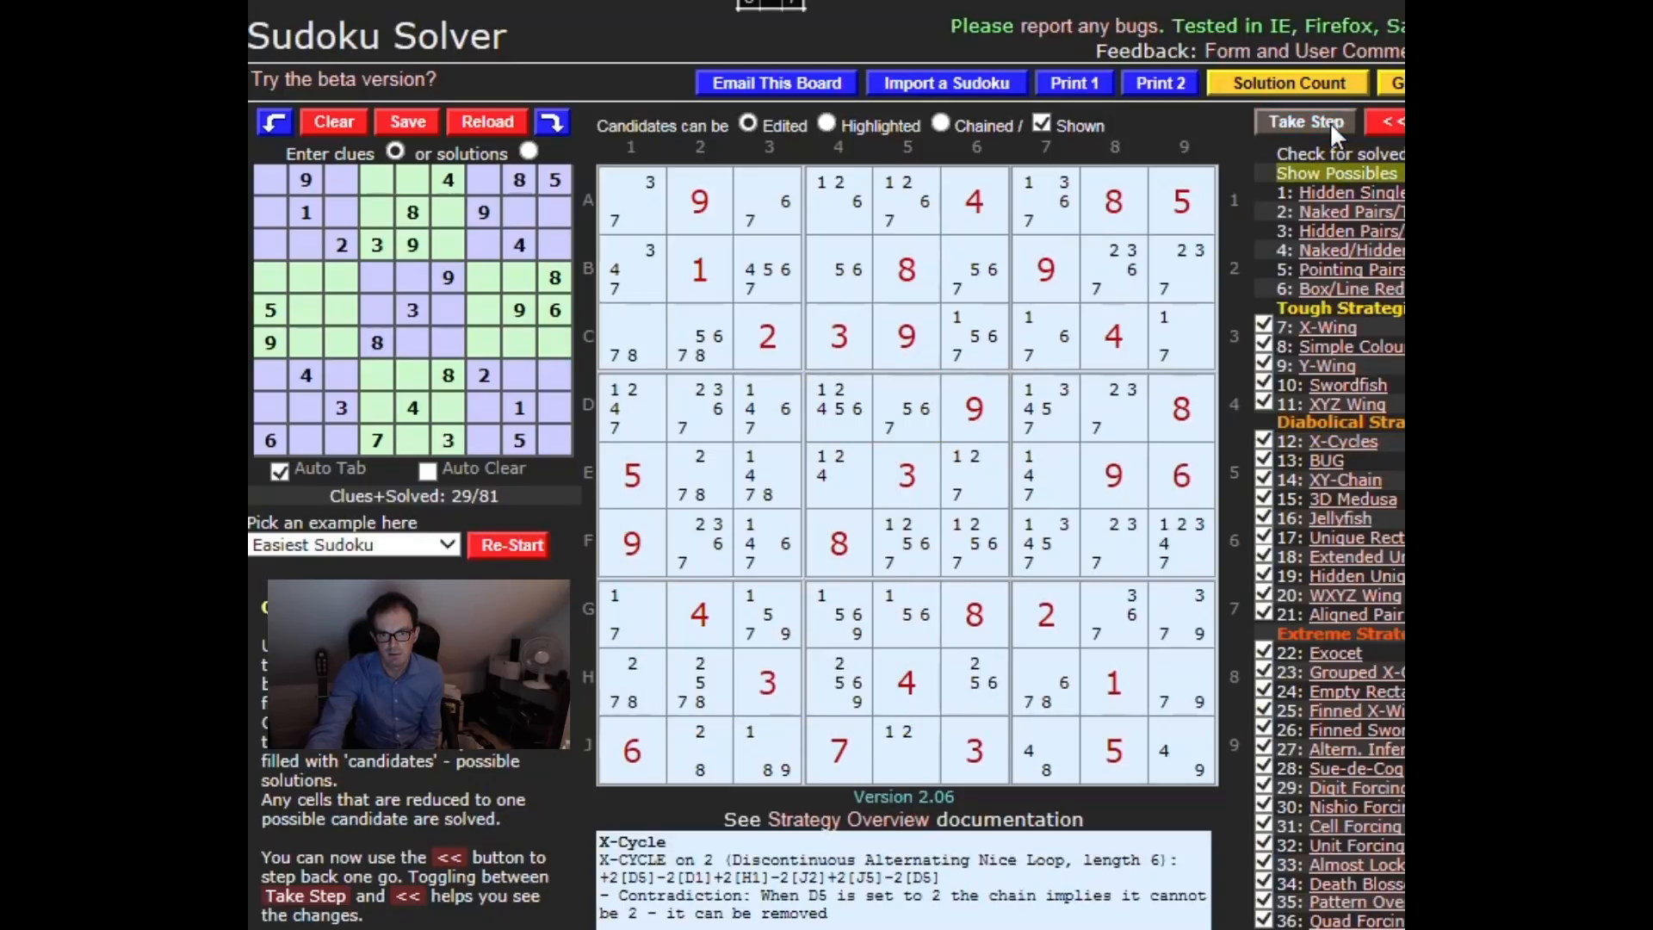
pyautogui.click(1305, 120)
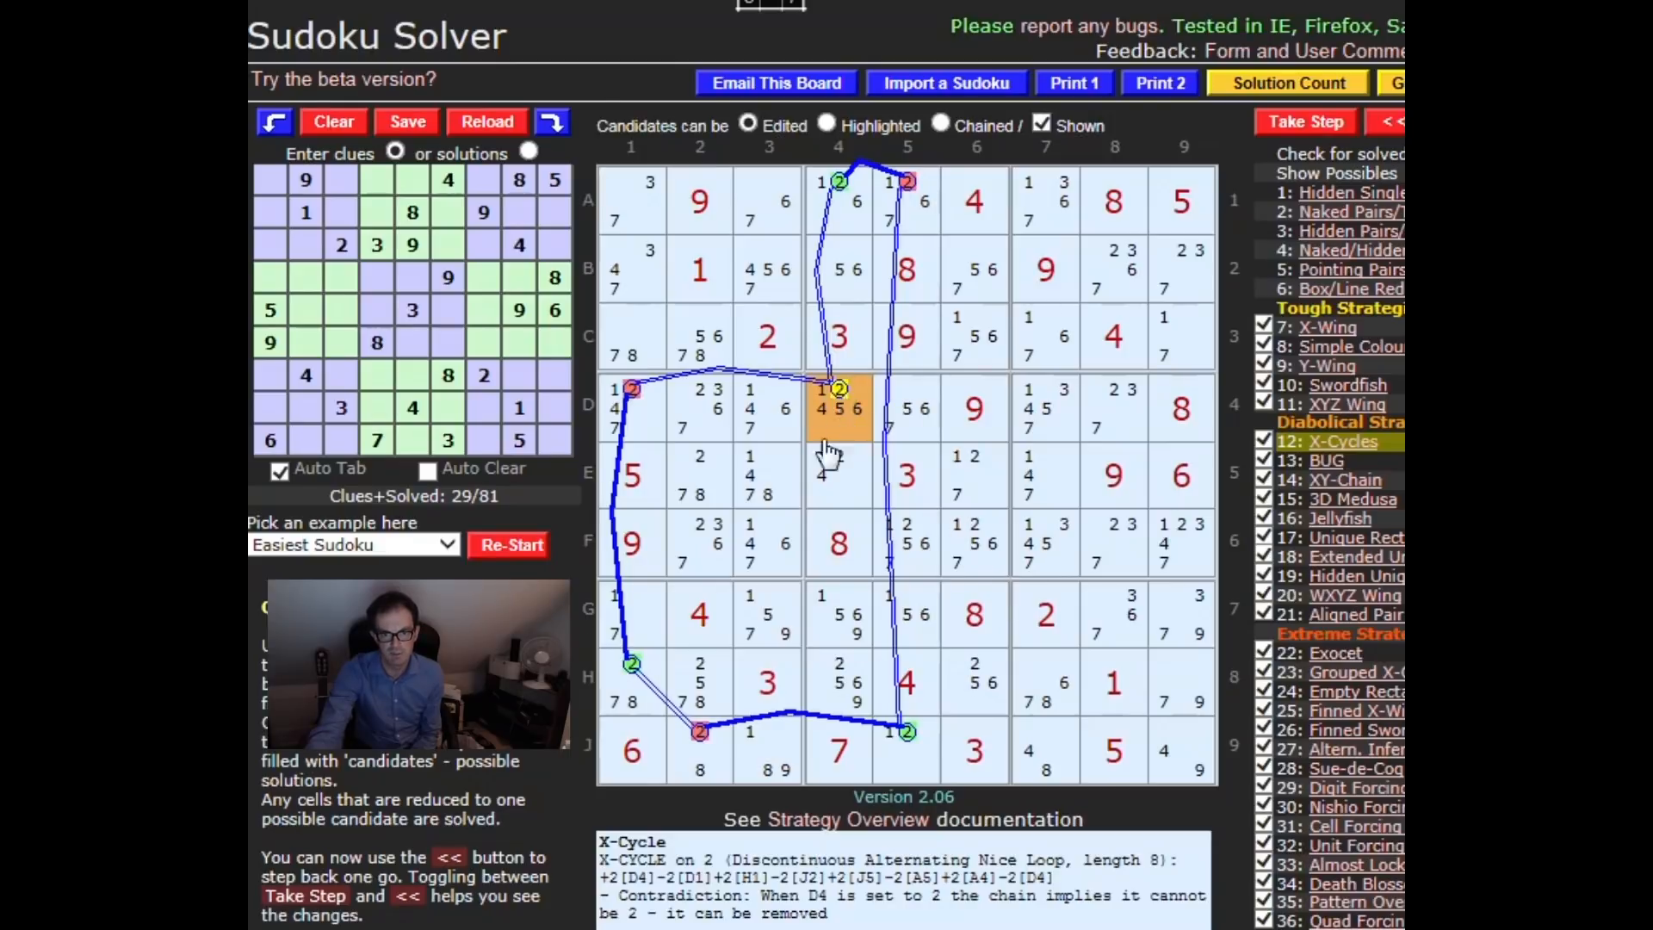
pyautogui.click(1305, 120)
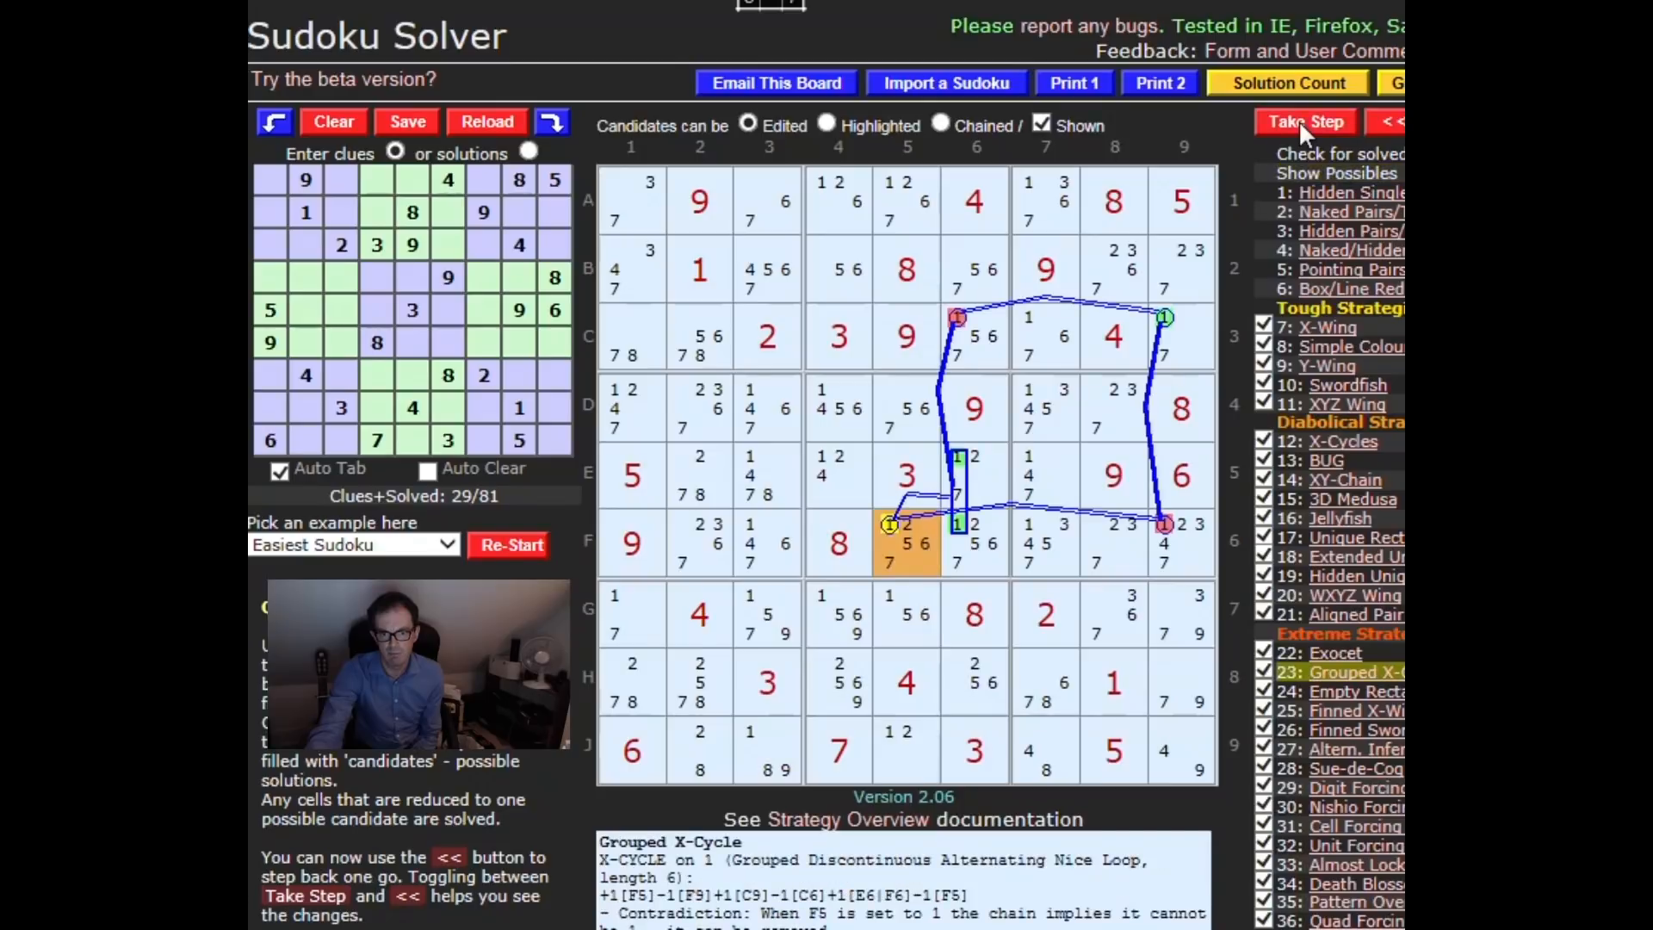
pyautogui.moveTo(1054, 436)
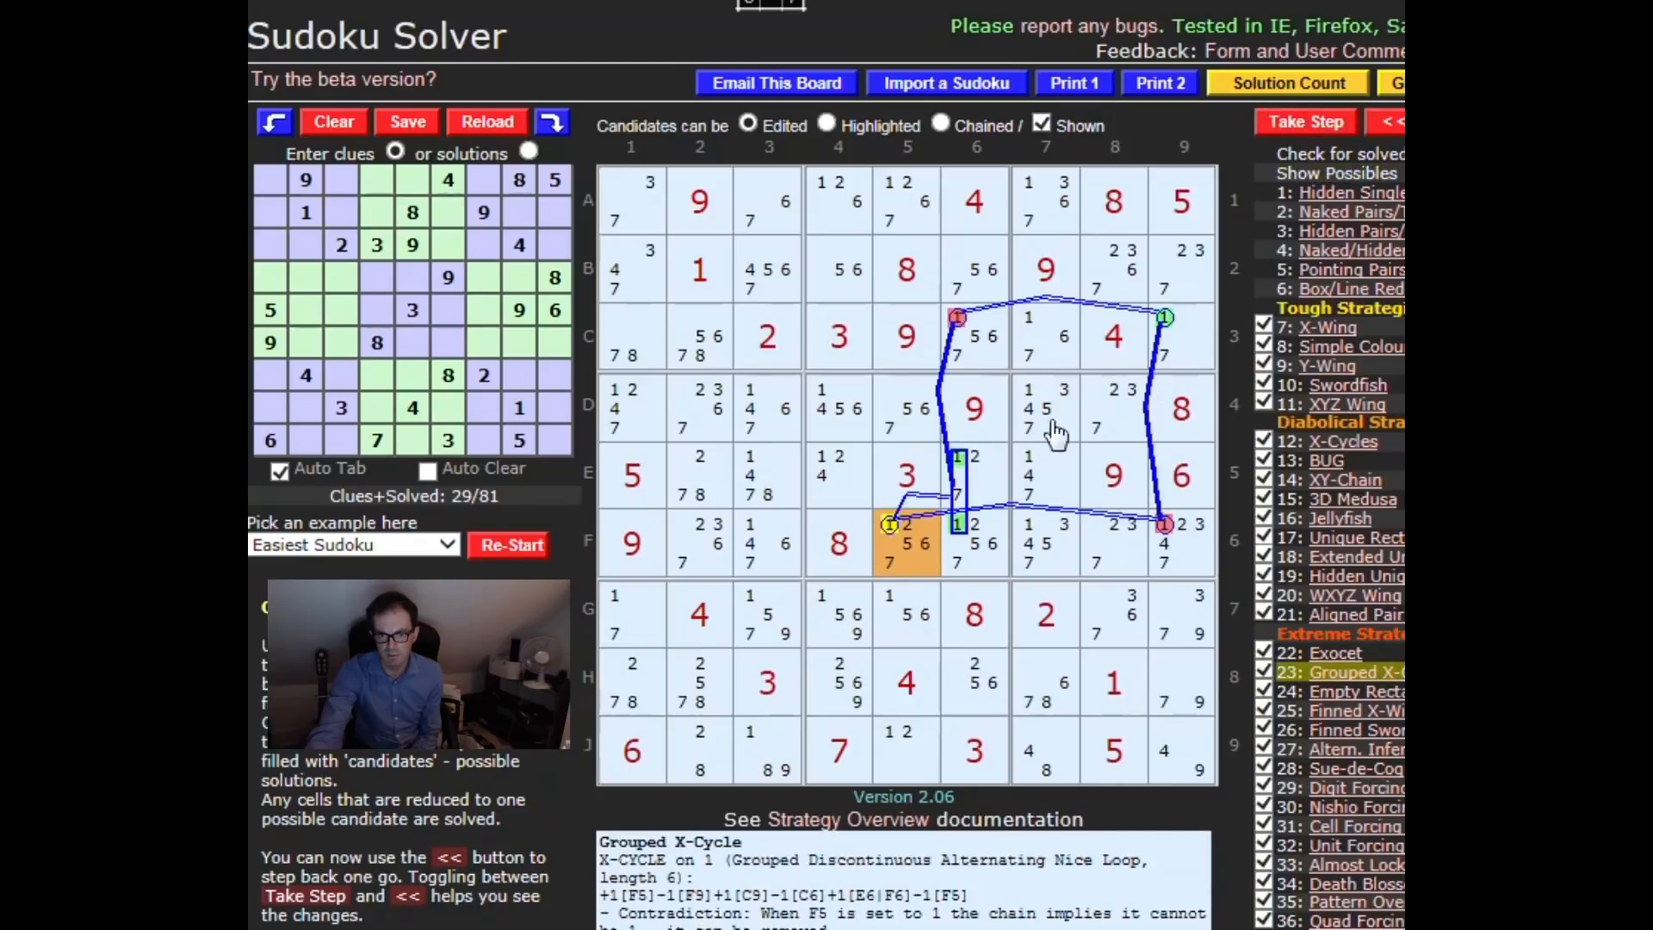
pyautogui.moveTo(965, 477)
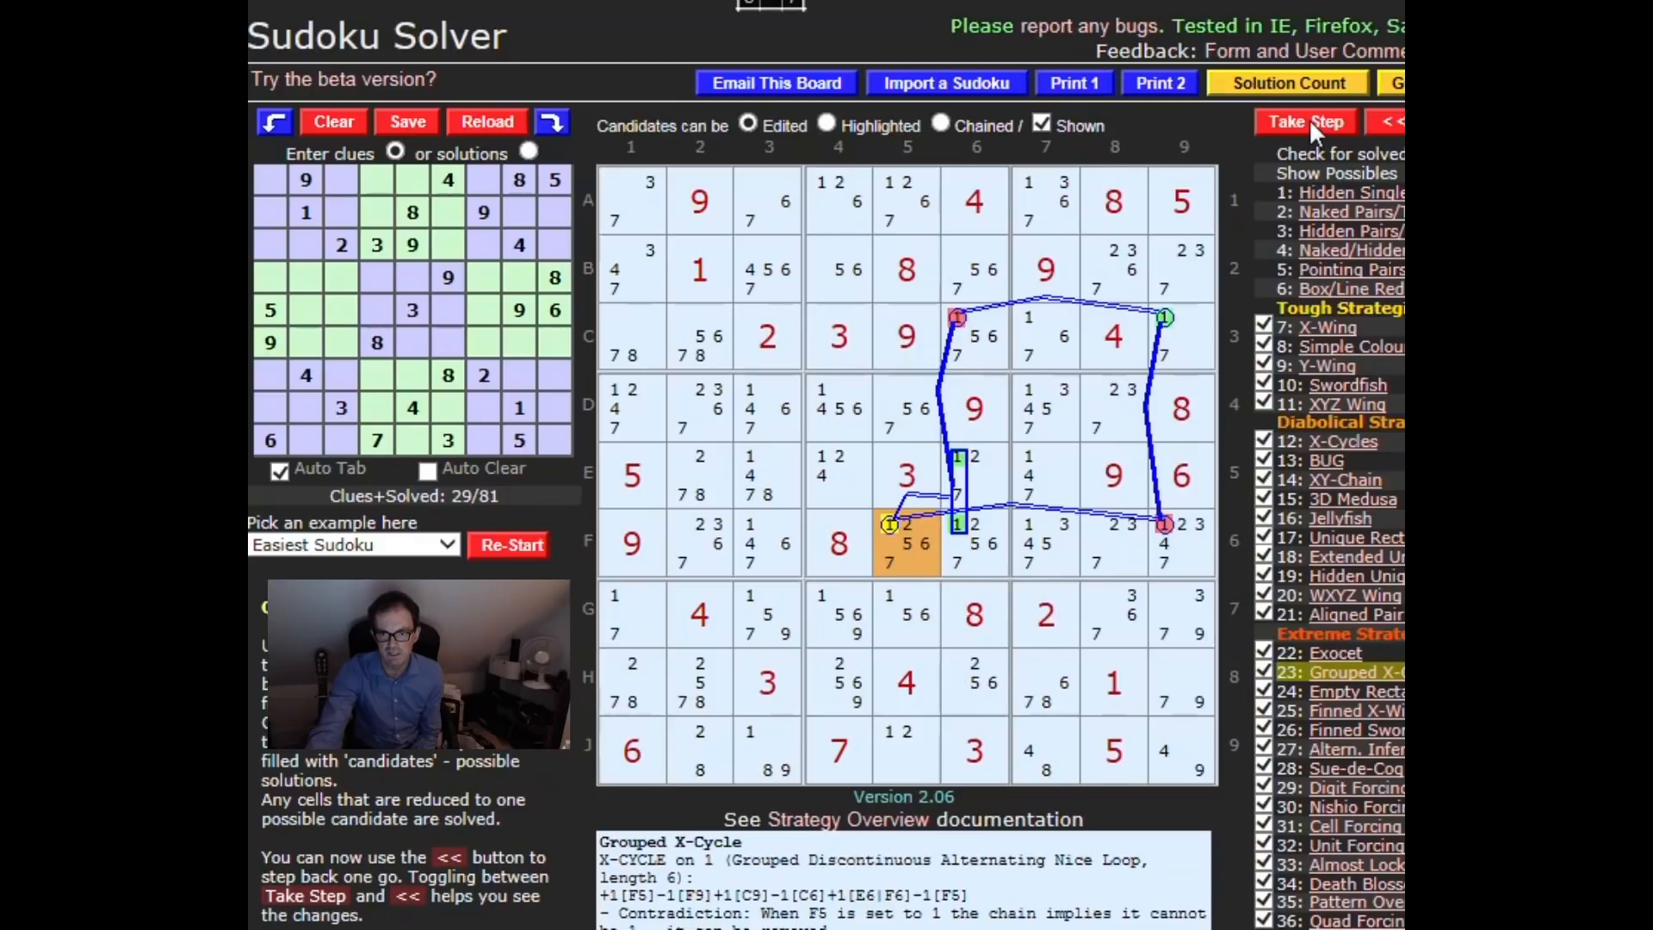
# Step: Apply the grouped X-cycles removing 1 and 2 from F5 and 5 from F6, reaching the AIC on J5
pyautogui.click(1307, 120)
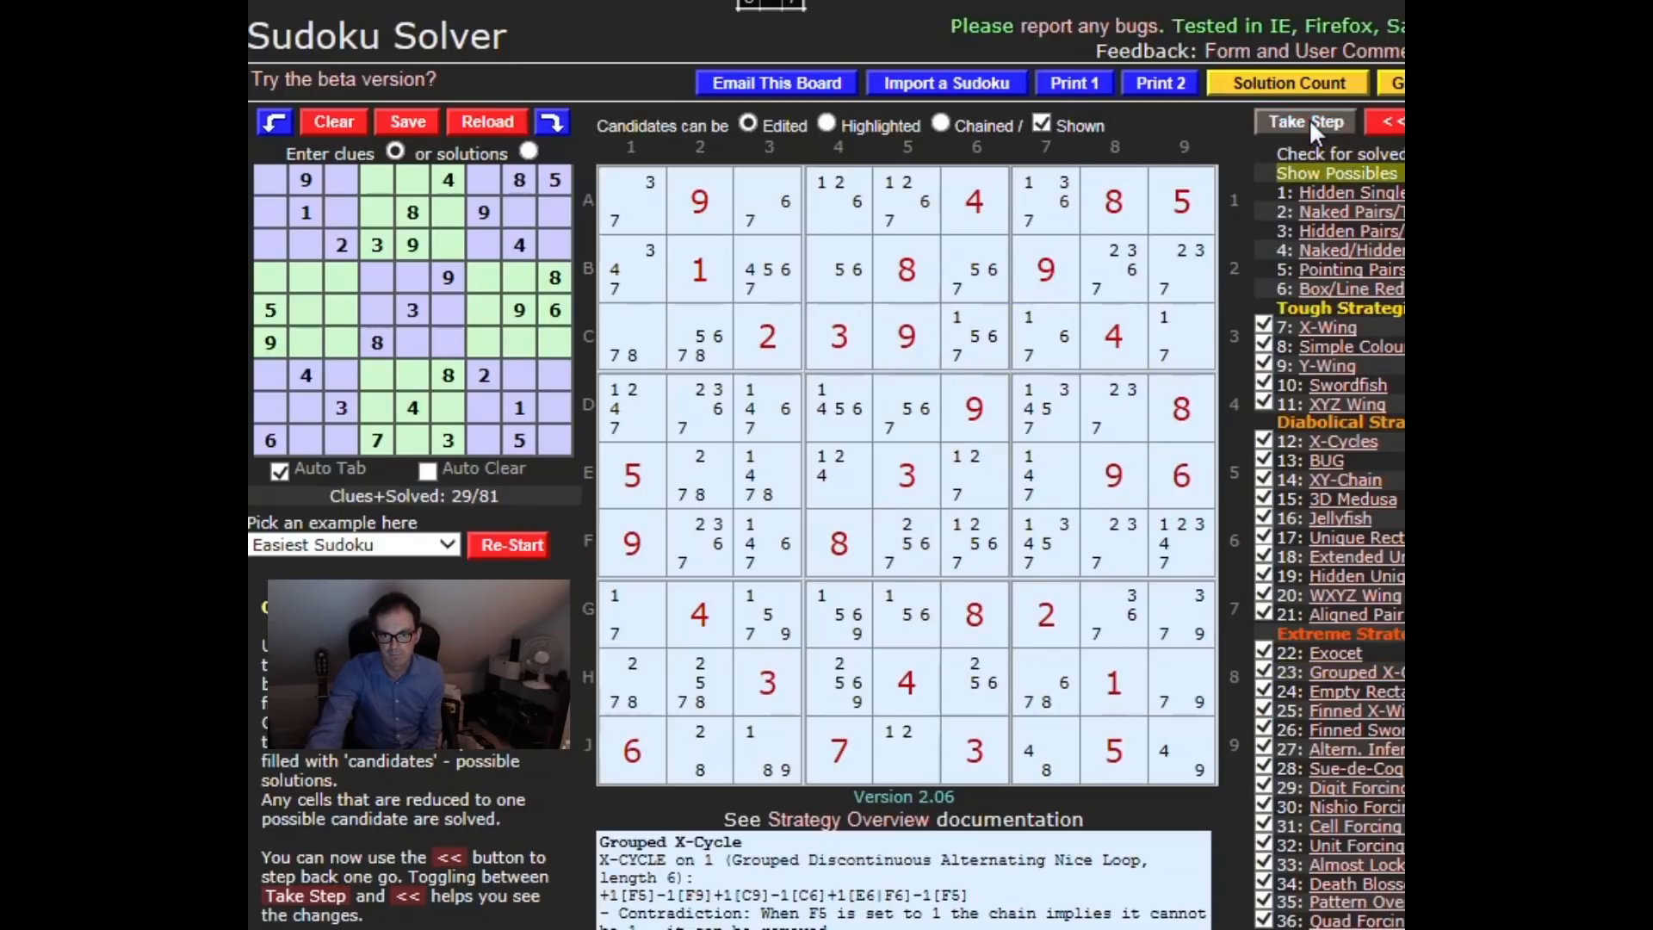
pyautogui.click(1303, 121)
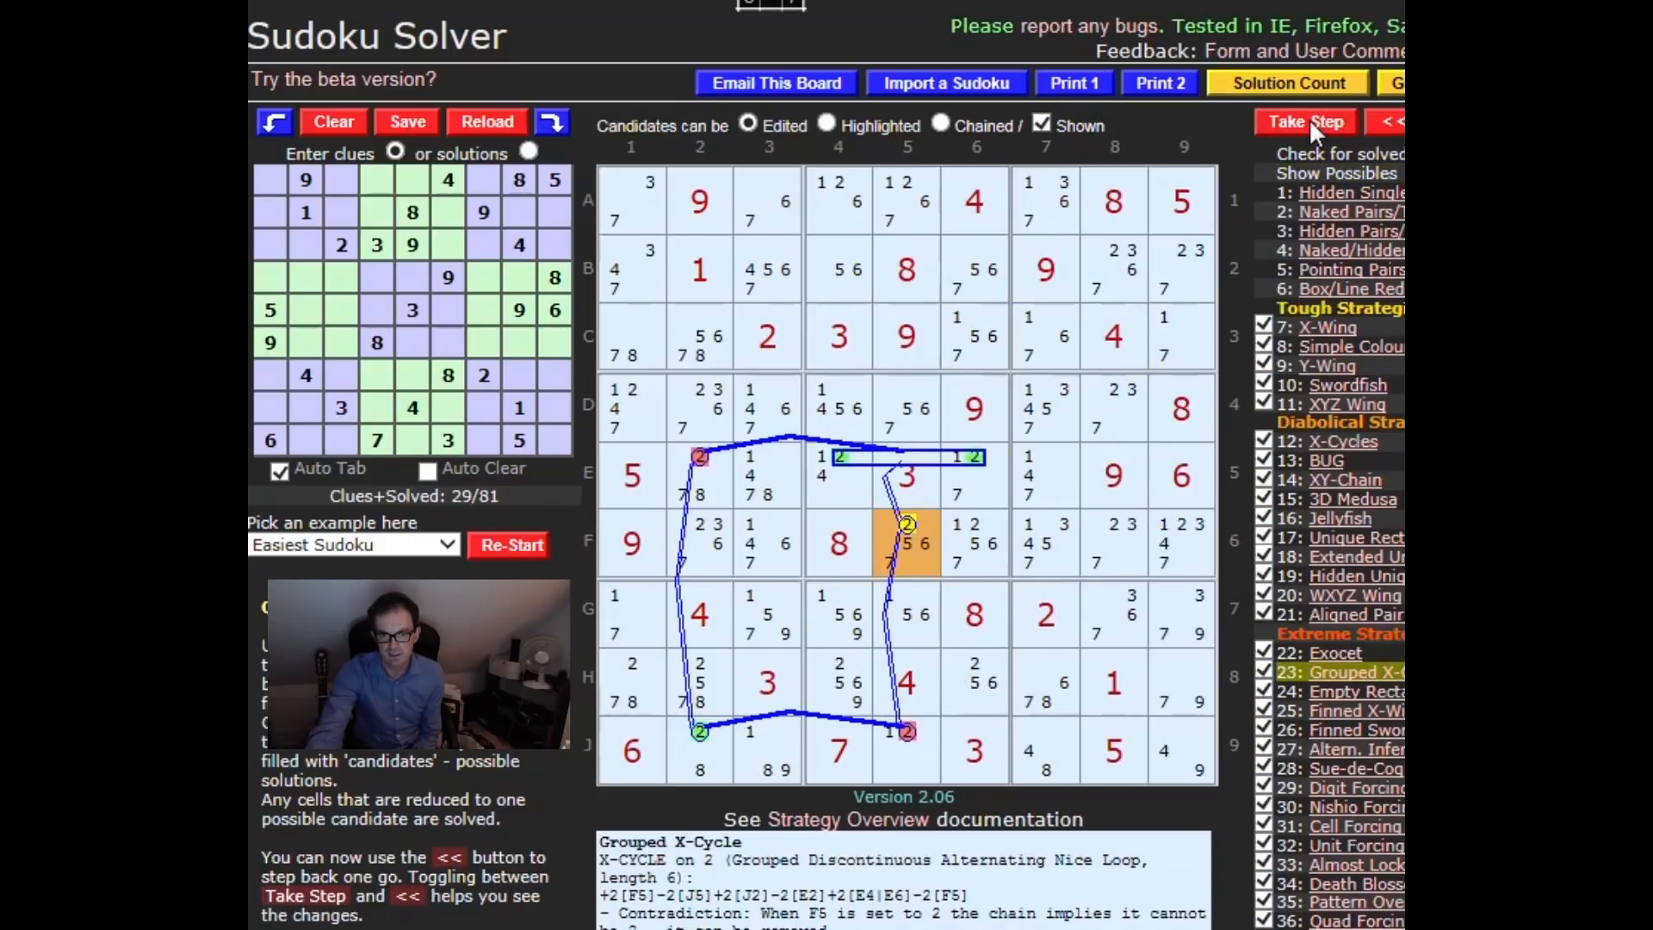
pyautogui.click(1305, 122)
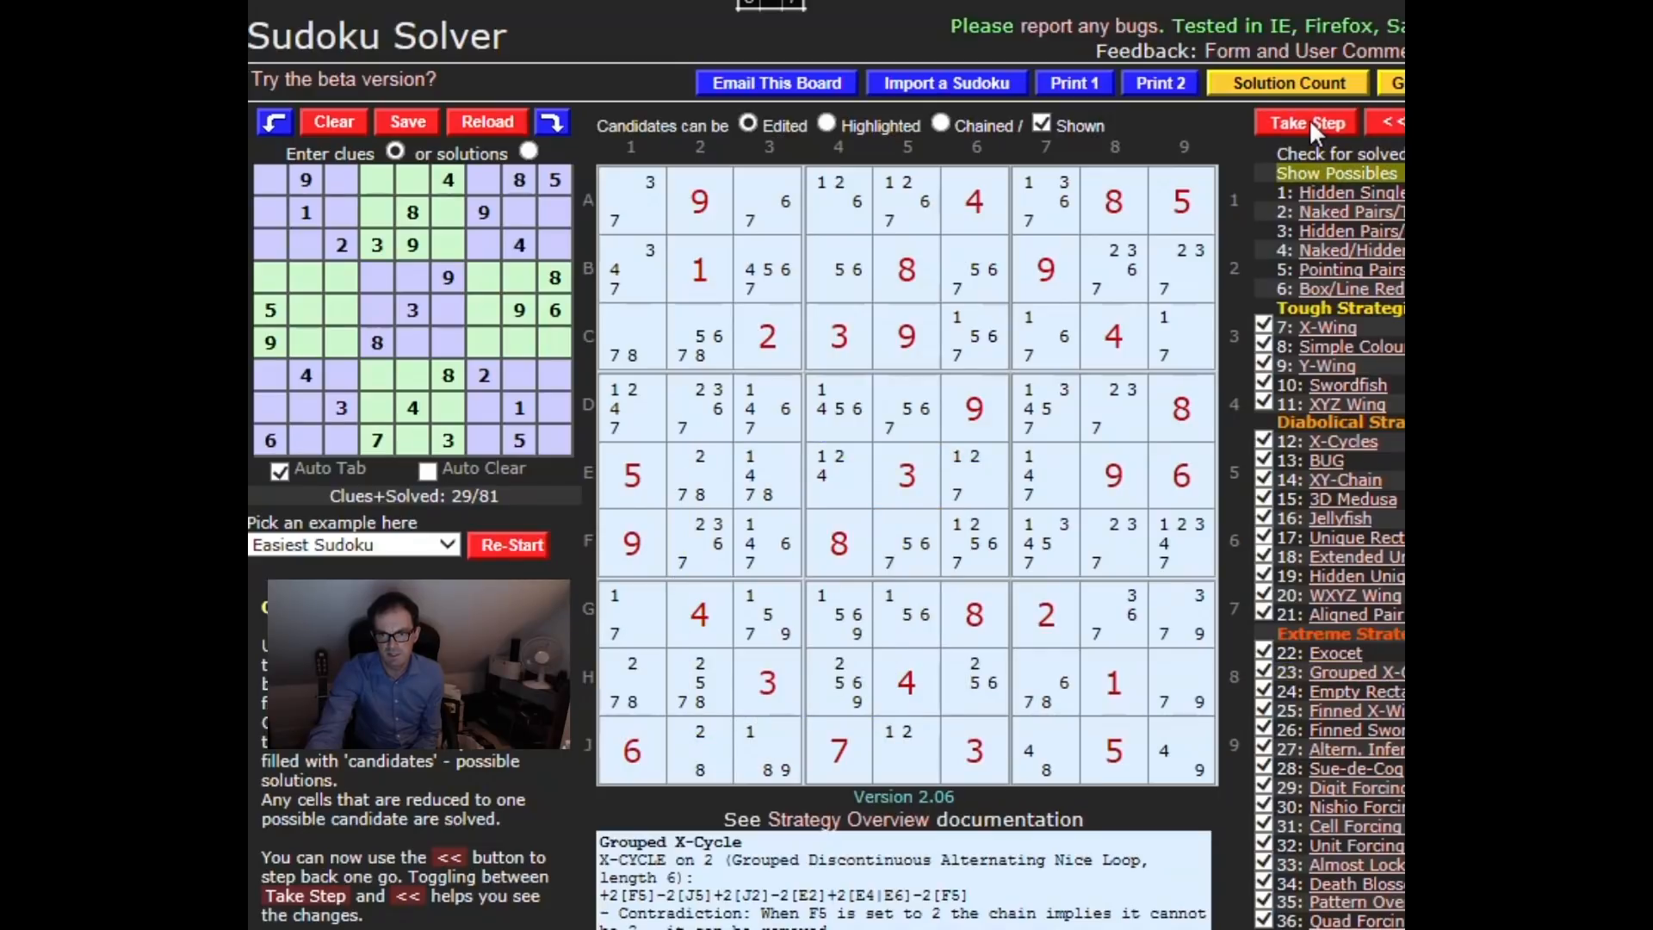
pyautogui.click(1307, 122)
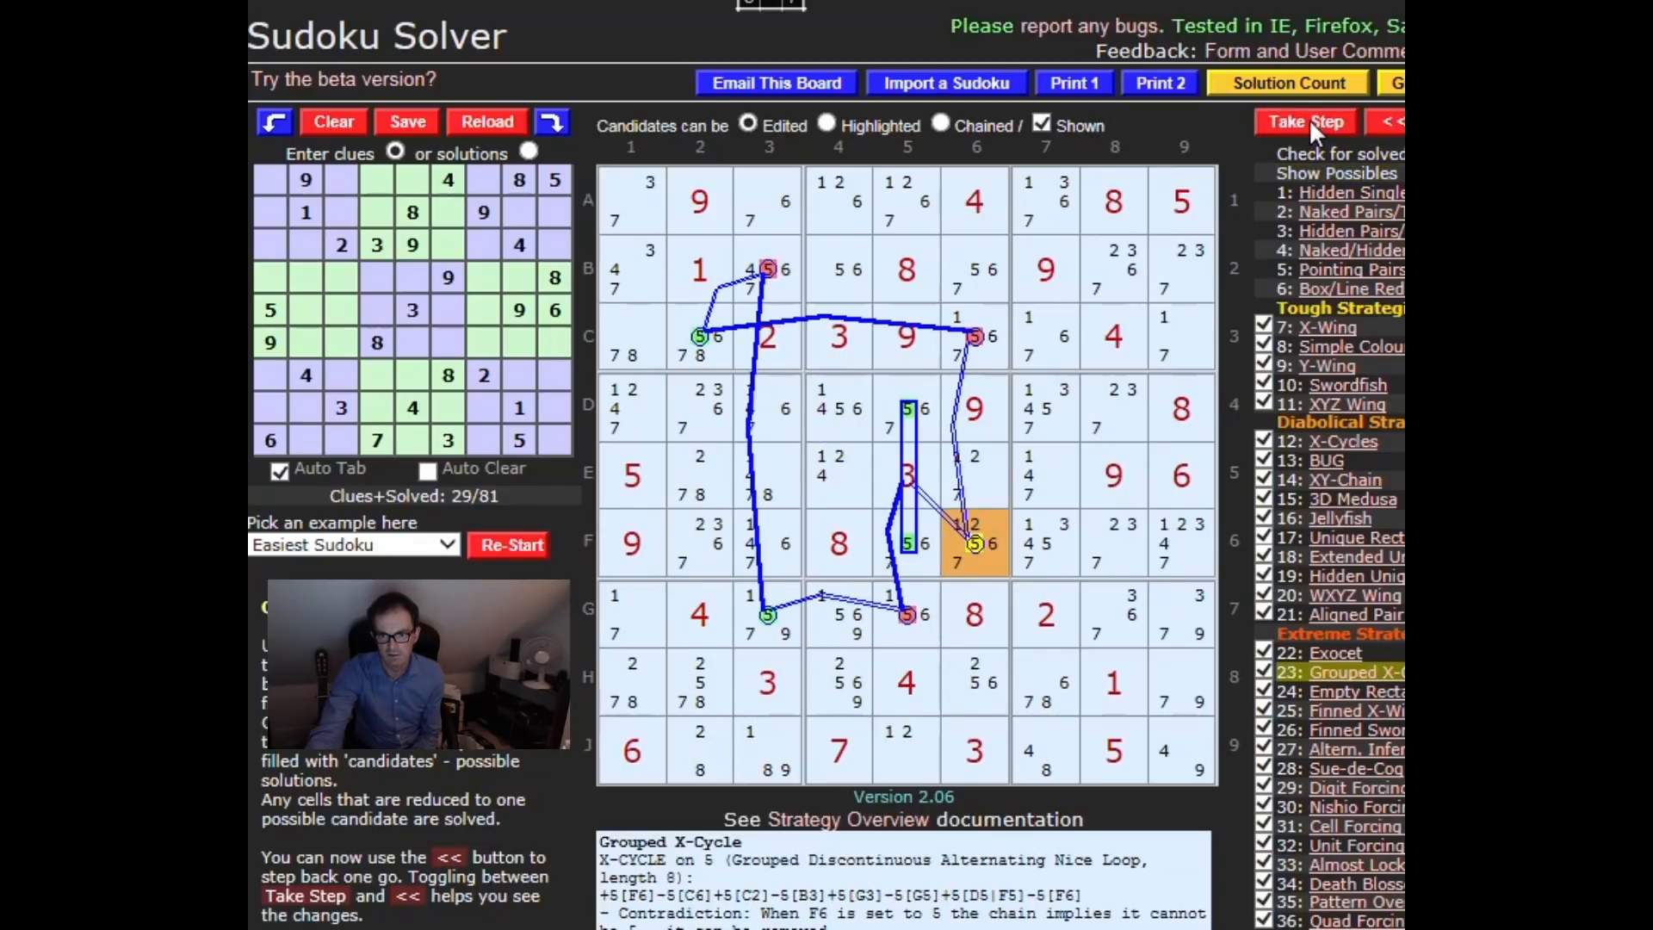
pyautogui.click(1305, 121)
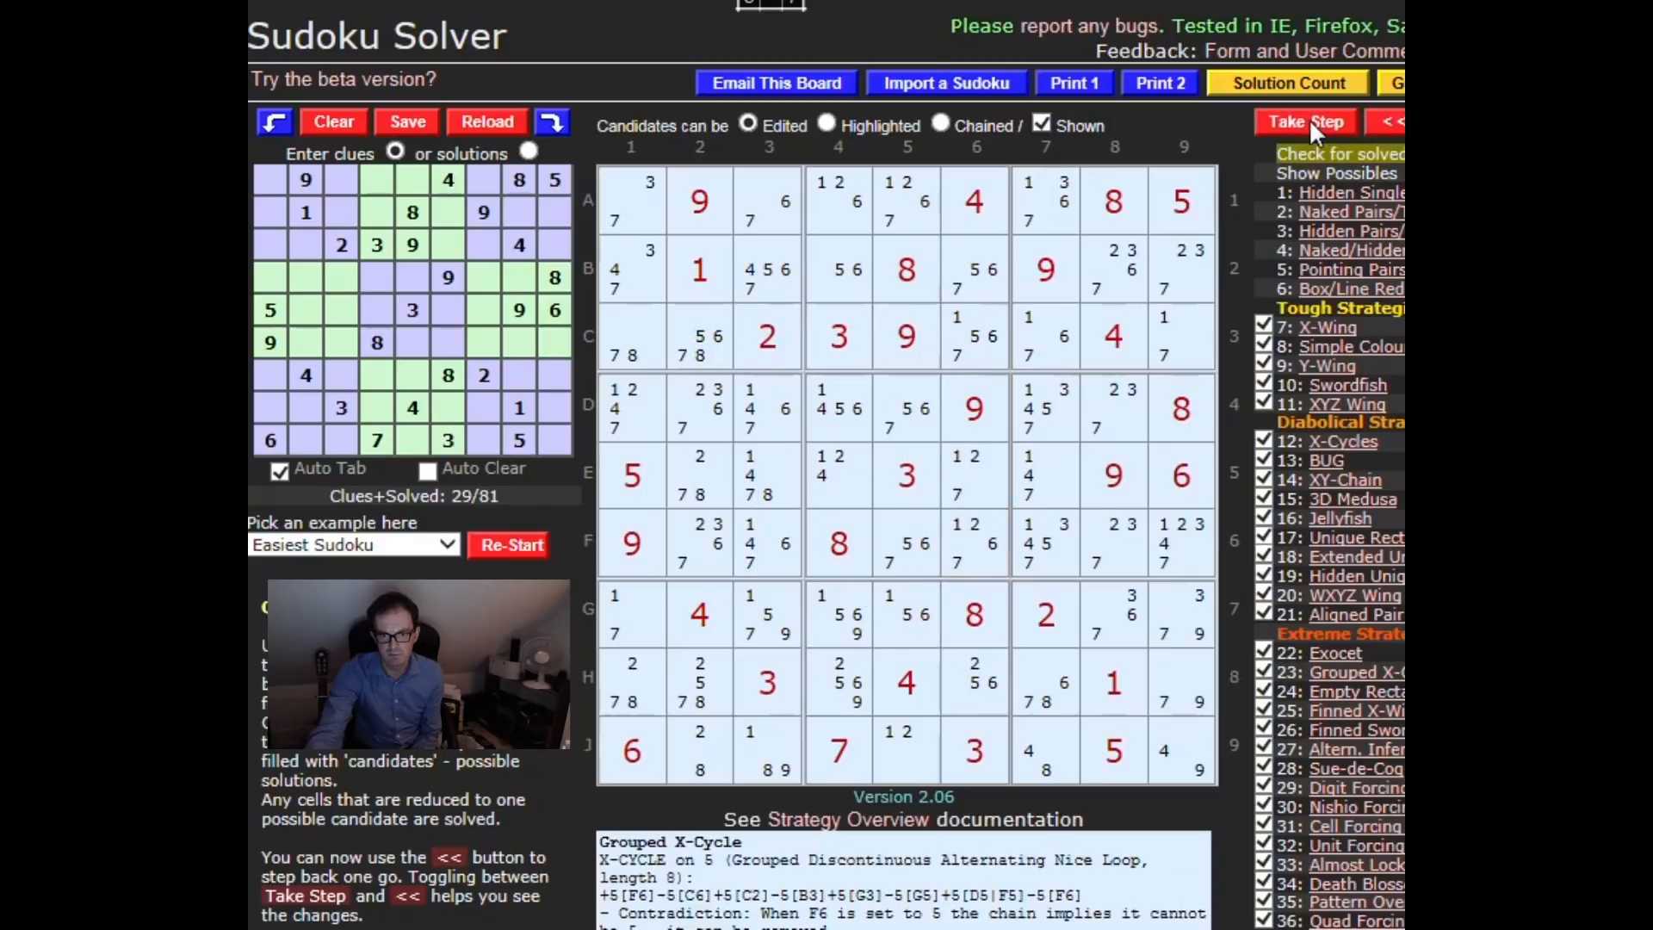
pyautogui.click(1307, 122)
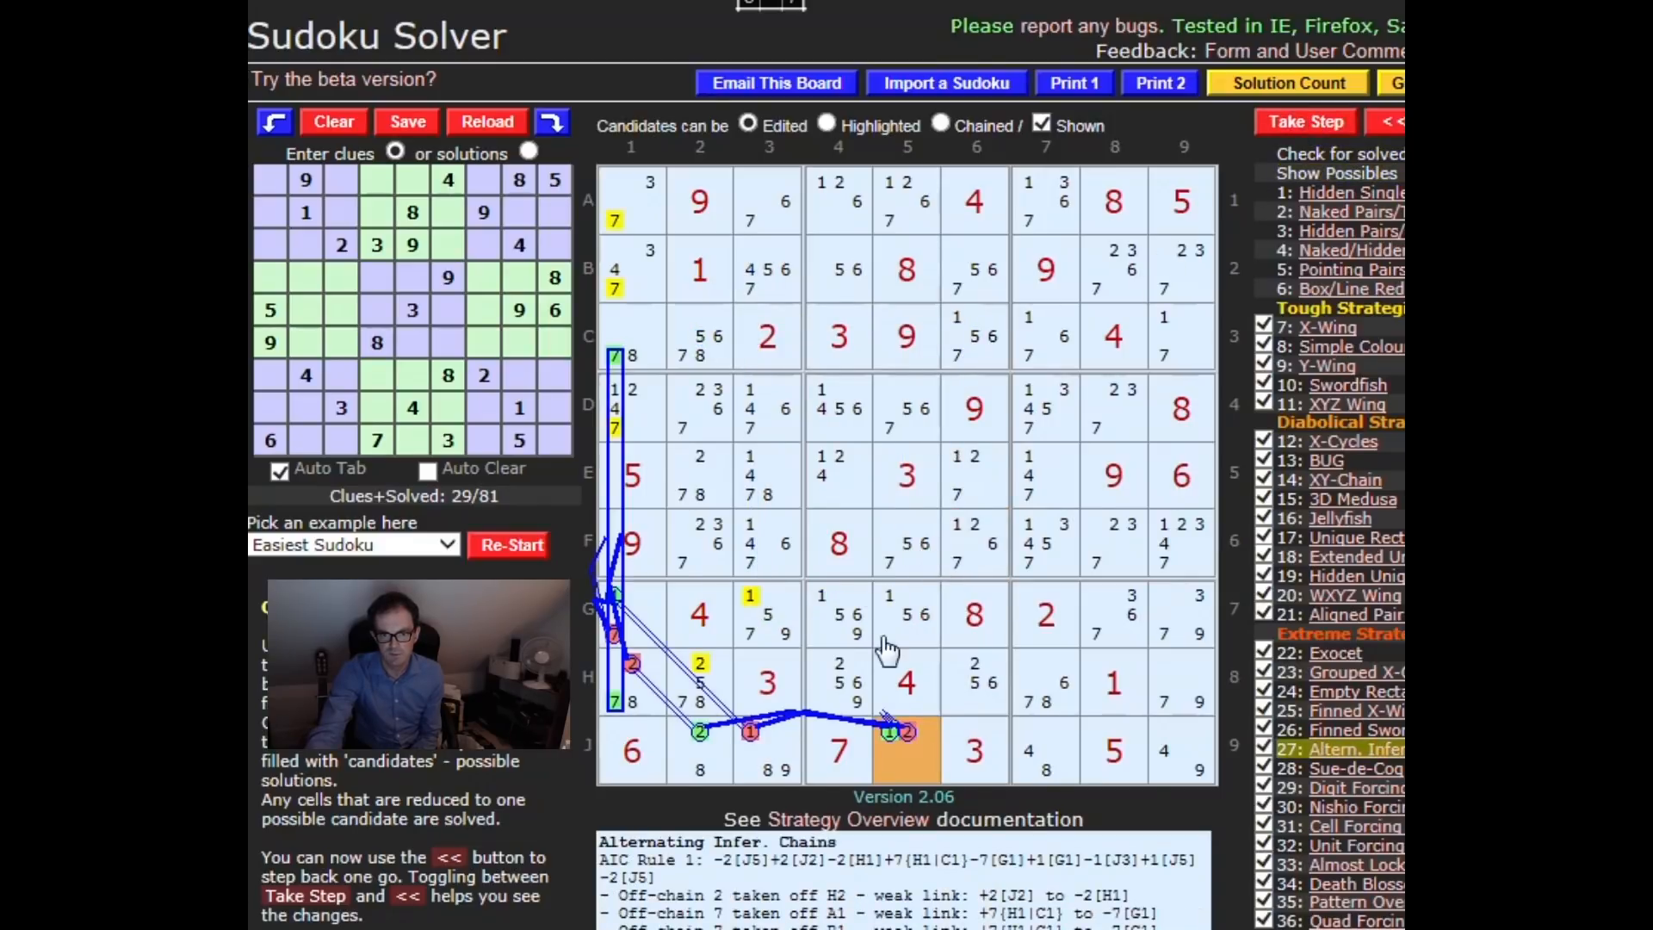
pyautogui.moveTo(821, 770)
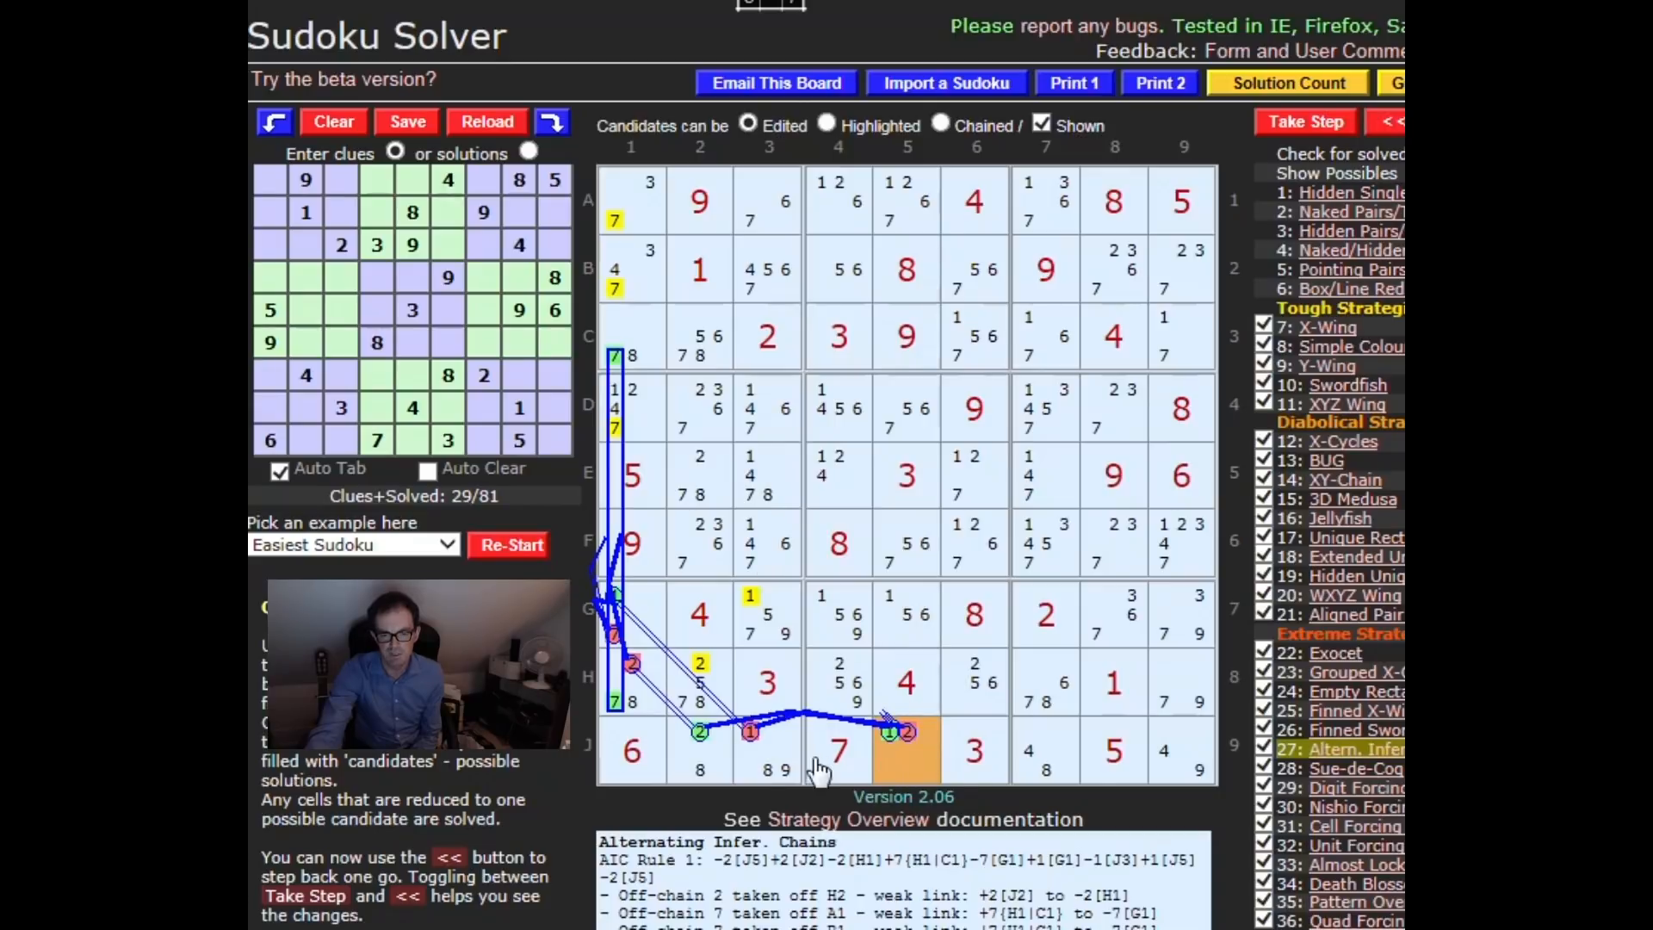
pyautogui.moveTo(660, 490)
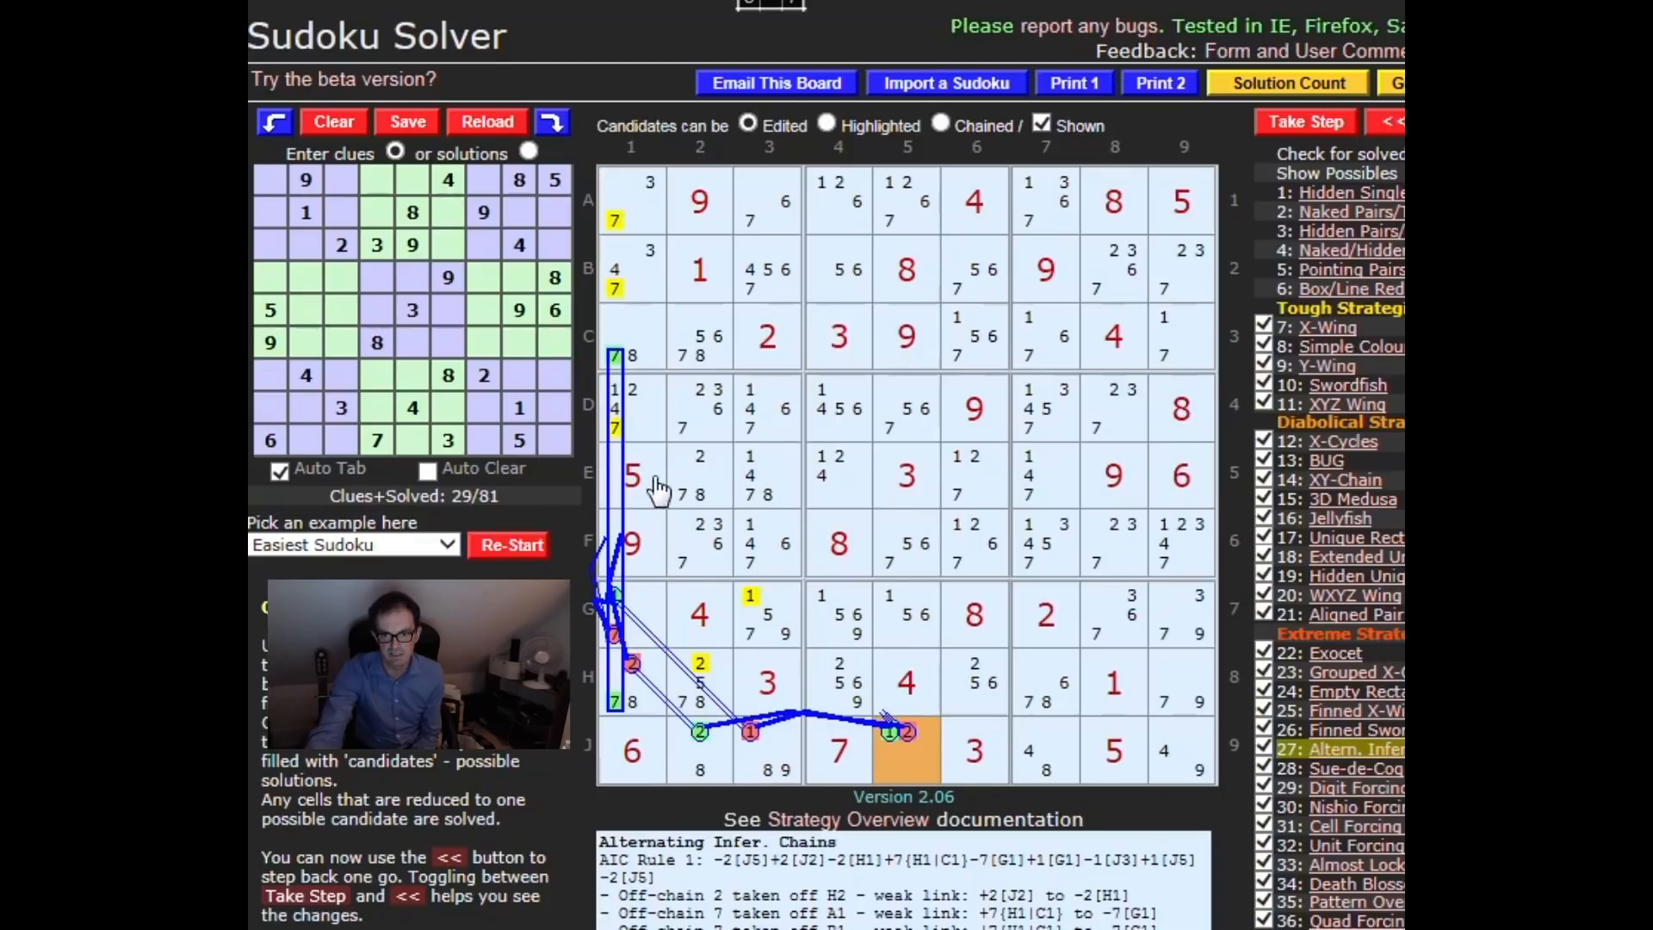
pyautogui.moveTo(659, 363)
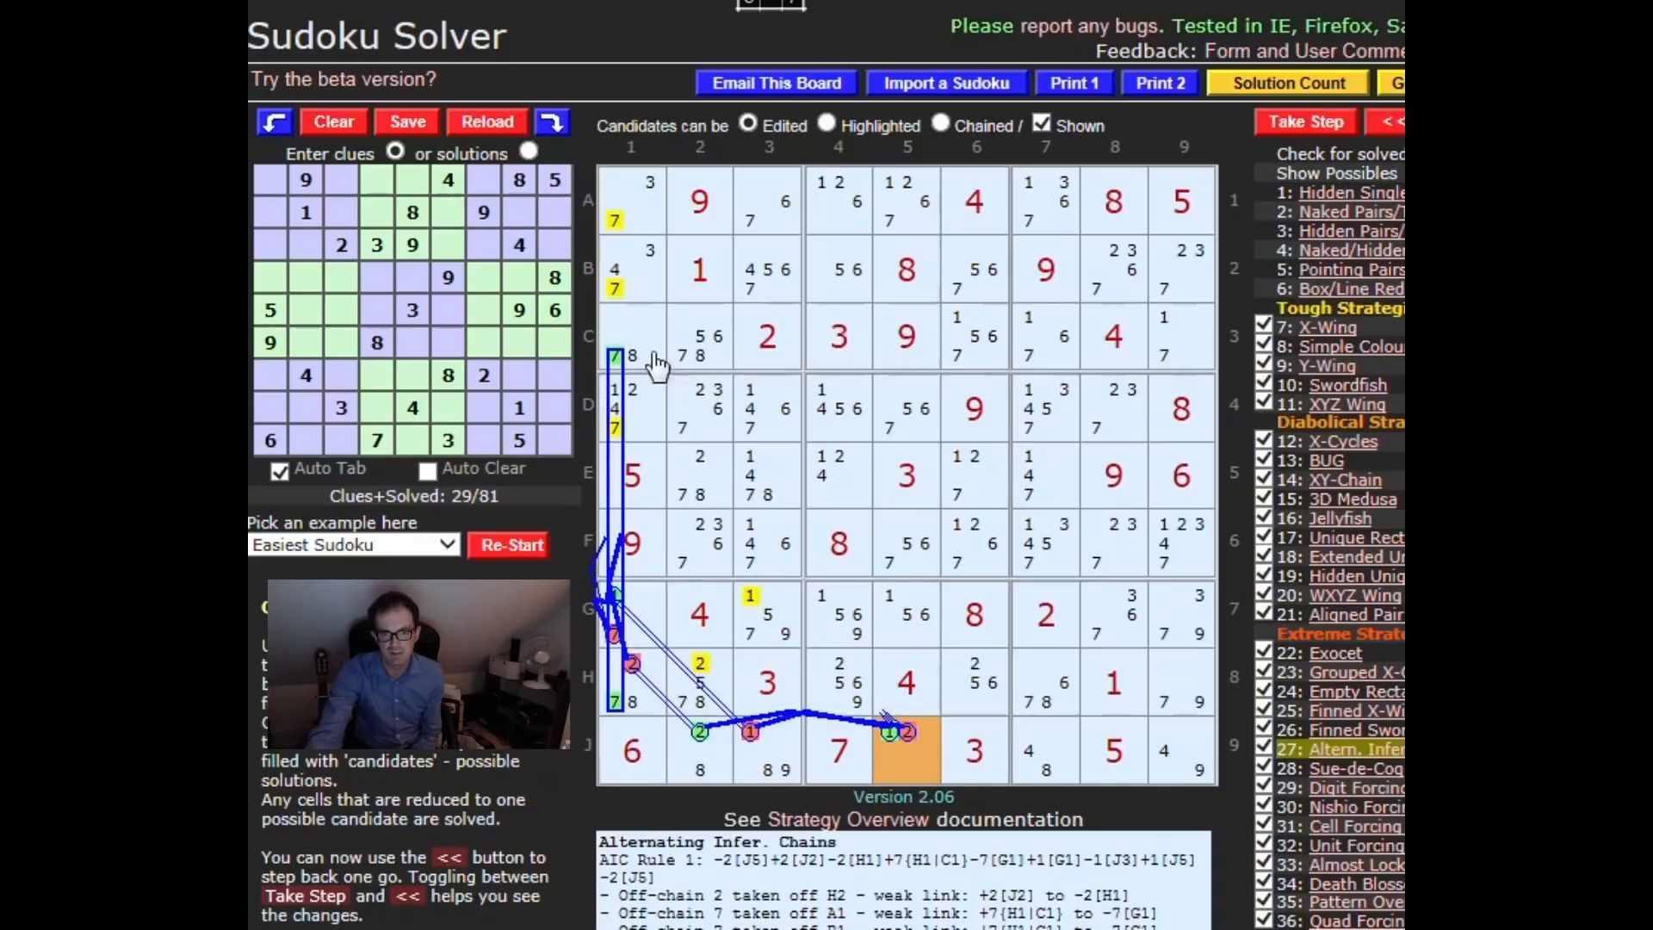
pyautogui.moveTo(606, 432)
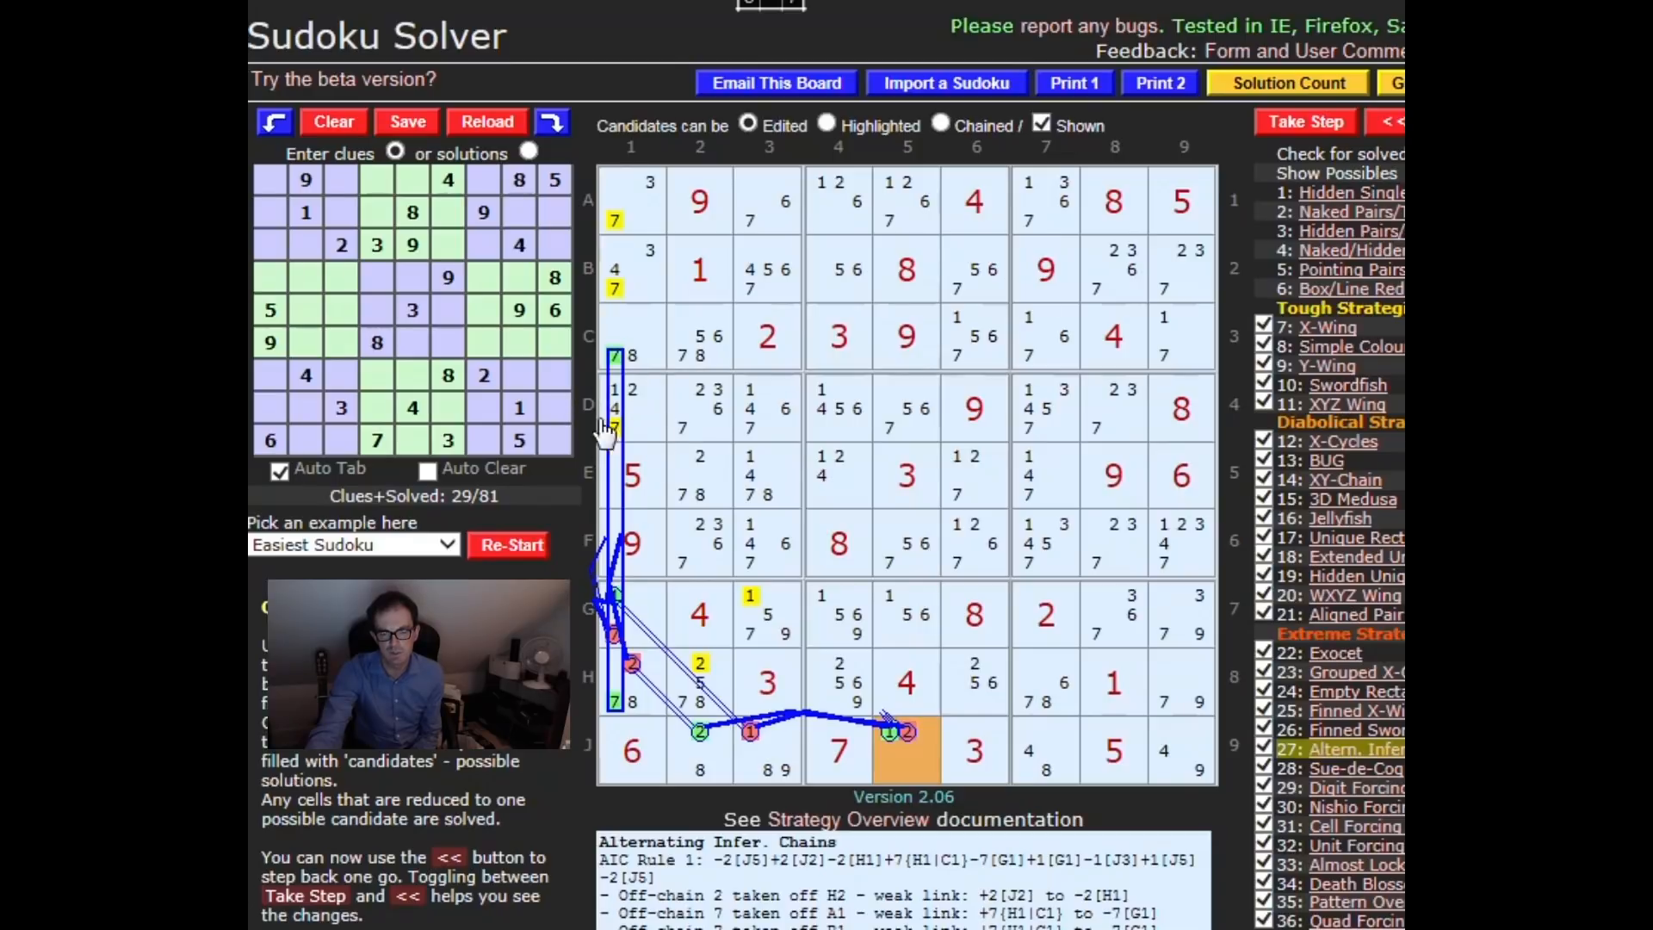
pyautogui.moveTo(646, 261)
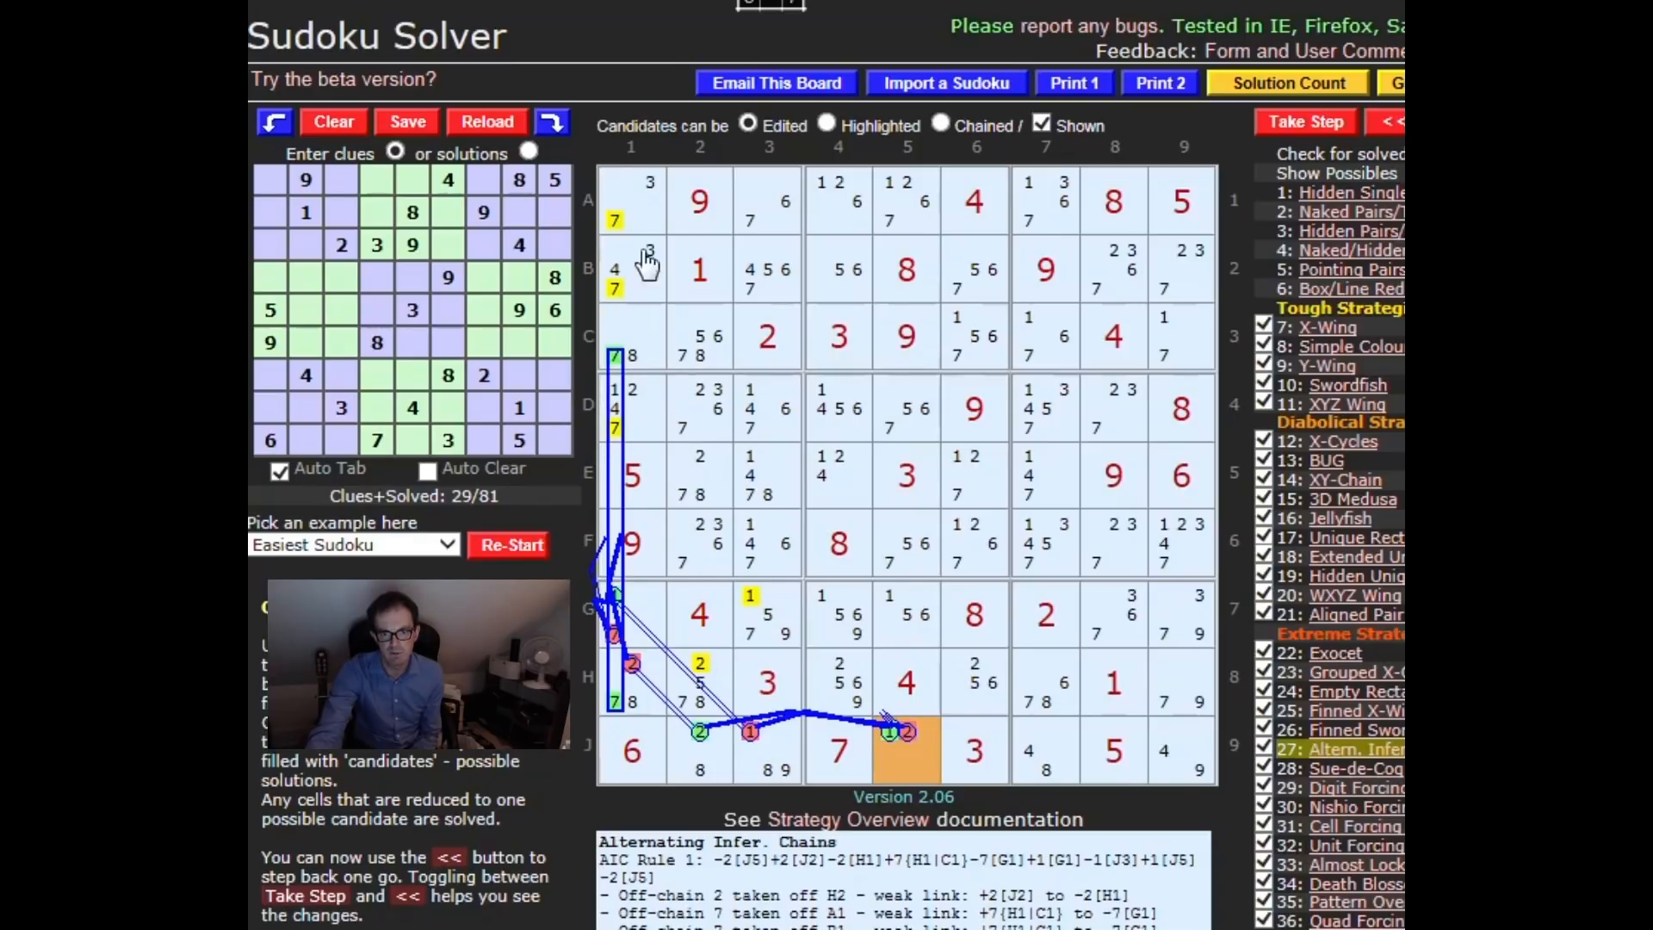
pyautogui.moveTo(632, 218)
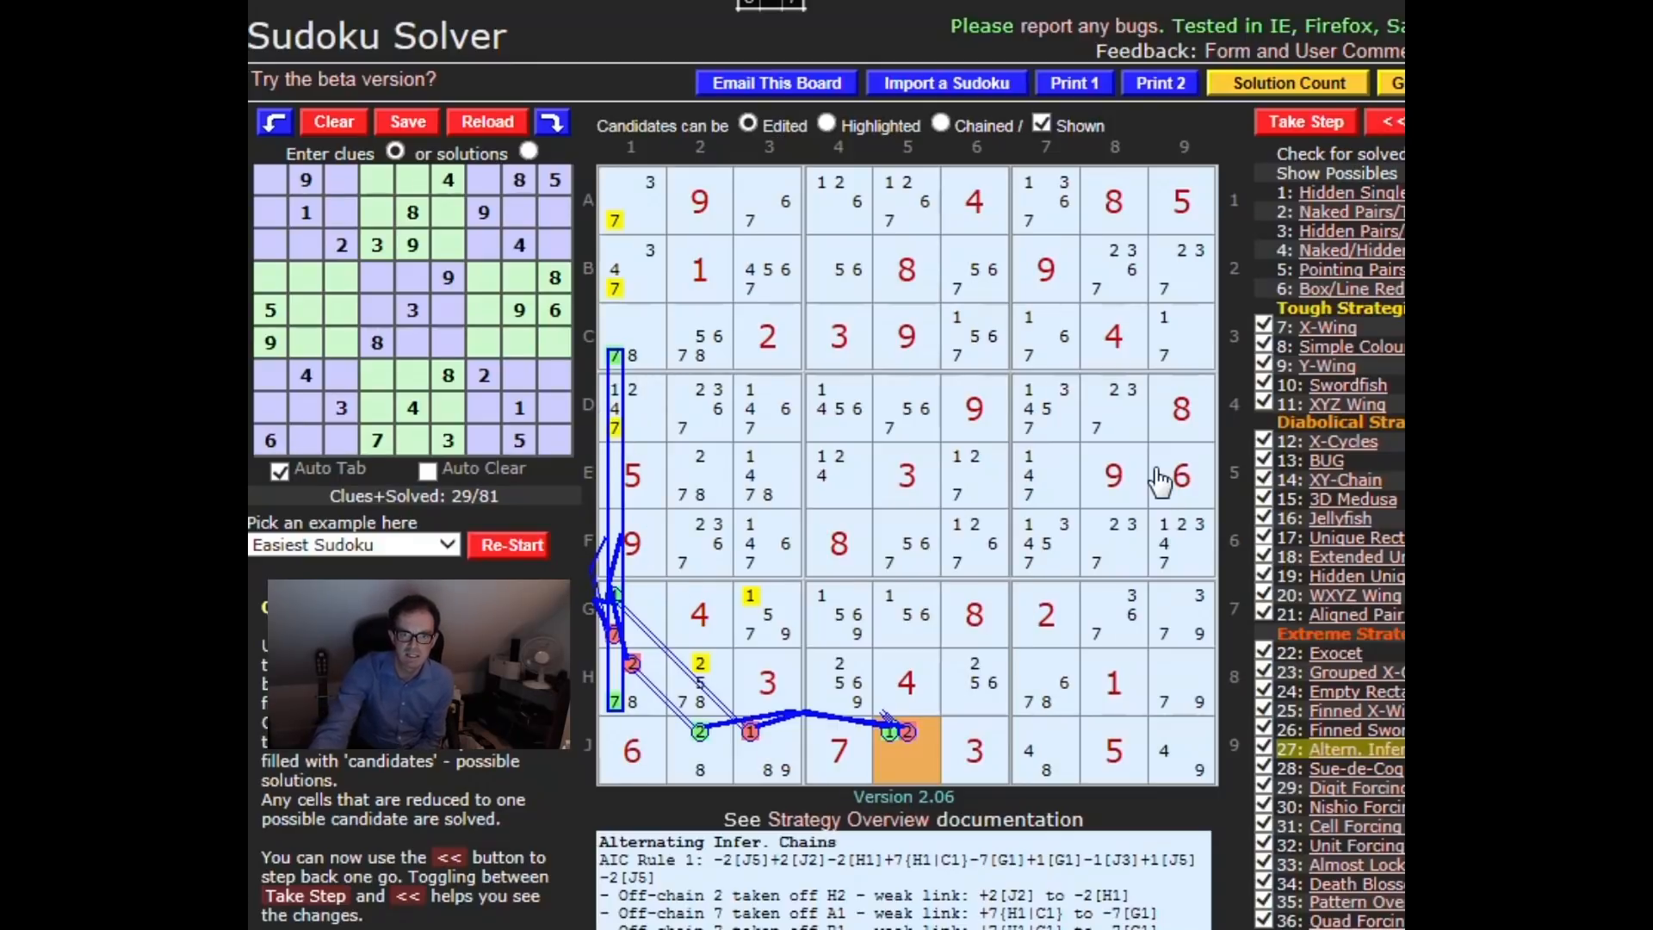
pyautogui.moveTo(1159, 480)
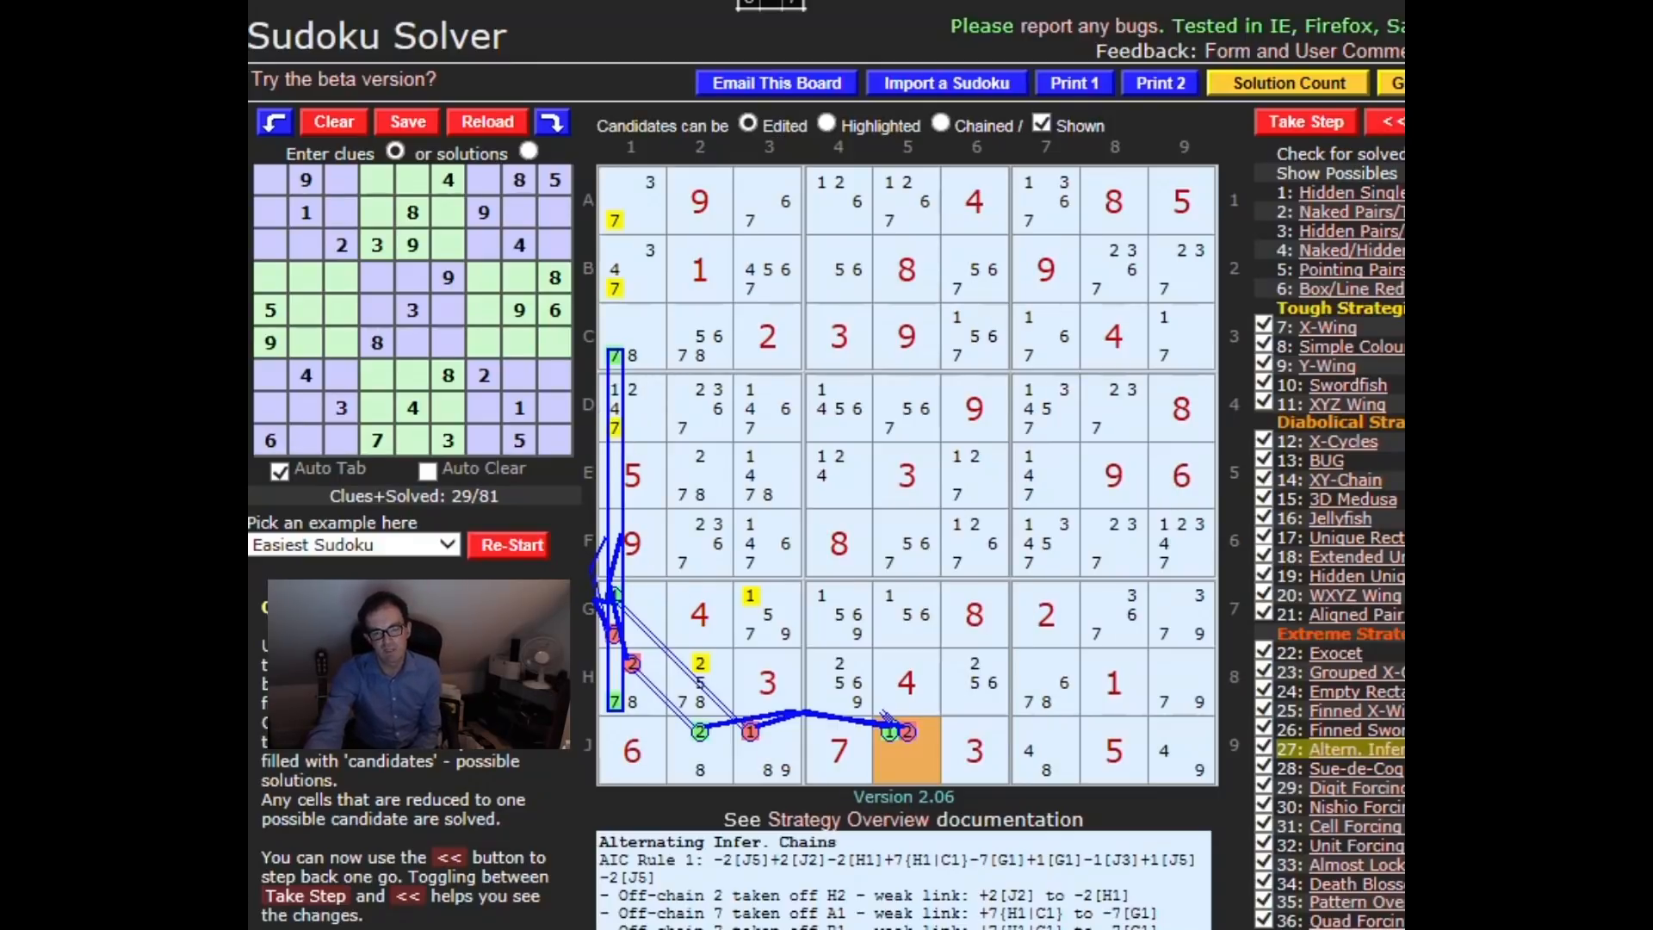